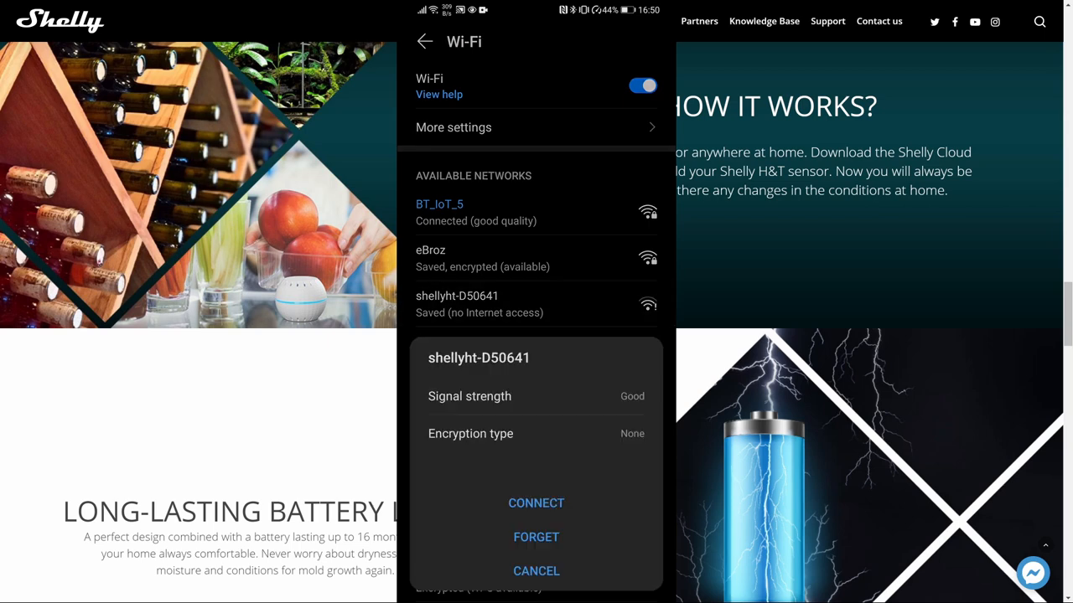
Join the phone to shellyht-D50641 and load the Shelly H&T page at 192.168.33.1.
{"action": "left_click", "coordinate": [536, 569]}
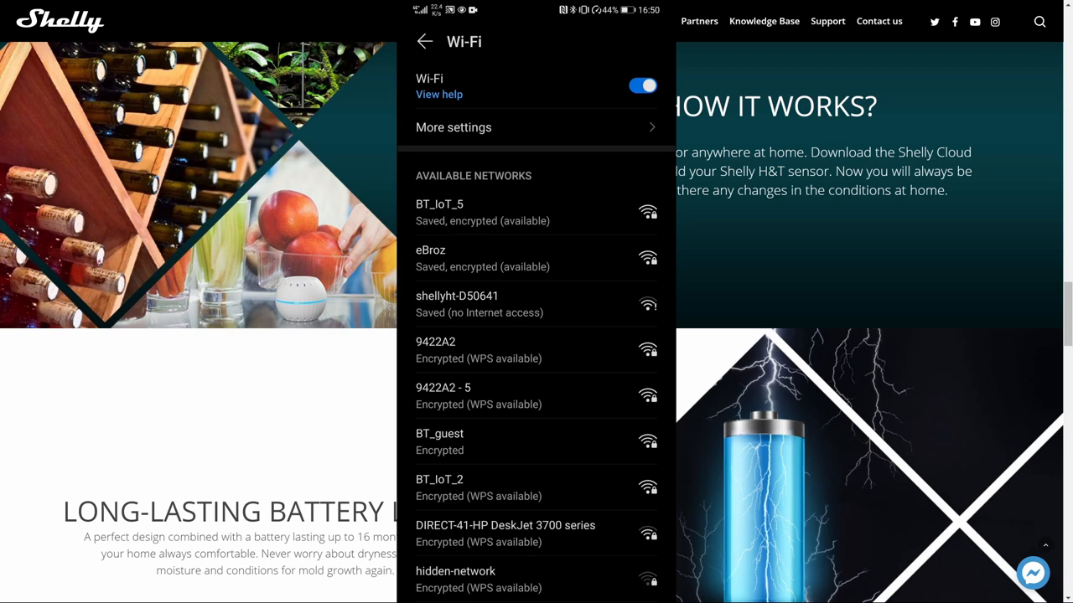
{"action": "left_click", "coordinate": [456, 303]}
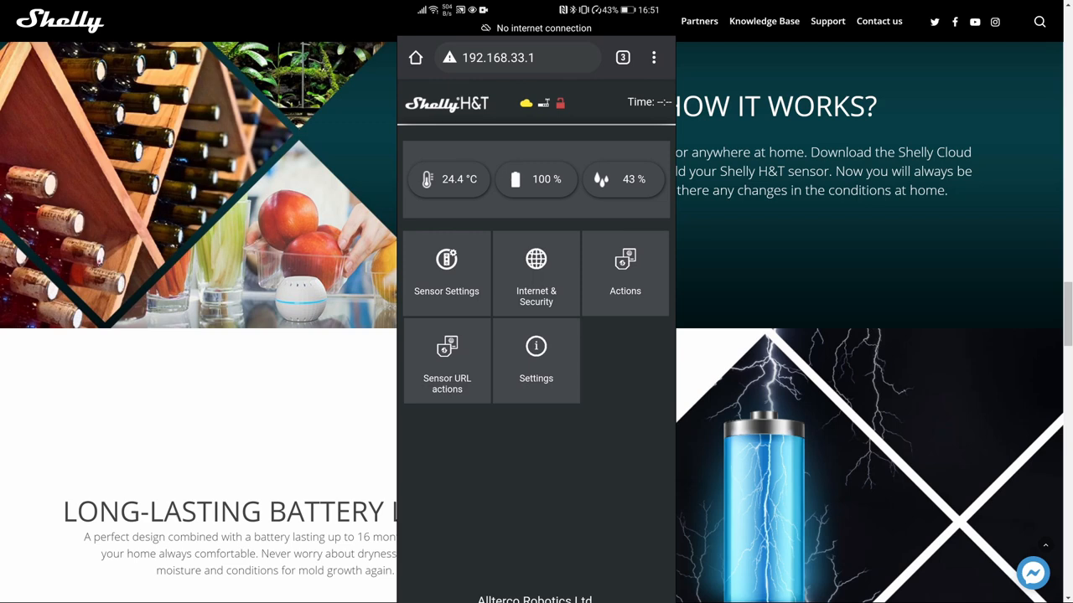
In Sensor Settings, review temperature units and keep the temperature threshold at 1.
{"action": "left_click", "coordinate": [446, 271]}
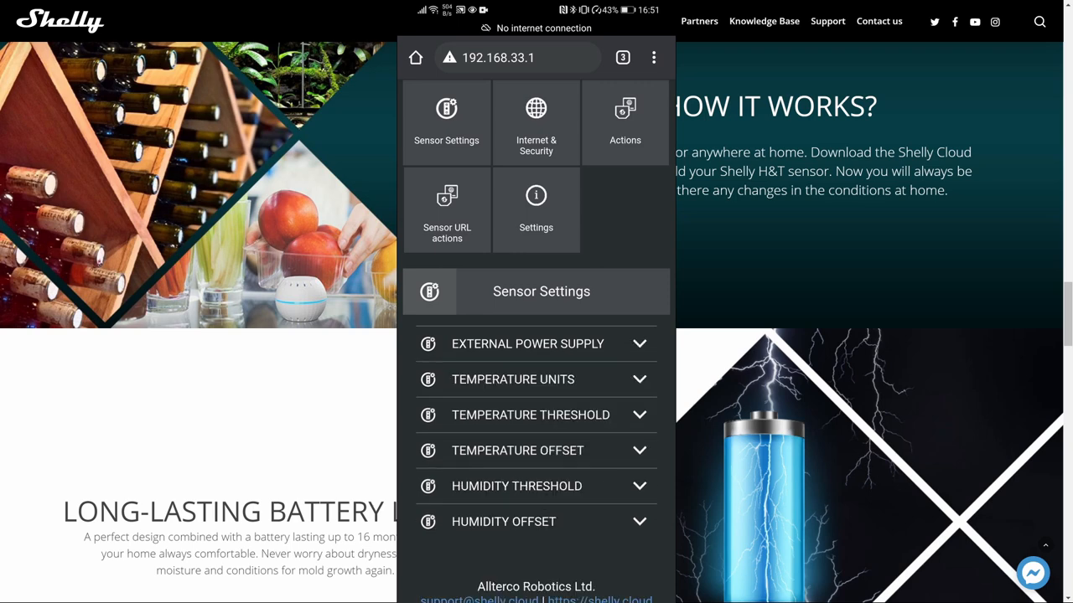
{"action": "left_click", "coordinate": [513, 379]}
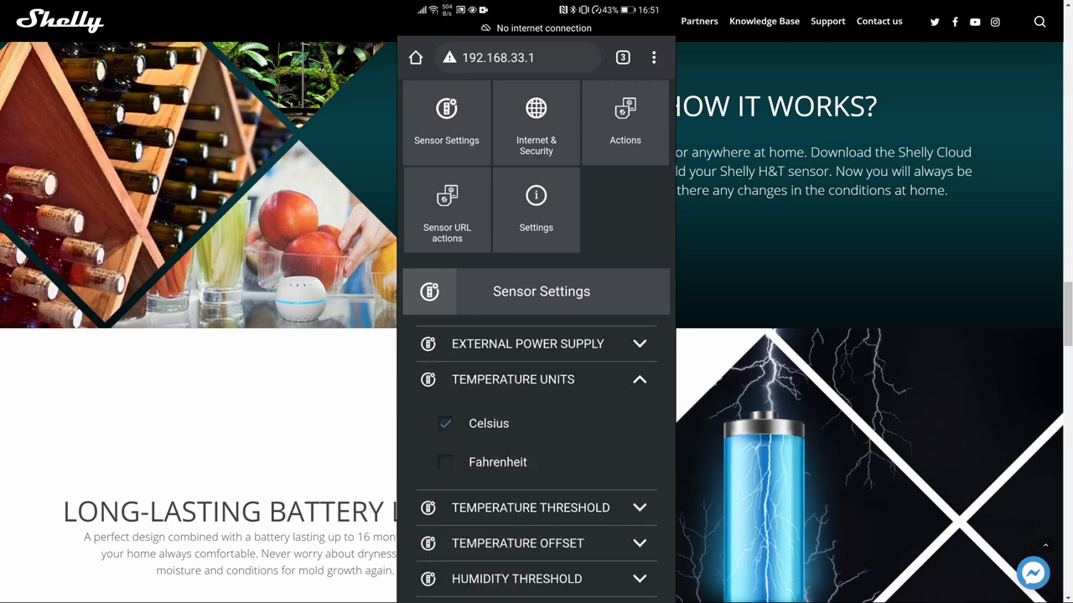
{"action": "left_click", "coordinate": [530, 508]}
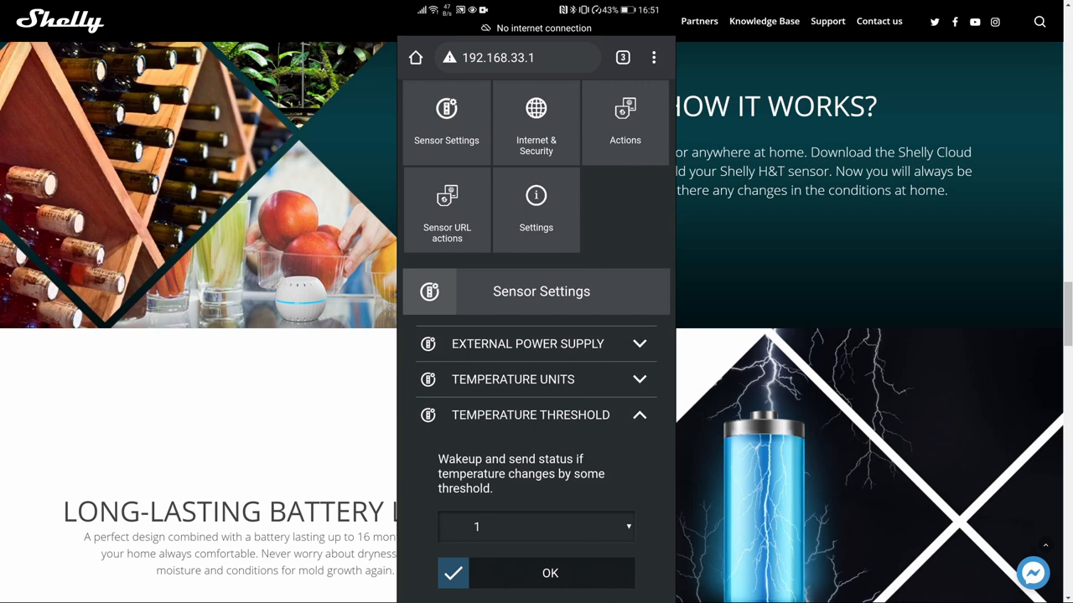
{"action": "left_click", "coordinate": [537, 526]}
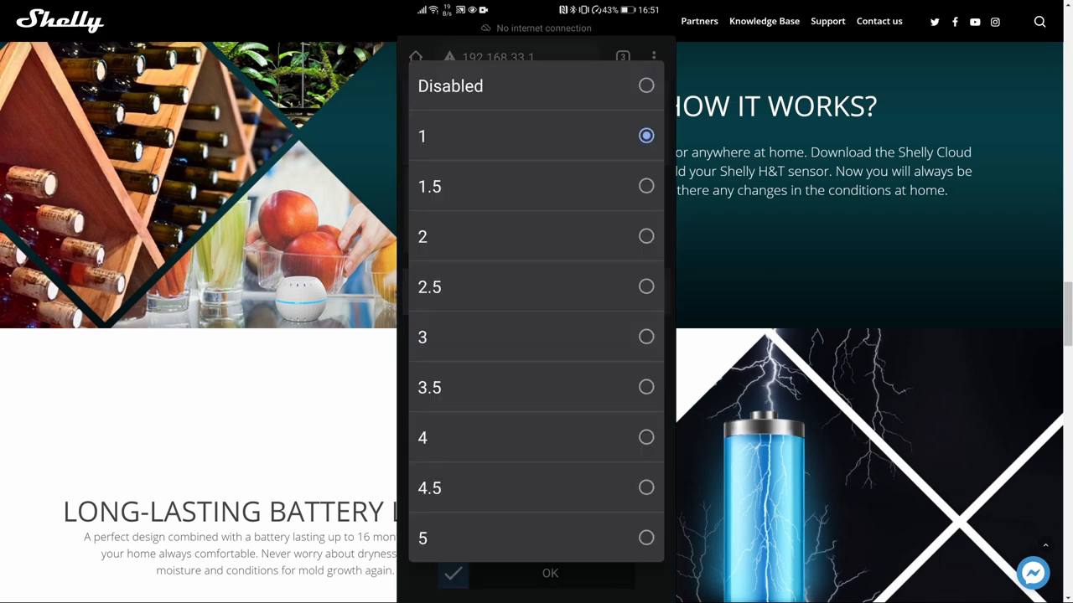
{"action": "left_click", "coordinate": [549, 573]}
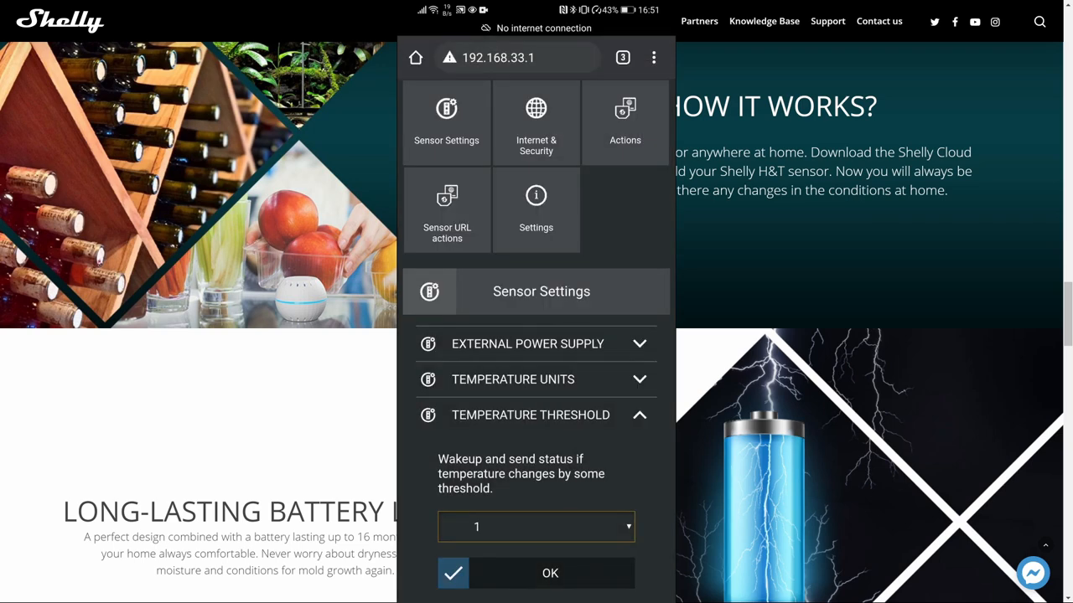
Review temperature offset 0 and humidity threshold 5, leaving them unchanged.
{"action": "scroll", "scroll_direction": "down", "scroll_amount": 3}
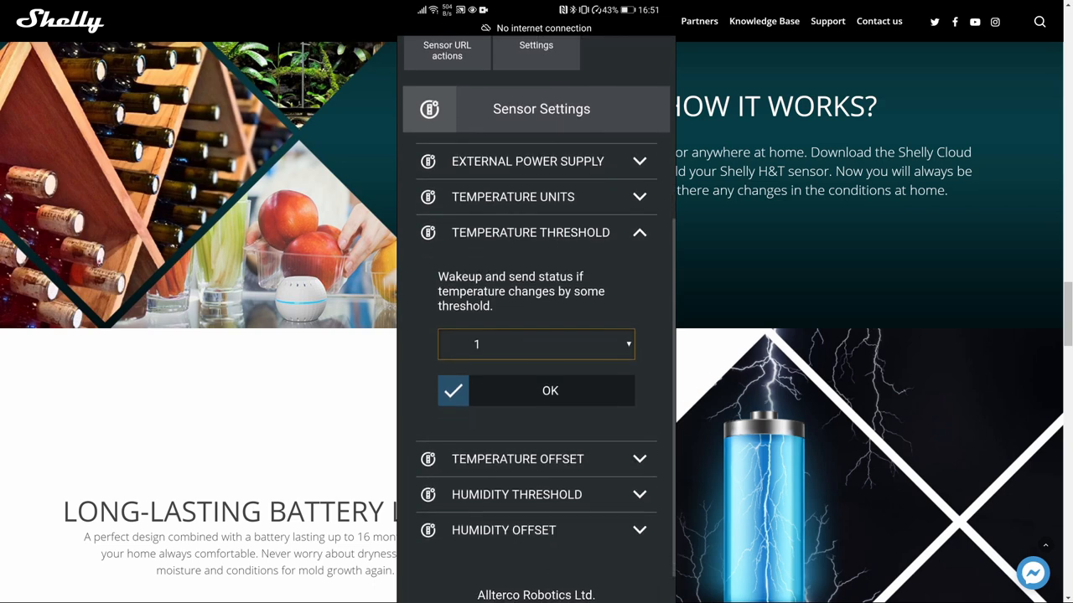
{"action": "left_click", "coordinate": [516, 459]}
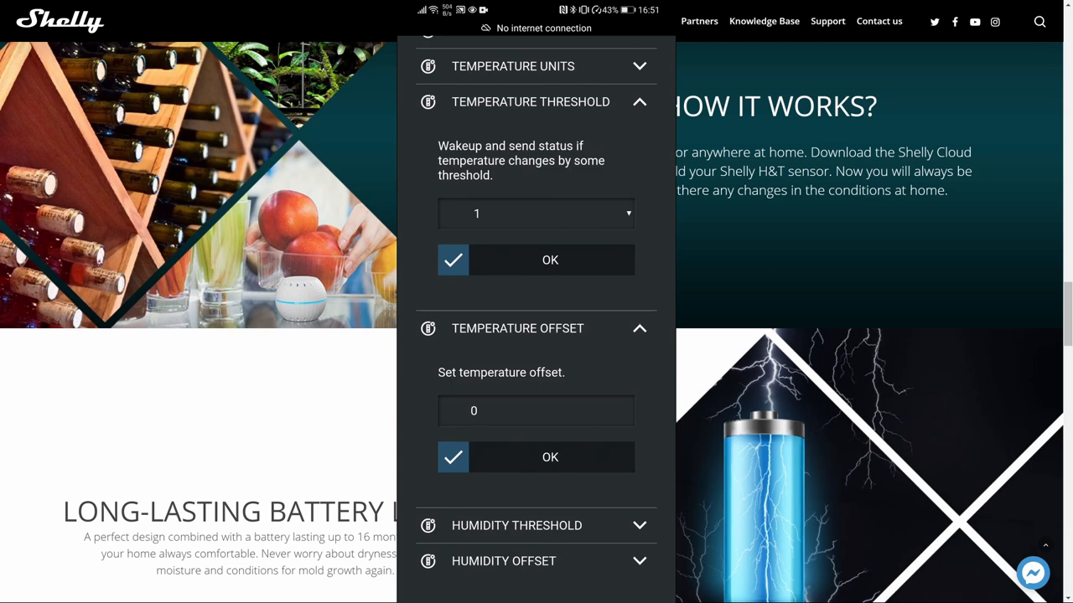
{"action": "scroll", "scroll_direction": "down", "scroll_amount": 3}
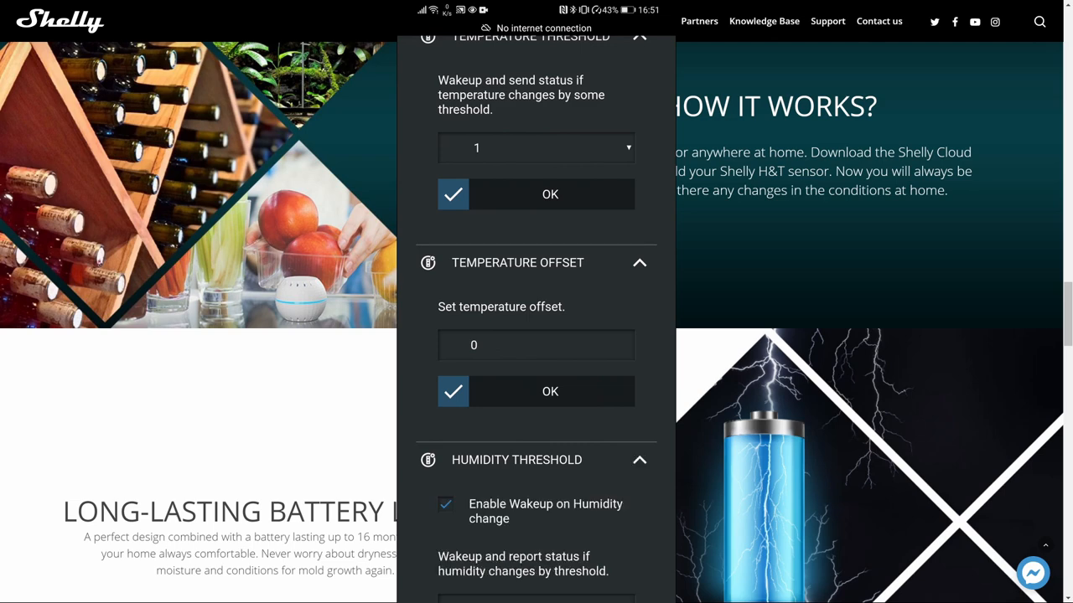
{"action": "scroll", "scroll_direction": "down", "scroll_amount": 3}
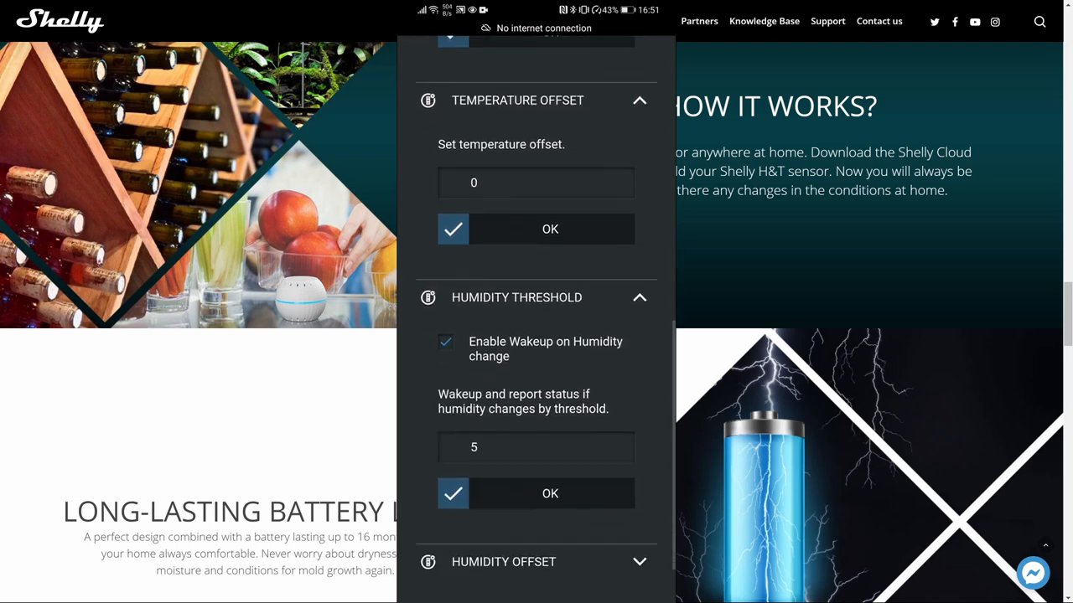
{"action": "scroll", "scroll_direction": "down", "scroll_amount": 3}
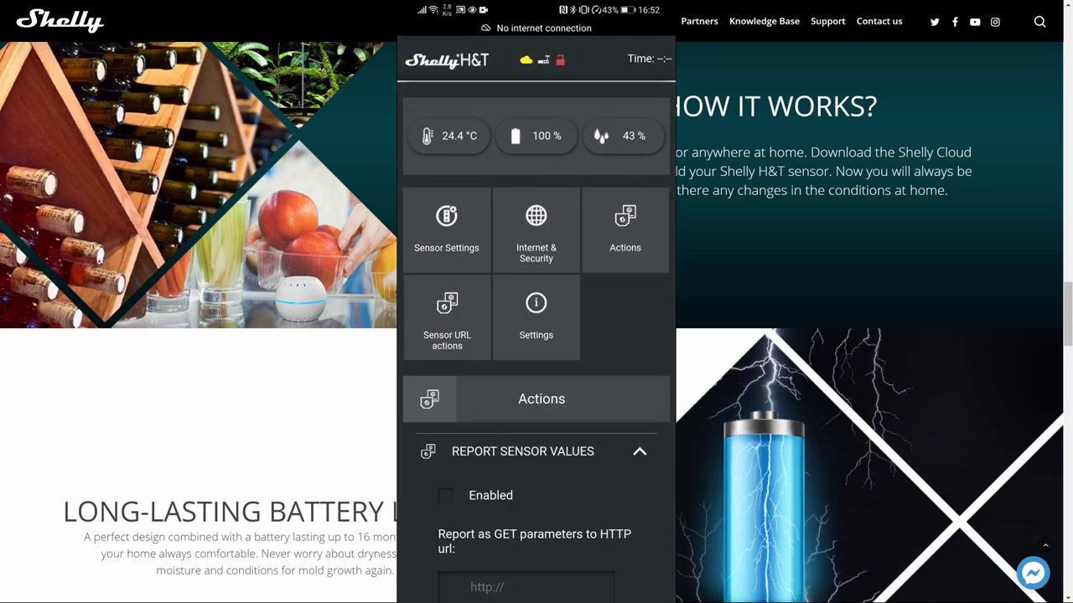
Review the Report Sensor Values action, leaving it disabled.
{"action": "scroll", "scroll_direction": "down", "scroll_amount": 3}
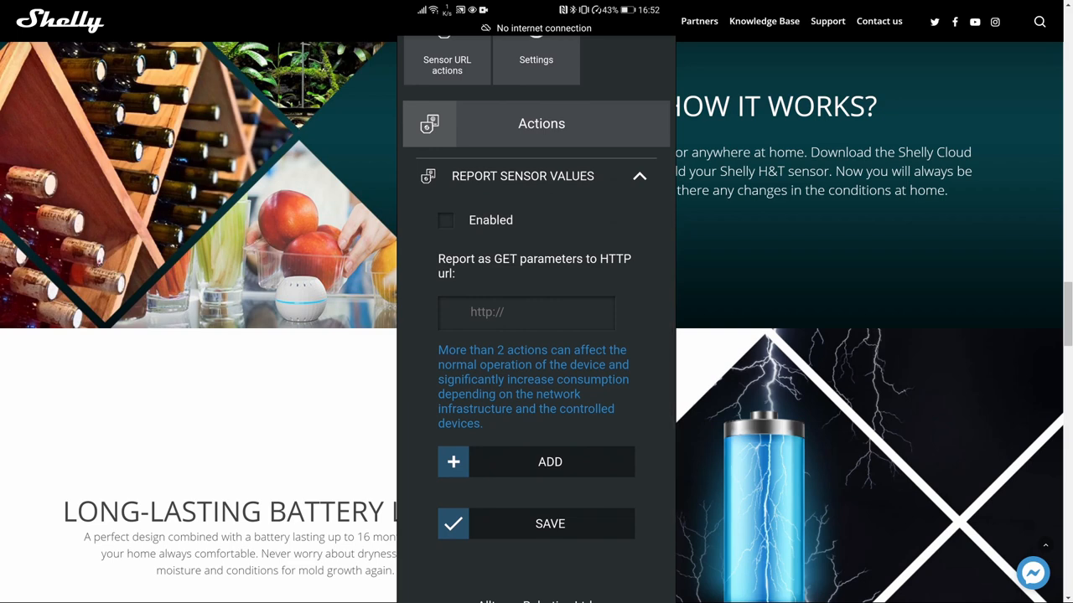
{"action": "scroll", "scroll_direction": "down", "scroll_amount": 3}
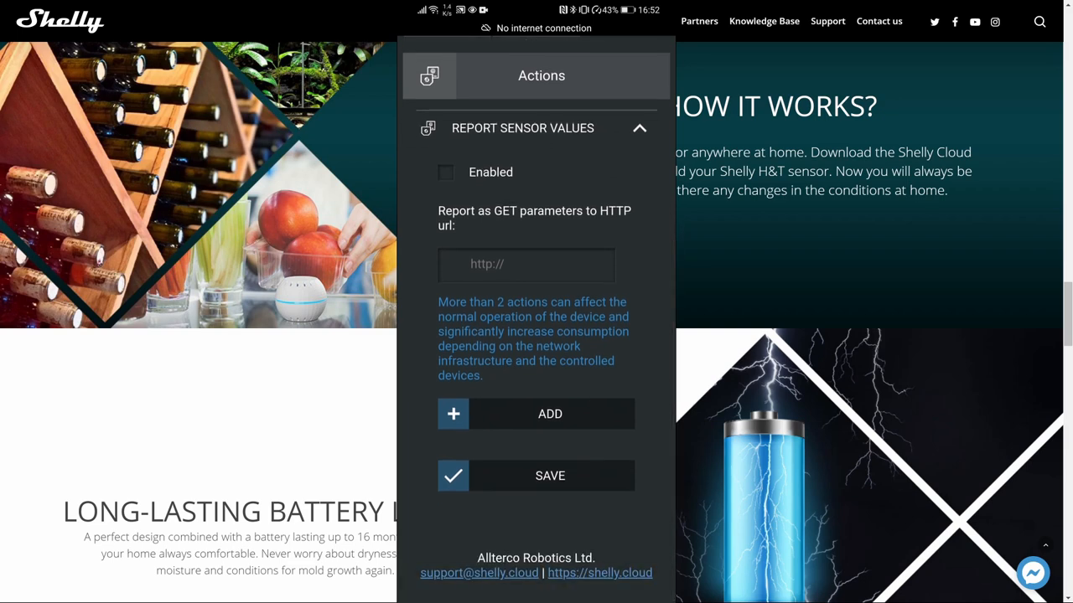
{"action": "left_click", "coordinate": [550, 413]}
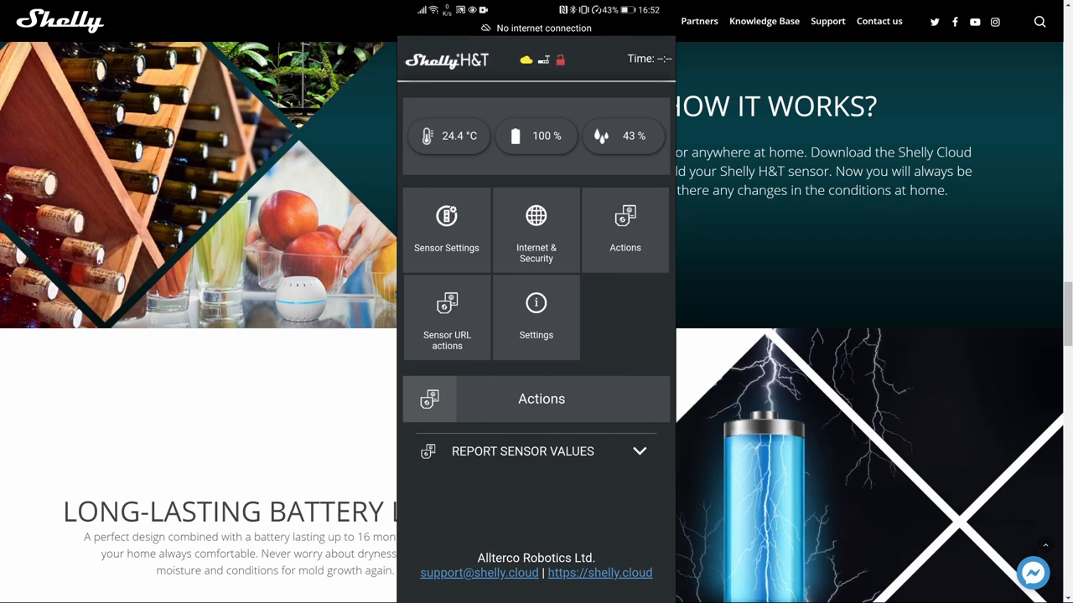
Review Sensor URL actions with the over-temperature URL unset, then go to Settings.
{"action": "left_click", "coordinate": [446, 319]}
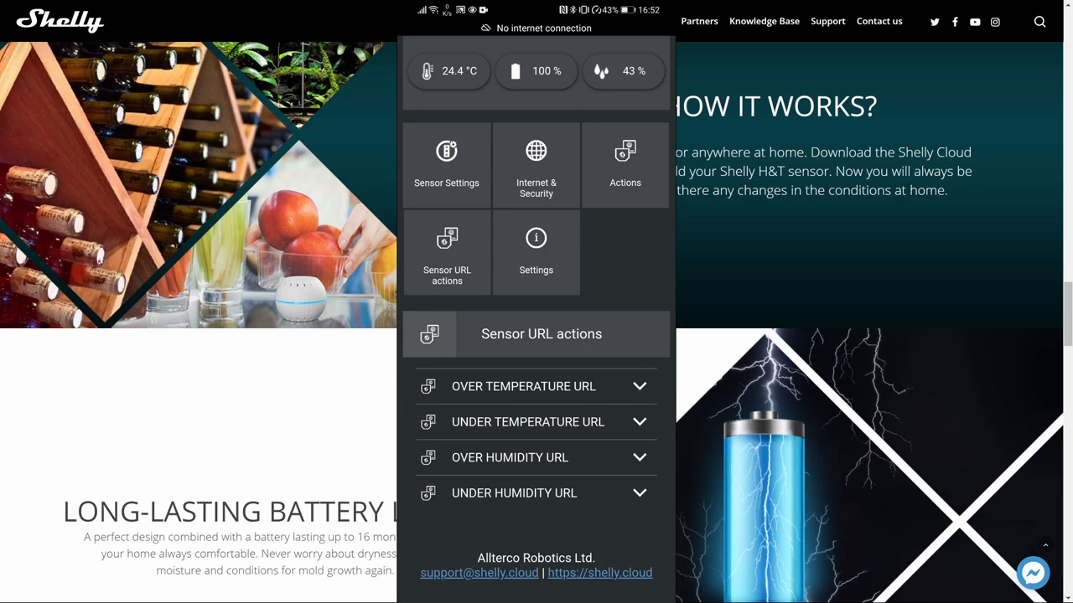
{"action": "left_click", "coordinate": [523, 386]}
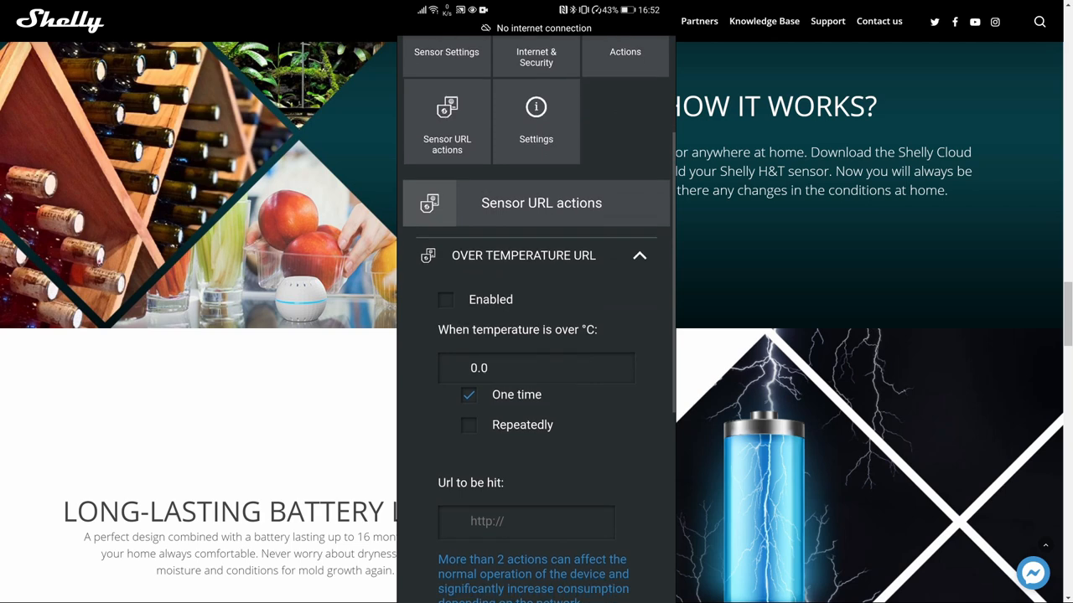
{"action": "scroll", "scroll_direction": "down", "scroll_amount": 3}
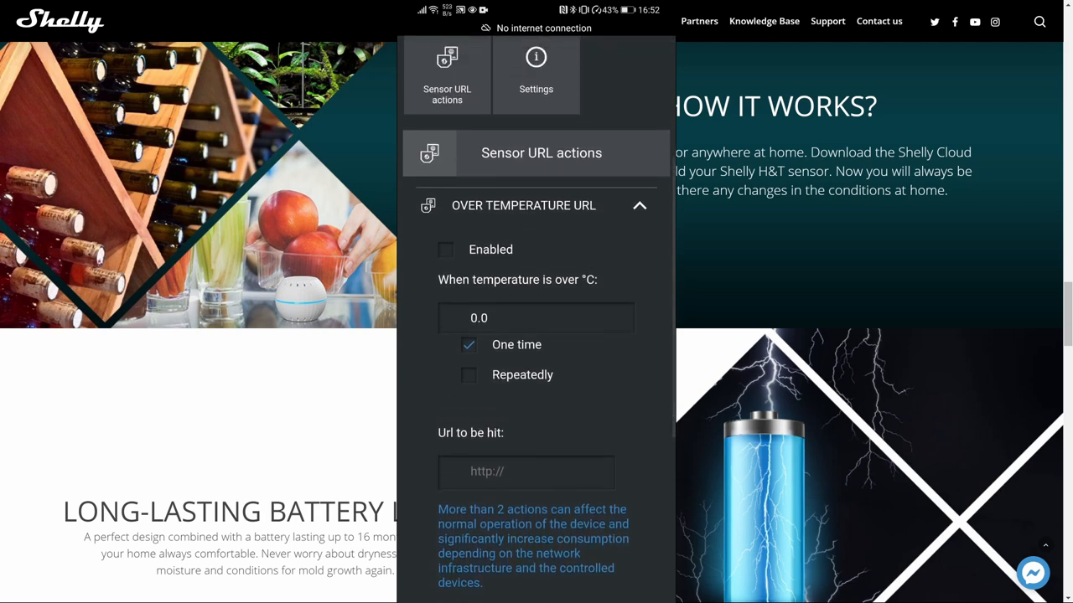
{"action": "left_click", "coordinate": [536, 75]}
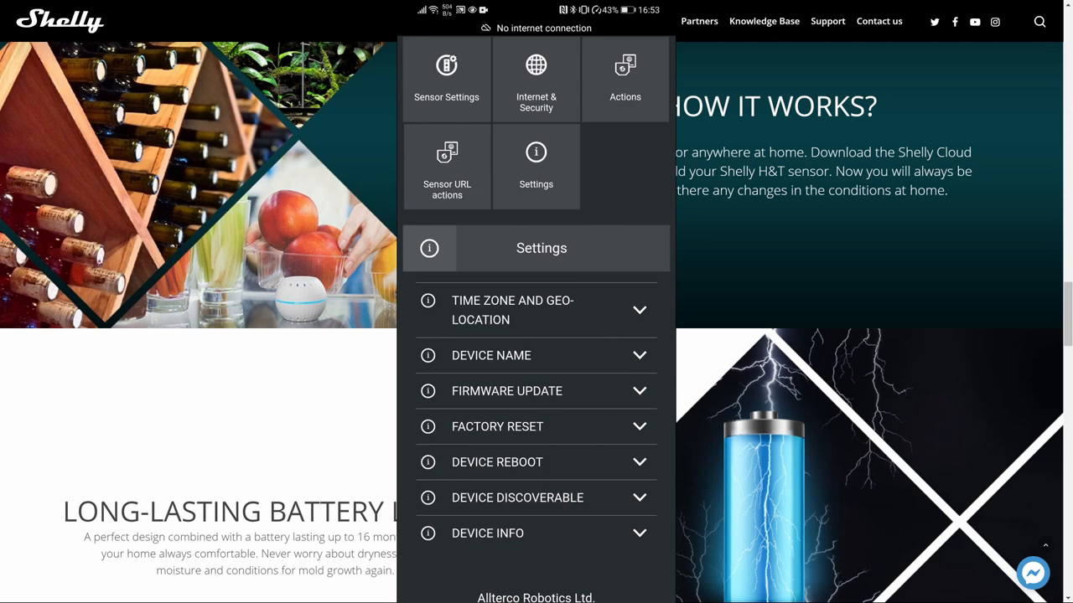
Check device name, reboot, discoverable and device ID D50641, then go to Internet & Security.
{"action": "left_click", "coordinate": [513, 309]}
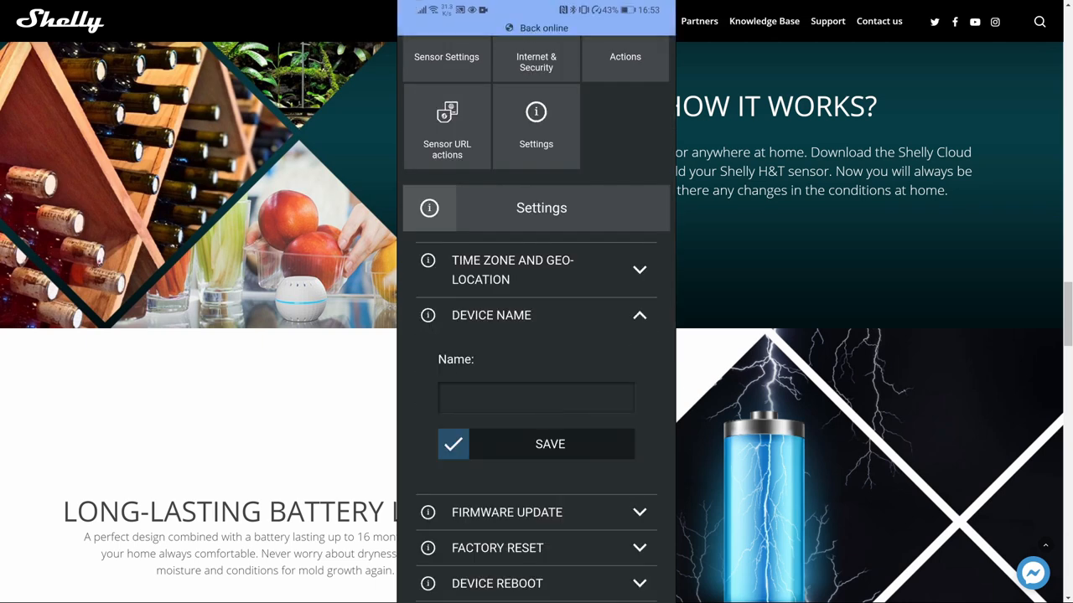
{"action": "left_click", "coordinate": [506, 513]}
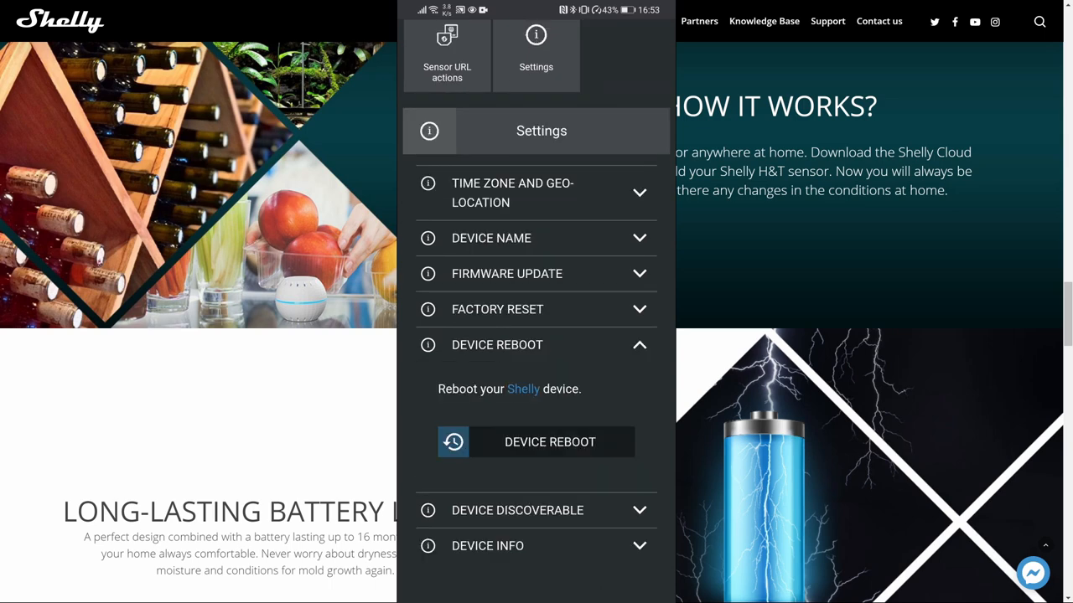
{"action": "left_click", "coordinate": [517, 509]}
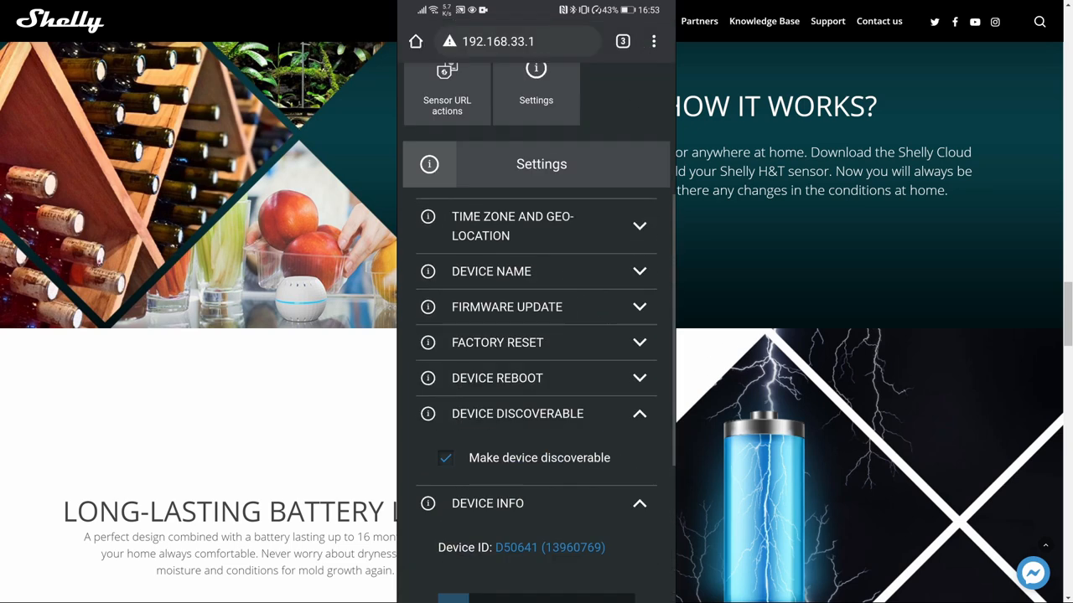
{"action": "left_click", "coordinate": [536, 101]}
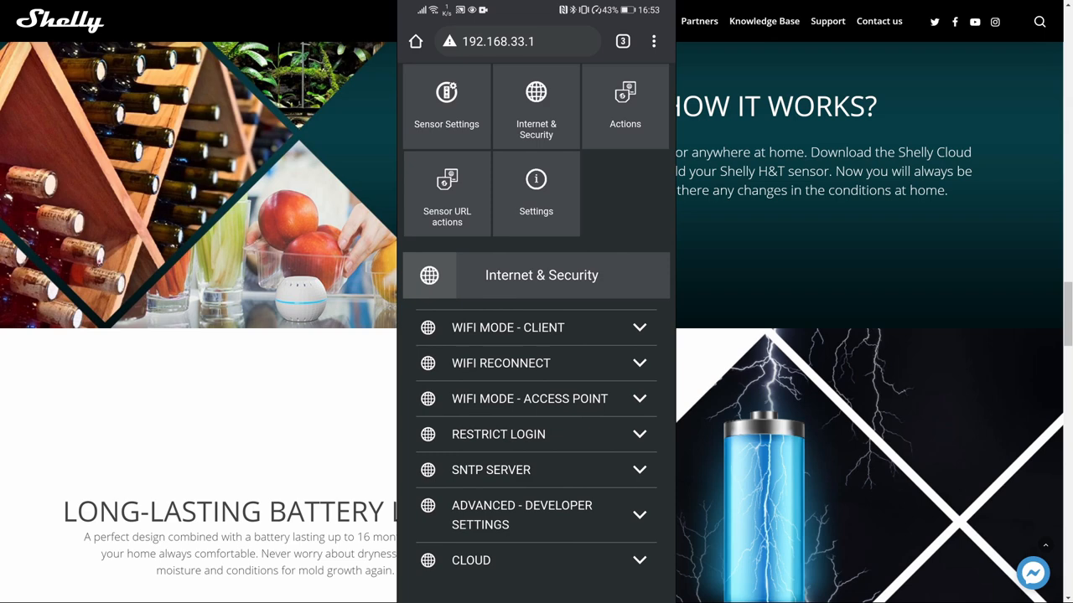
Connect the sensor as Wi-Fi client to BT_IoT_2 and reload its page at 192.168.1.77.
{"action": "left_click", "coordinate": [506, 327]}
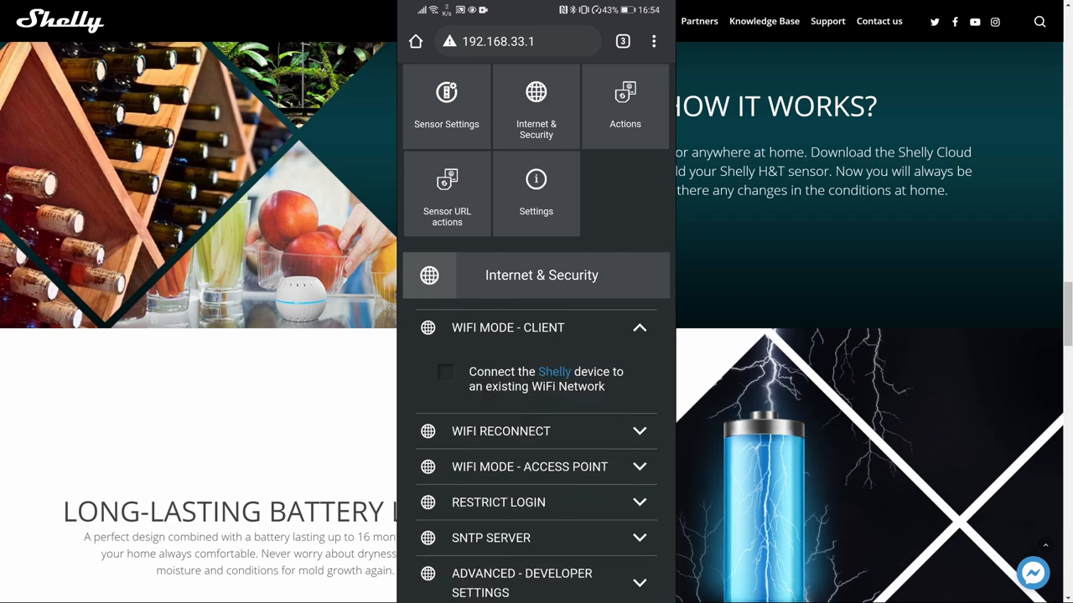
{"action": "left_click", "coordinate": [446, 372]}
{"action": "type", "text": "B"}
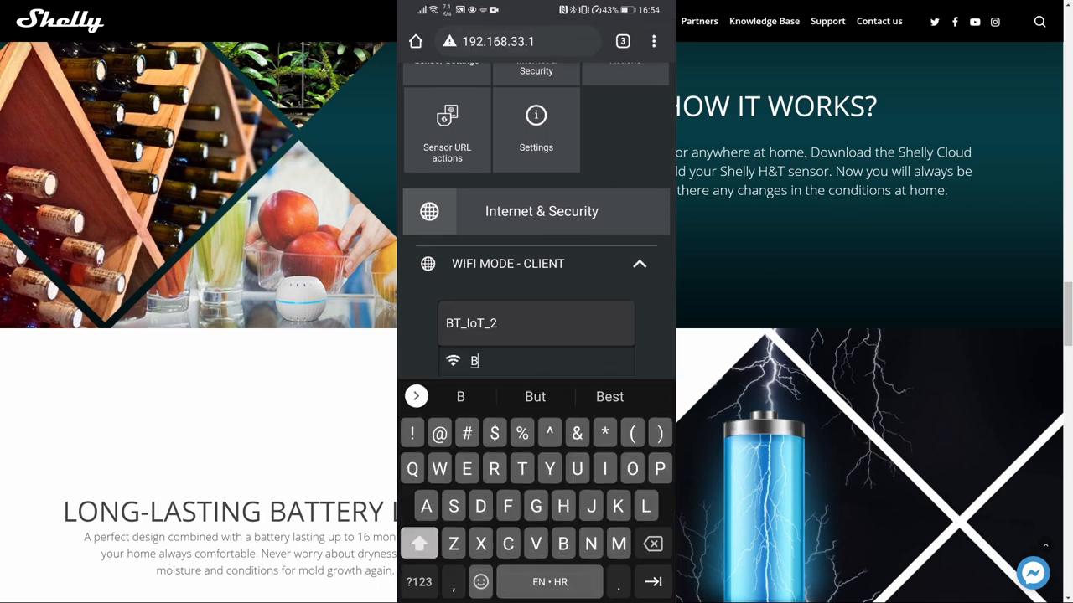
{"action": "left_click", "coordinate": [536, 322]}
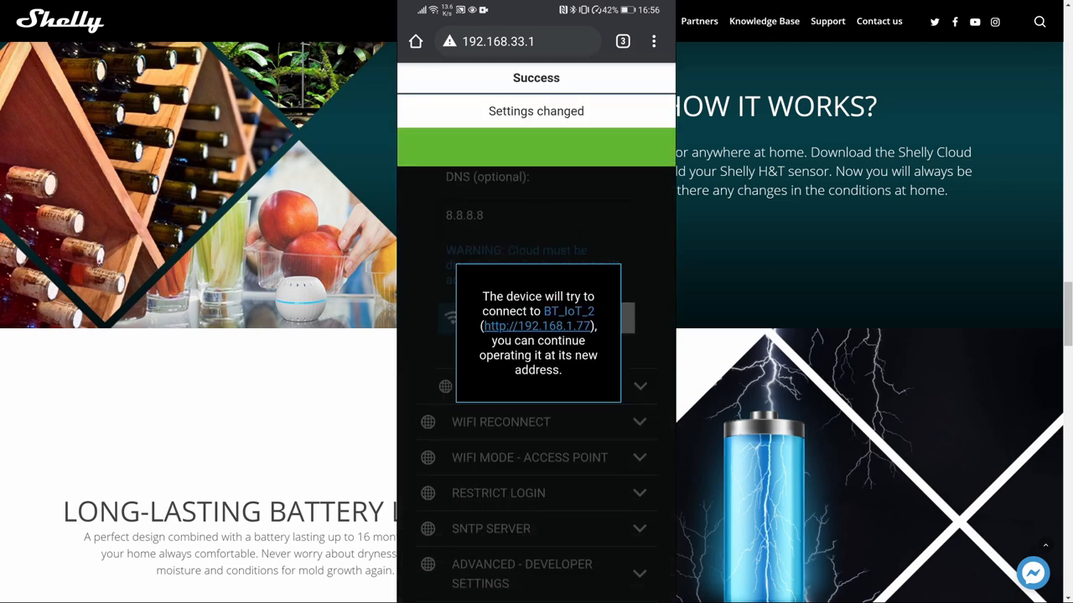
{"action": "left_click", "coordinate": [536, 325]}
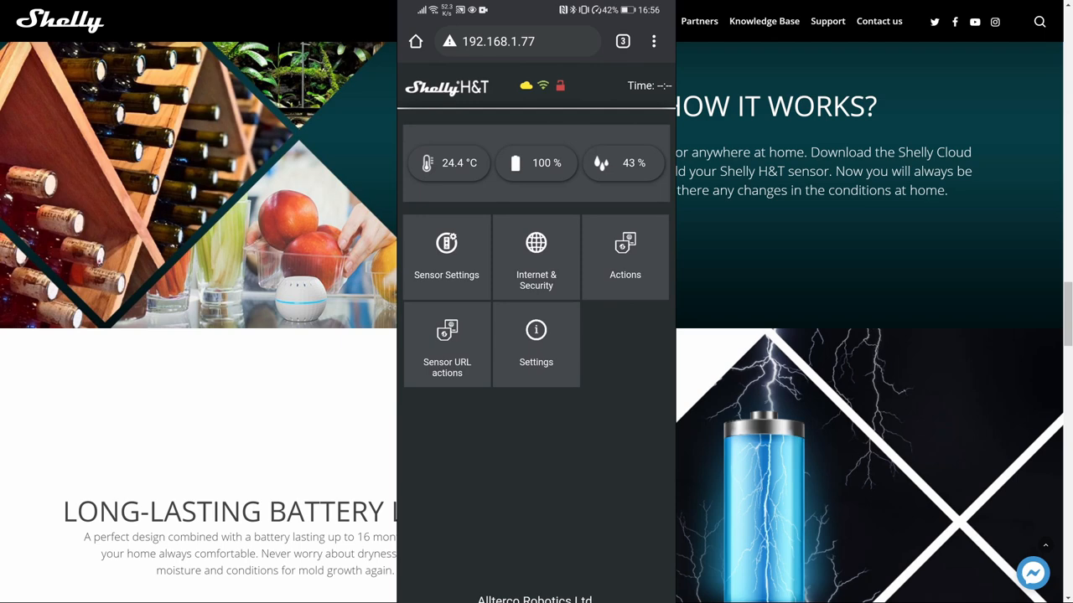
View Internet & Security: SNTP server time.google.com and developer settings with CoIoT peer mcast.
{"action": "left_click", "coordinate": [536, 258]}
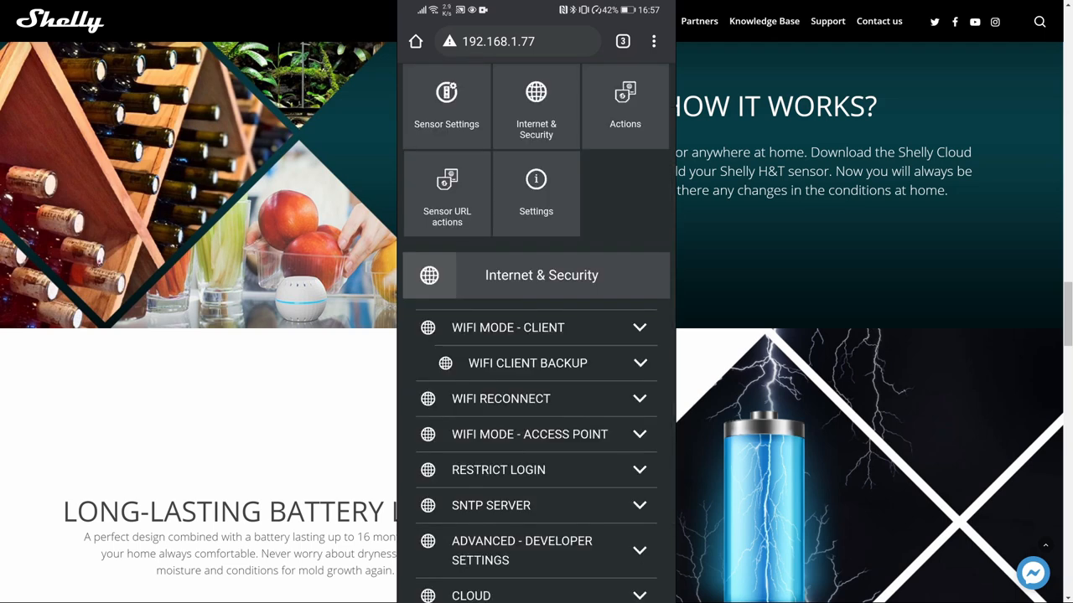
{"action": "left_click", "coordinate": [526, 362]}
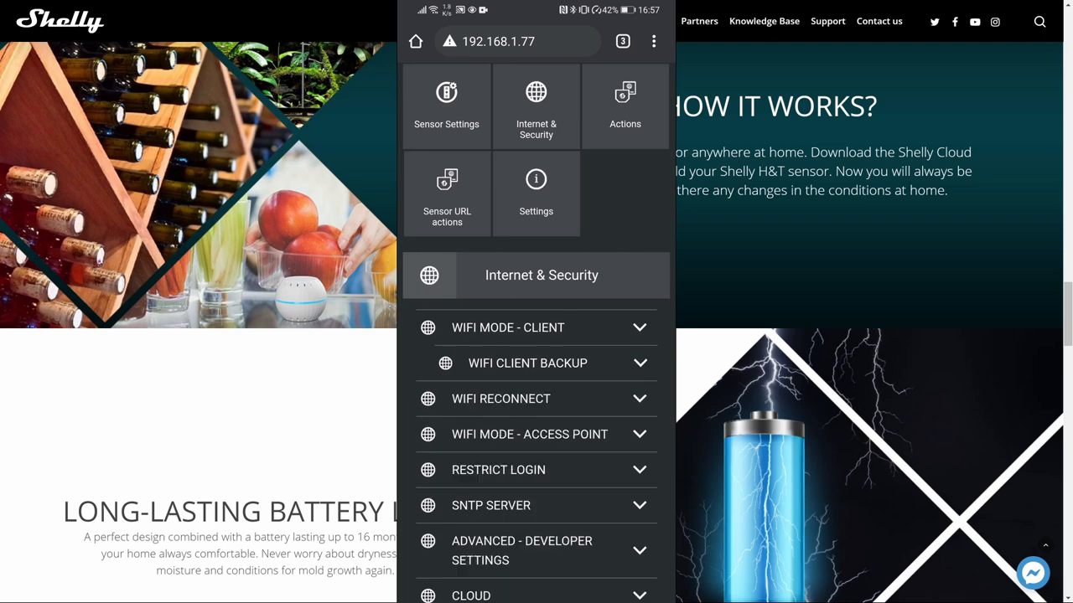
{"action": "left_click", "coordinate": [536, 399]}
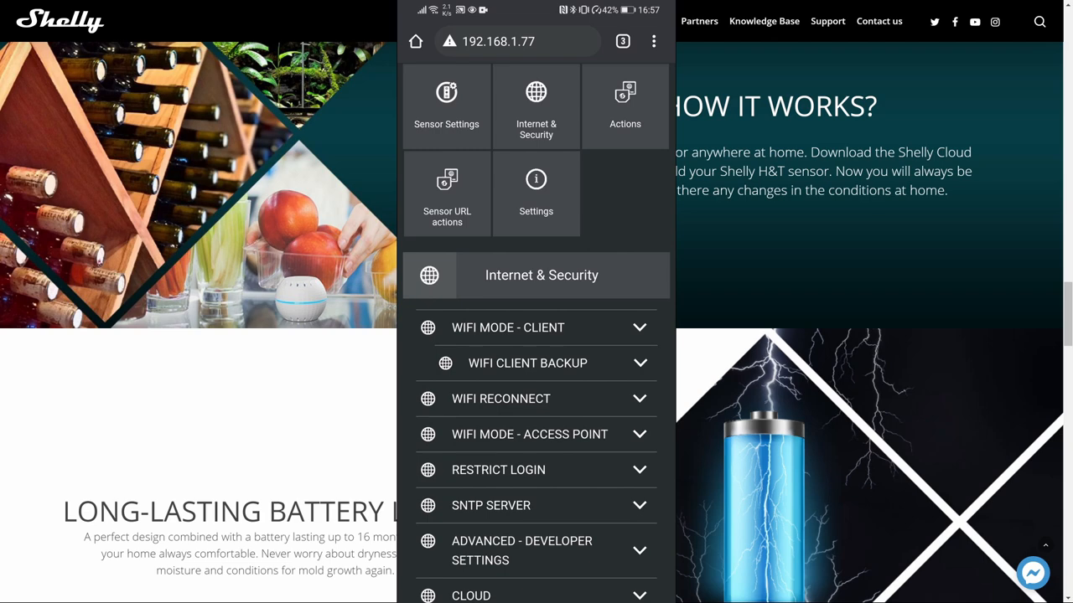
{"action": "left_click", "coordinate": [498, 469]}
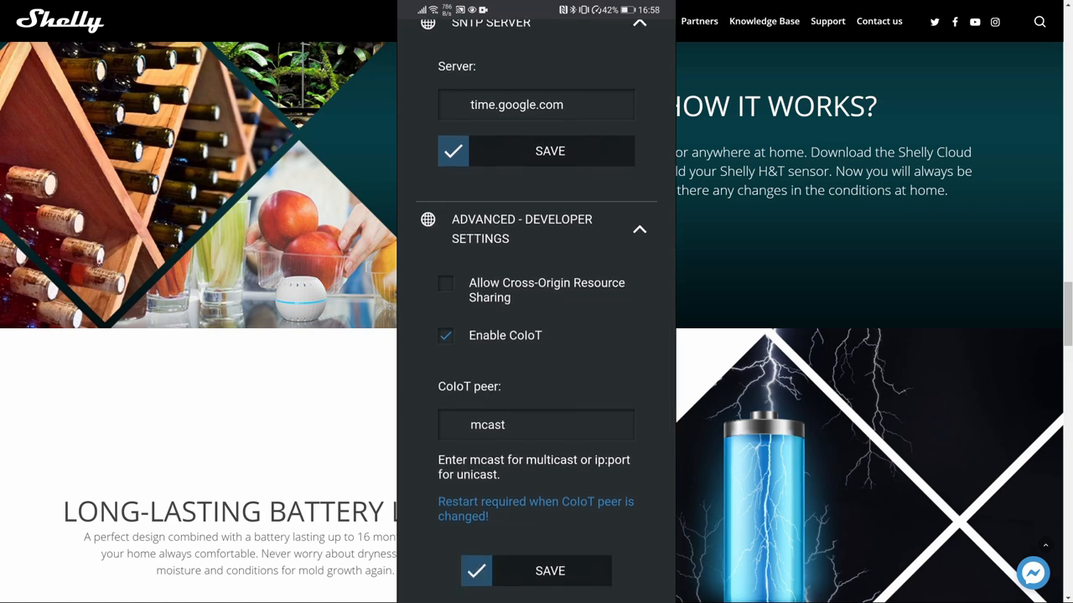
Replace the CoIoT peer mcast with 192.168.1.35:5683 and save it.
{"action": "scroll", "scroll_direction": "down", "scroll_amount": 3}
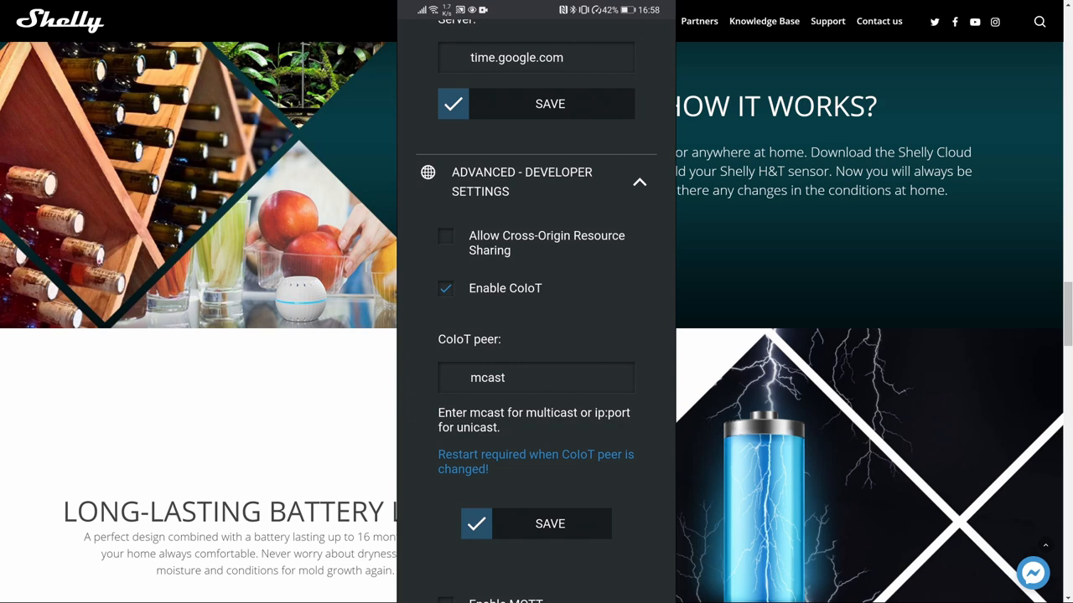
{"action": "left_click", "coordinate": [536, 377]}
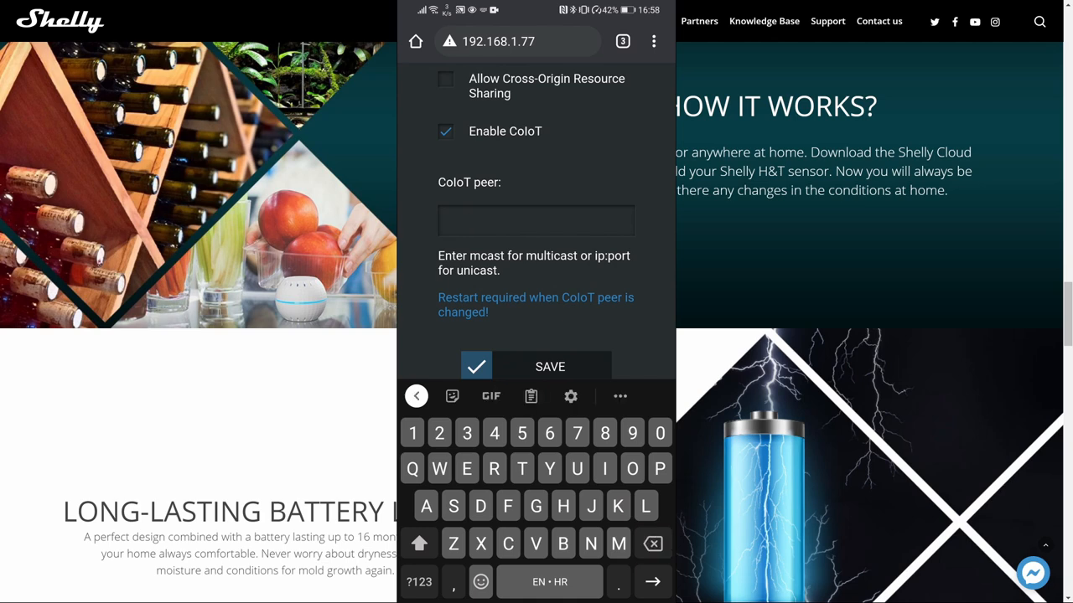
{"action": "type", "text": "192."}
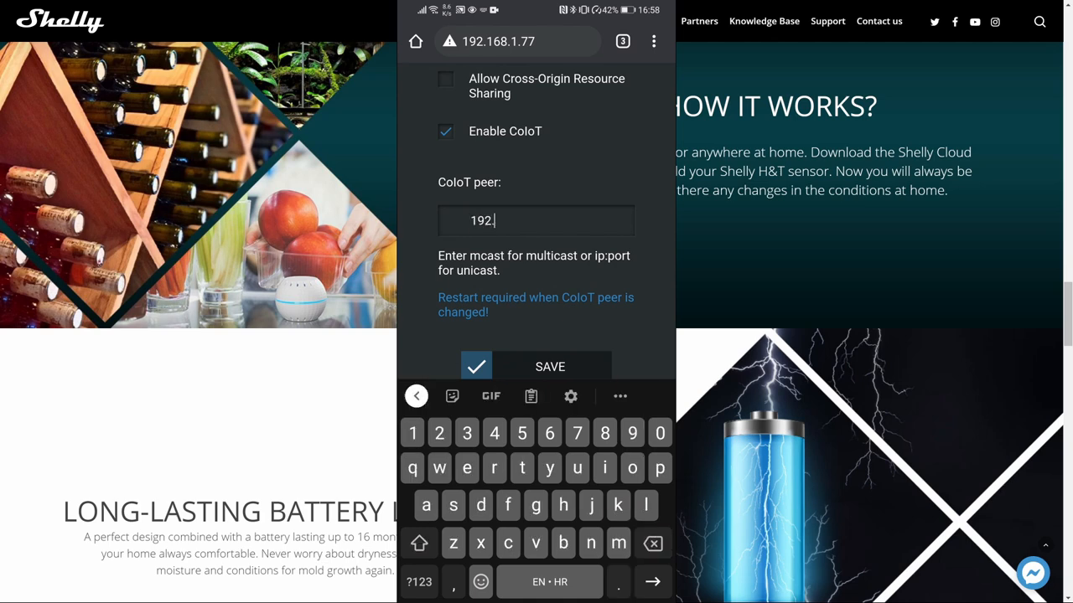
{"action": "type", "text": "68.1"}
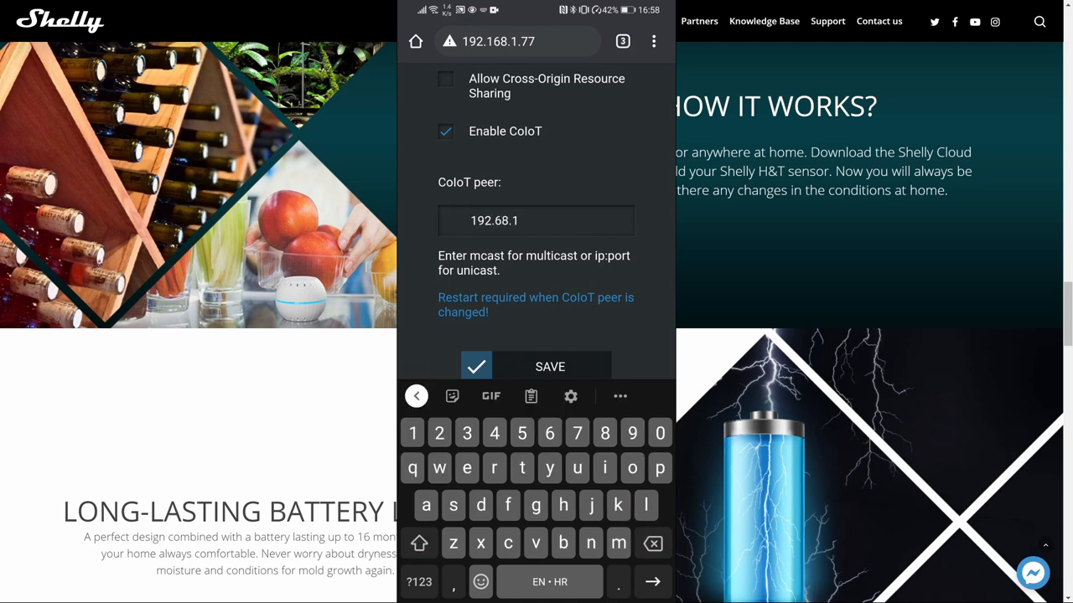
{"action": "type", "text": "35:"}
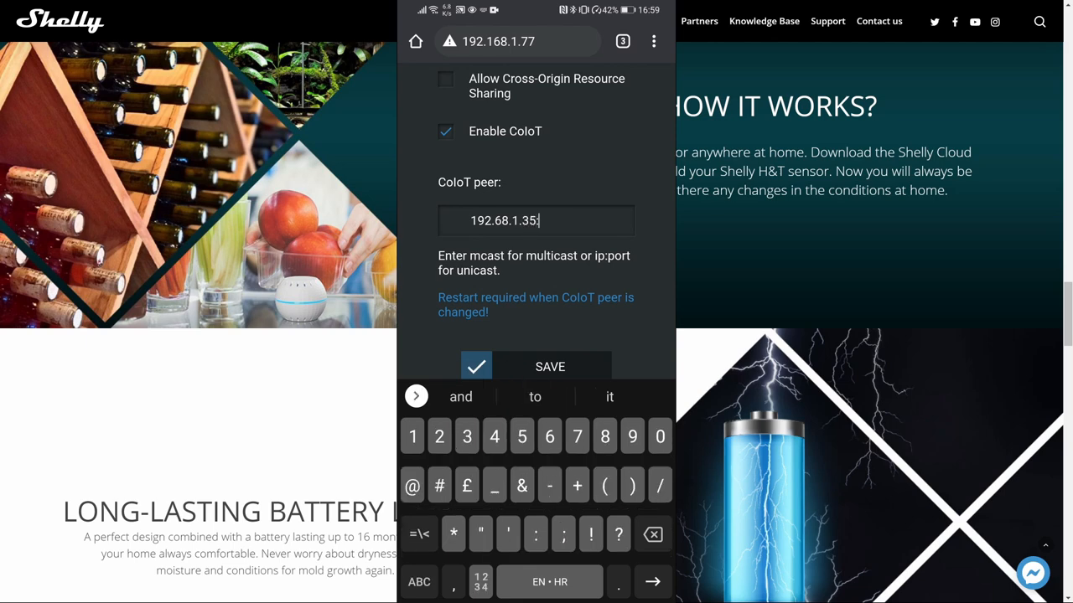
{"action": "type", "text": "5683"}
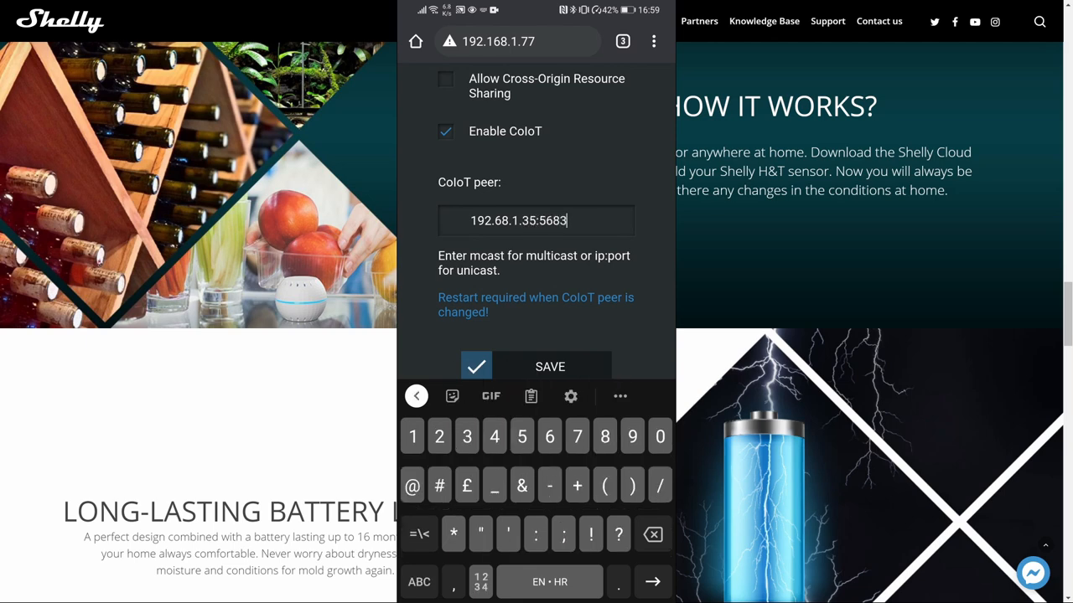
{"action": "left_click", "coordinate": [550, 365]}
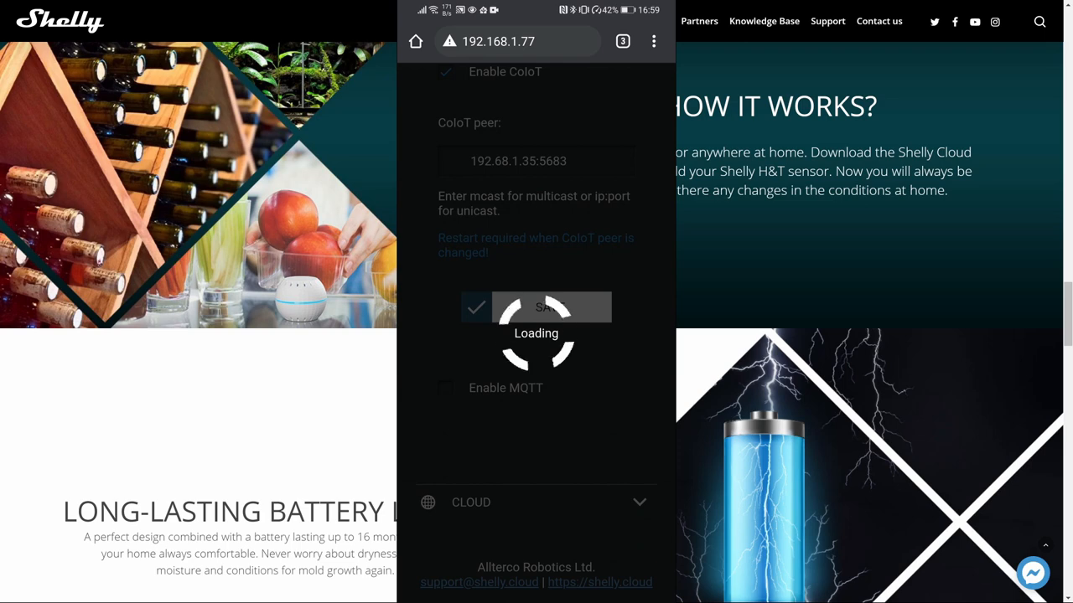
{"action": "left_click", "coordinate": [550, 306]}
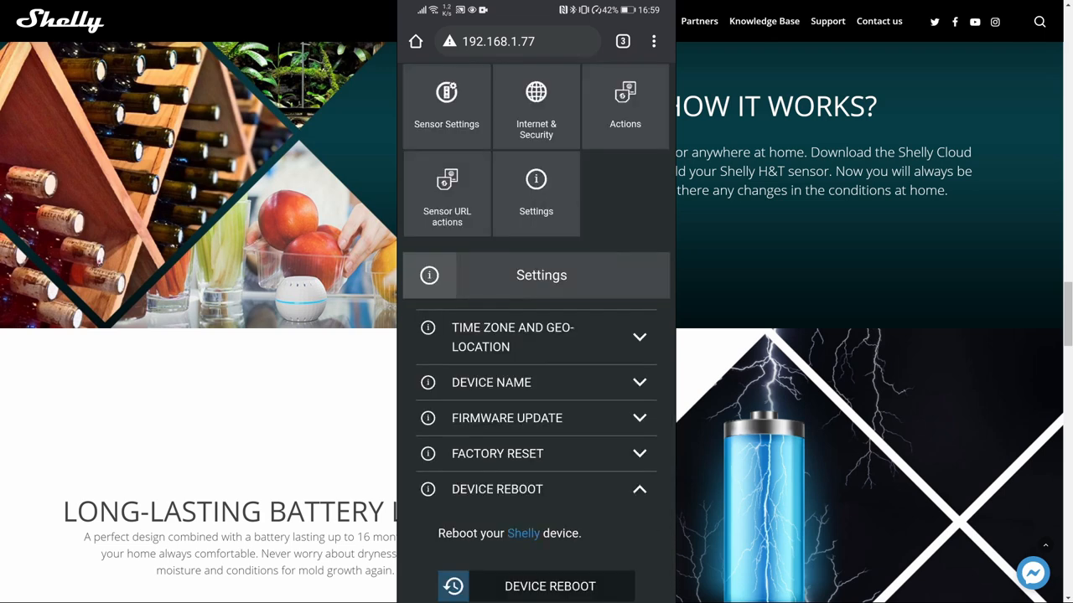
Reboot the sensor so its home page shows live readings again.
{"action": "left_click", "coordinate": [537, 586]}
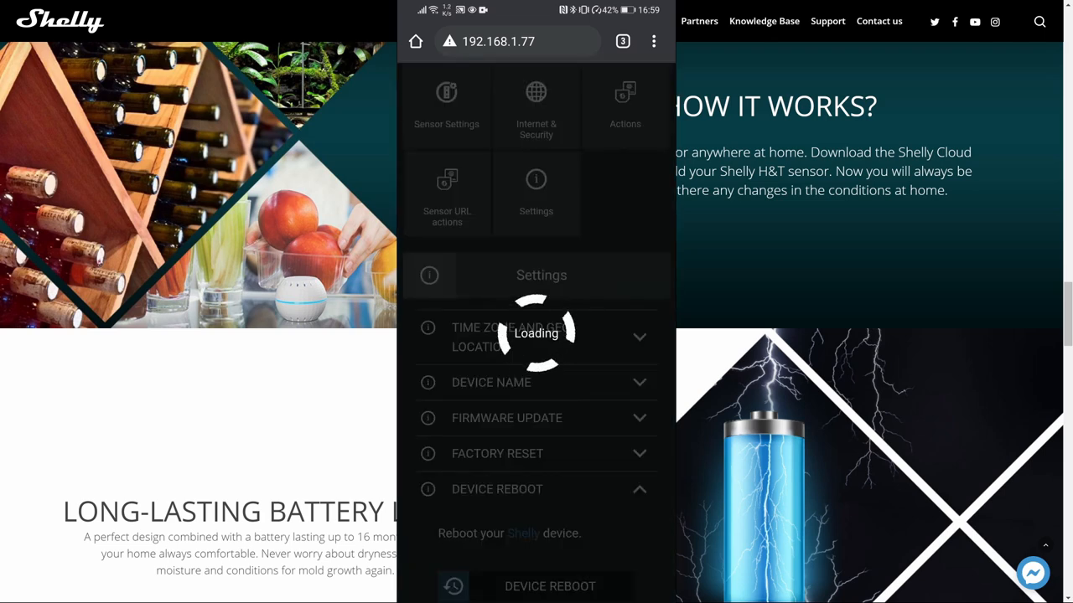
{"action": "left_click", "coordinate": [549, 587]}
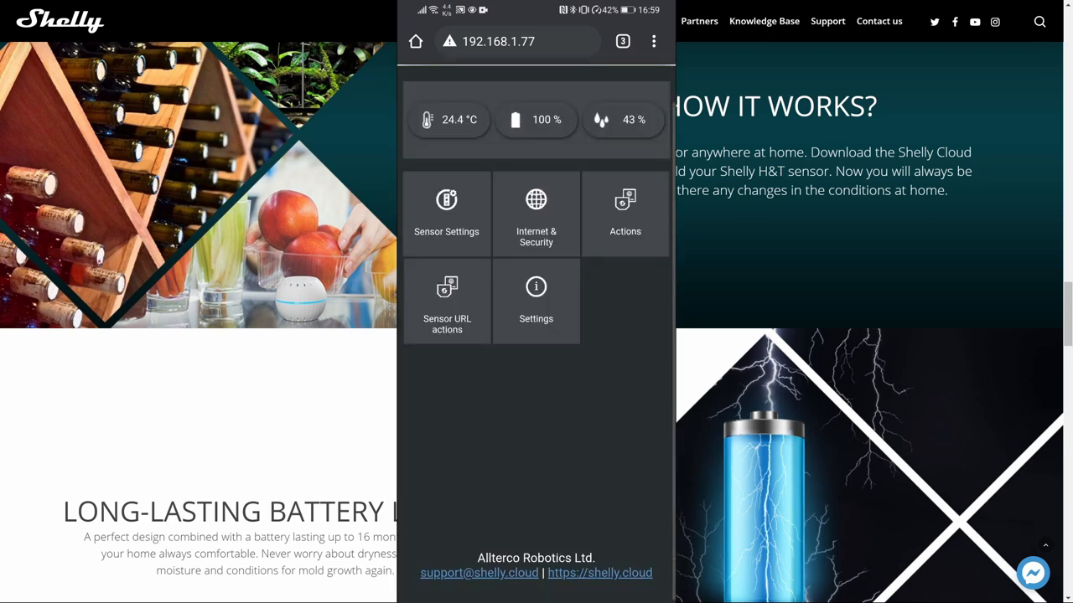
Enter MQTT username hass, password and server 192.168.1.35:1883.
{"action": "left_click", "coordinate": [536, 215]}
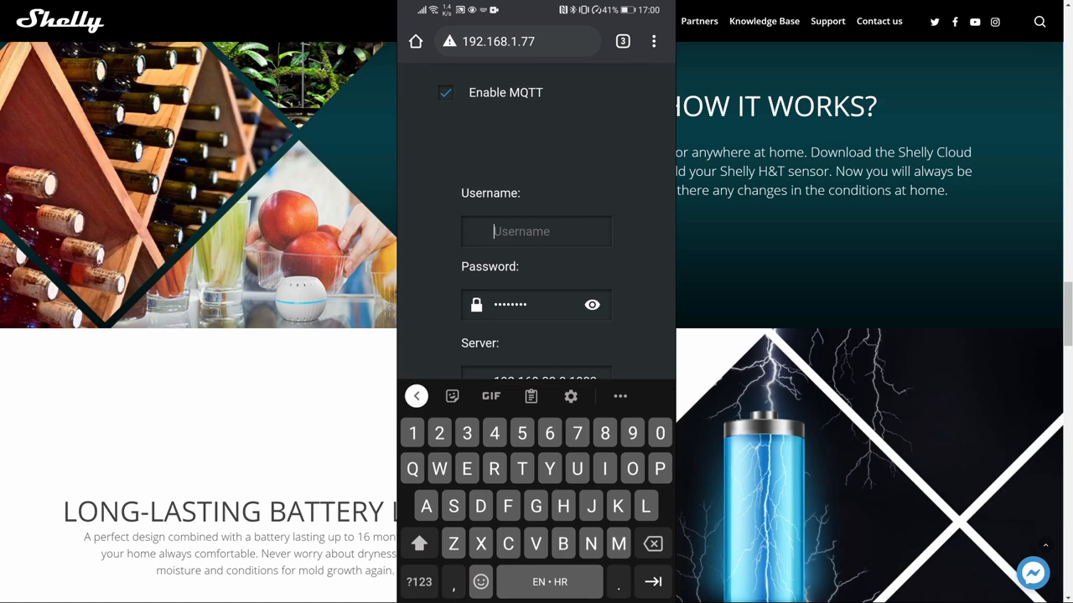
{"action": "type", "text": "hass"}
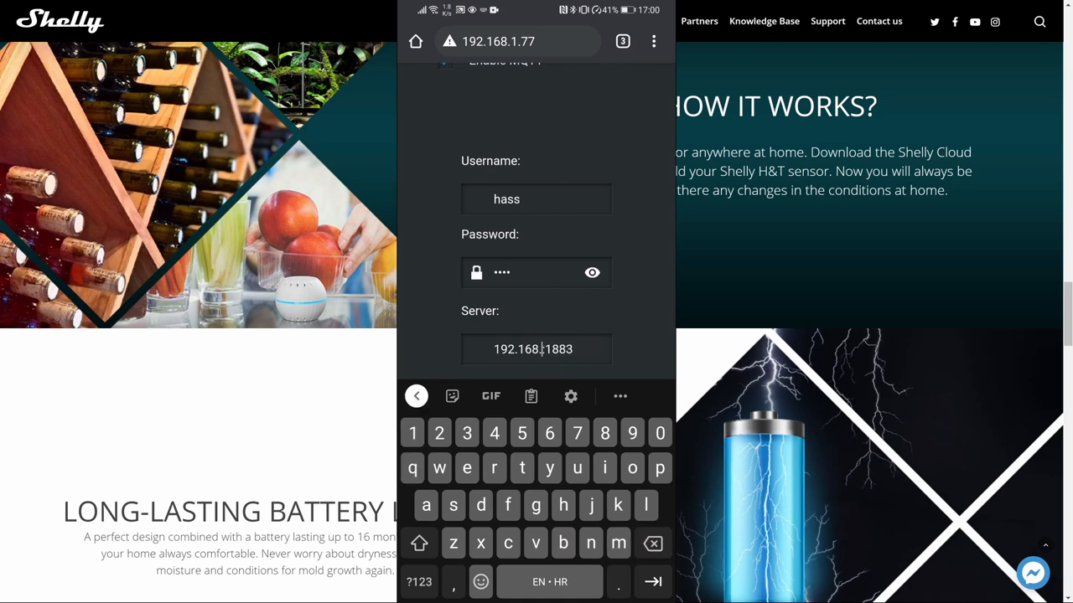
{"action": "type", "text": "36"}
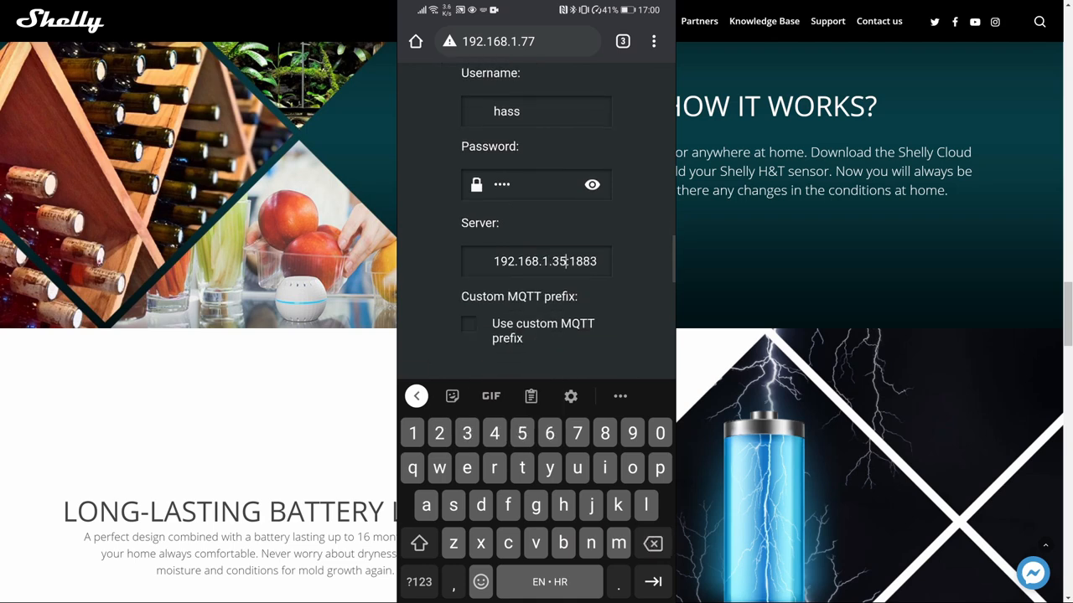
{"action": "scroll", "scroll_direction": "down", "scroll_amount": 3}
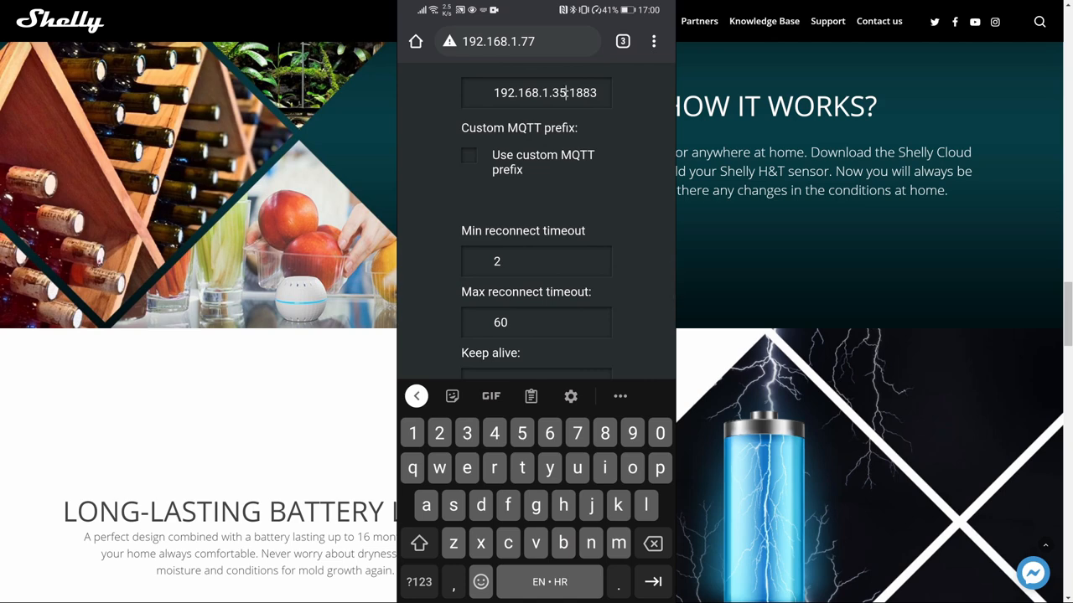
{"action": "scroll", "scroll_direction": "down", "scroll_amount": 3}
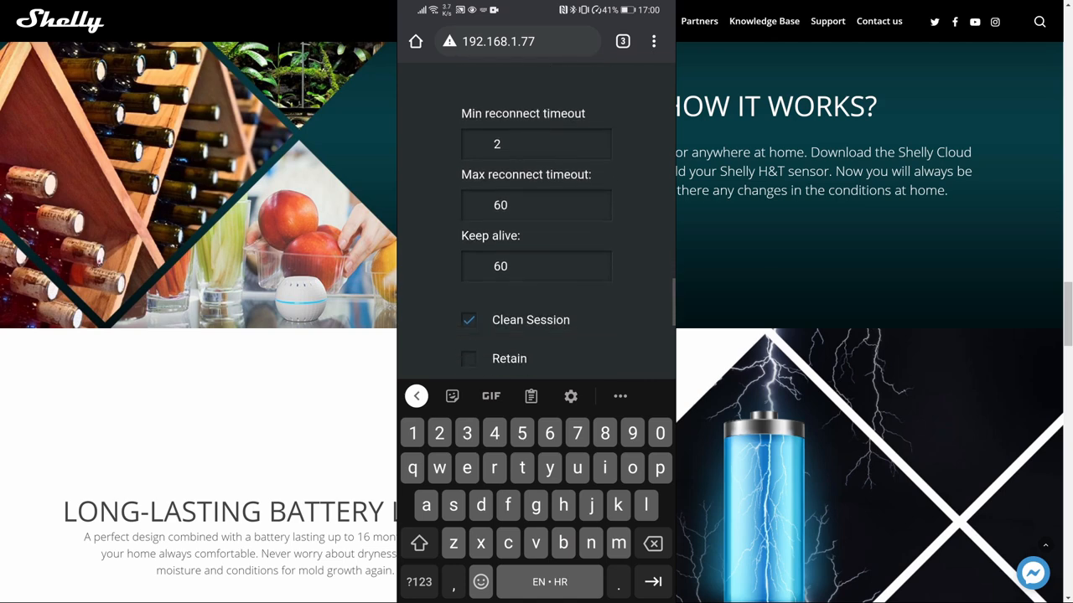
{"action": "scroll", "scroll_direction": "down", "scroll_amount": 3}
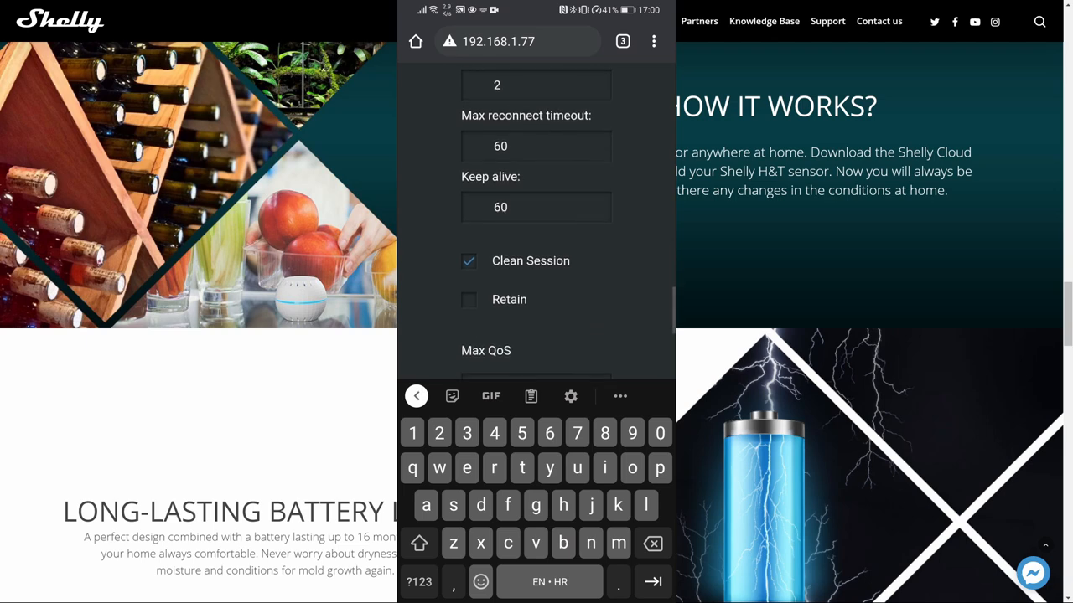
Enable Retain, set max QoS to 1 and save the MQTT settings.
{"action": "left_click", "coordinate": [469, 299]}
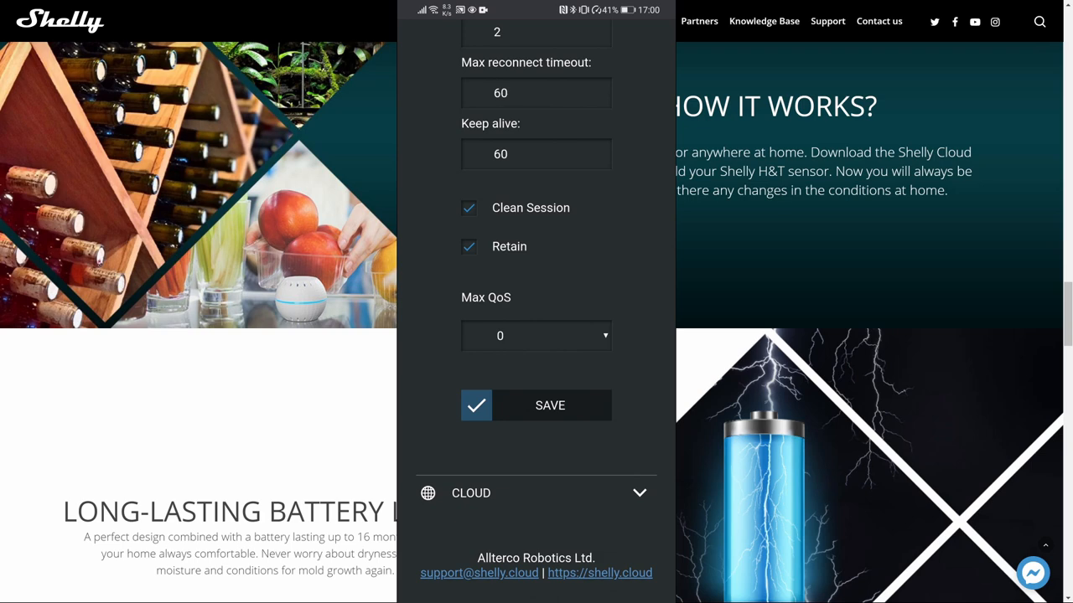
{"action": "left_click", "coordinate": [536, 335]}
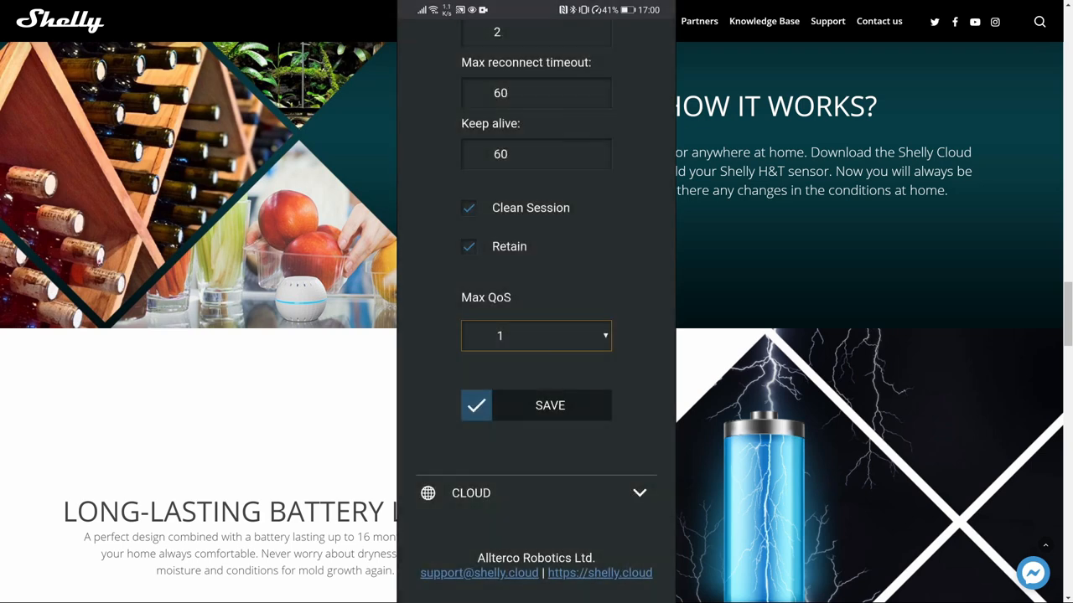
{"action": "left_click", "coordinate": [550, 404]}
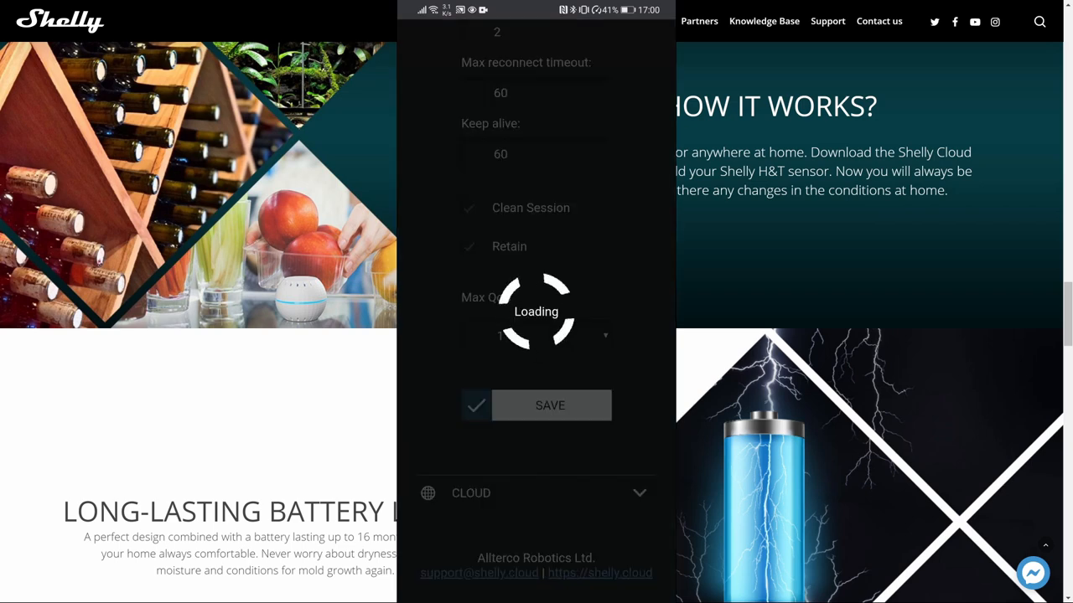
{"action": "left_click", "coordinate": [550, 404]}
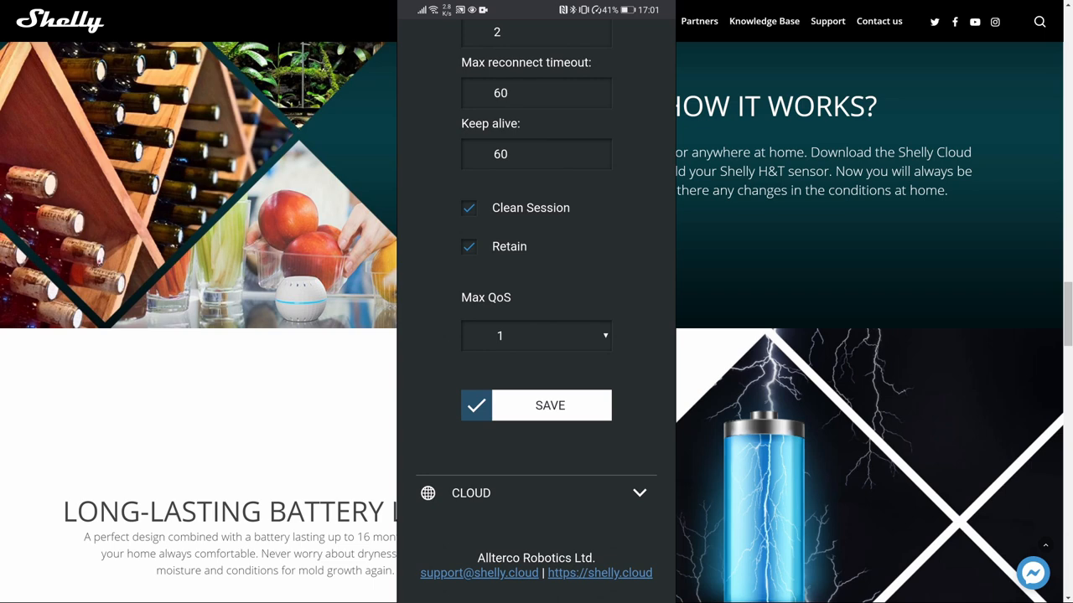
{"action": "scroll", "scroll_direction": "up", "scroll_amount": 3}
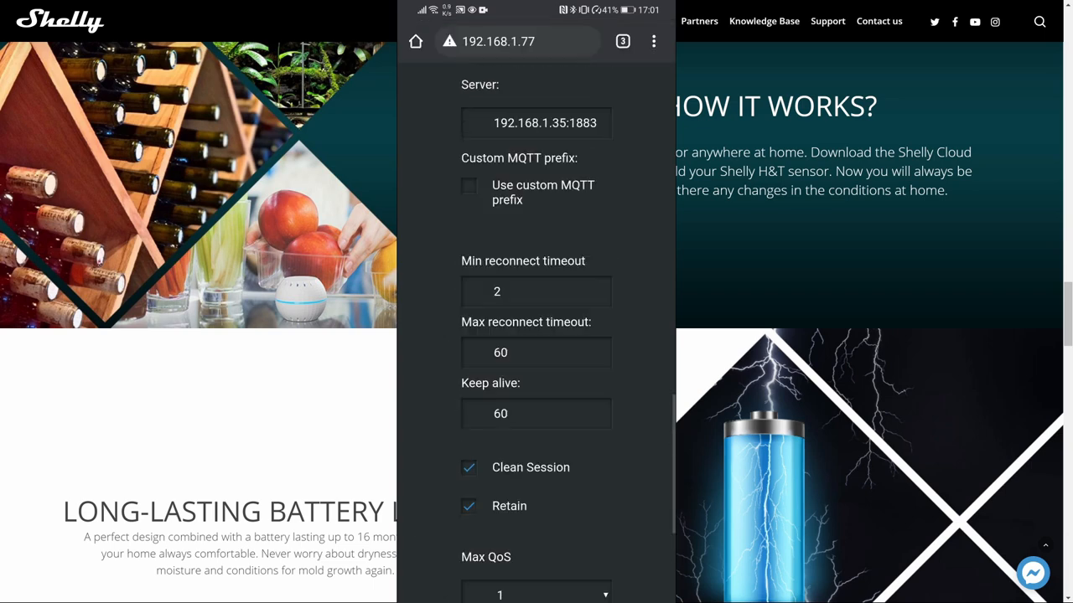
{"action": "scroll", "scroll_direction": "up", "scroll_amount": 3}
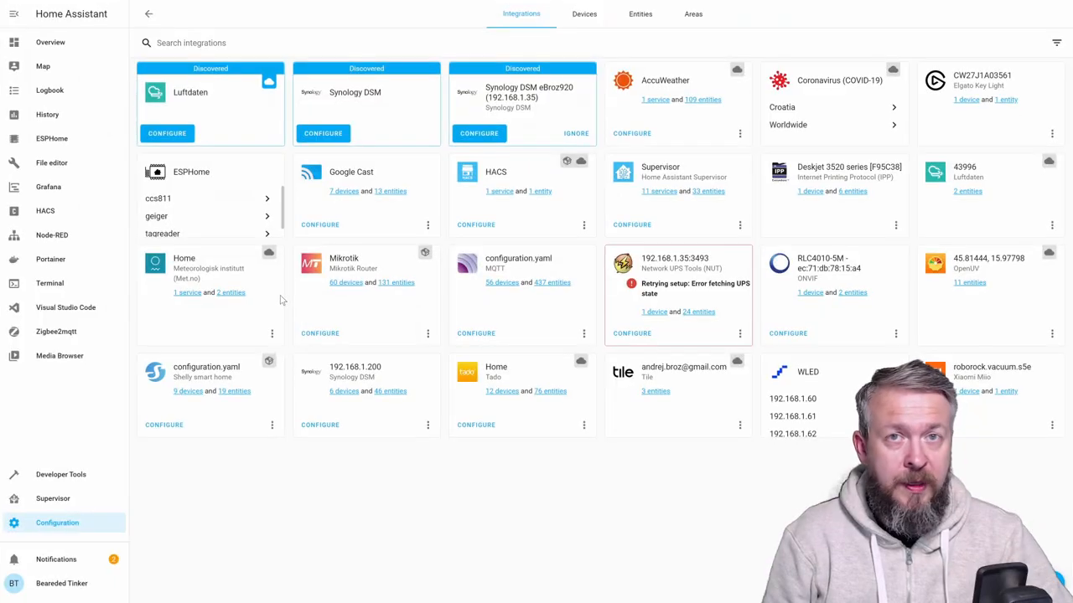
{"action": "mouse_move", "coordinate": [369, 64]}
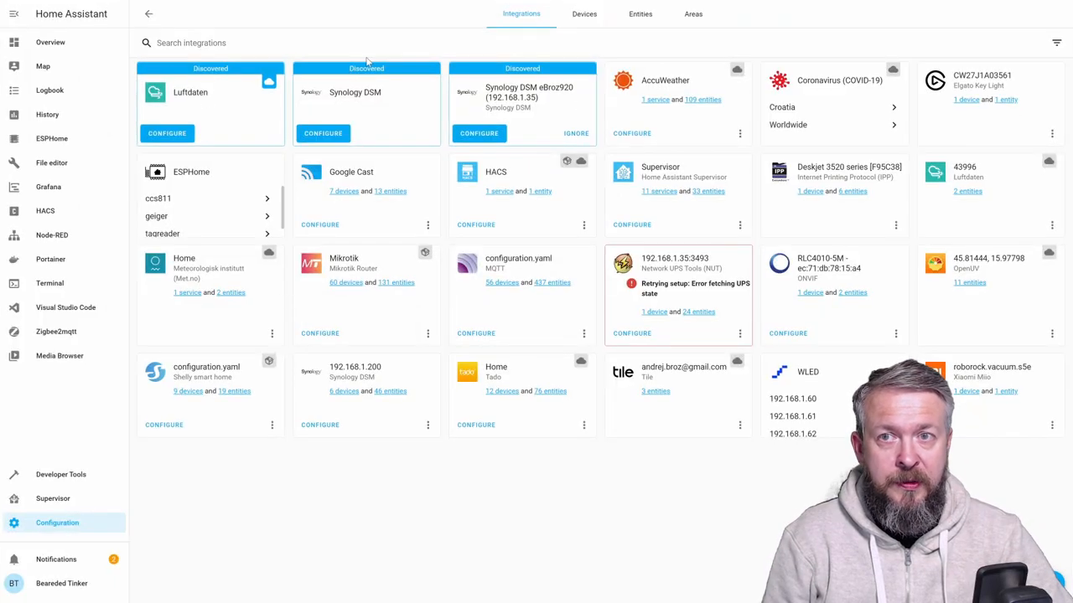
{"action": "mouse_move", "coordinate": [511, 92]}
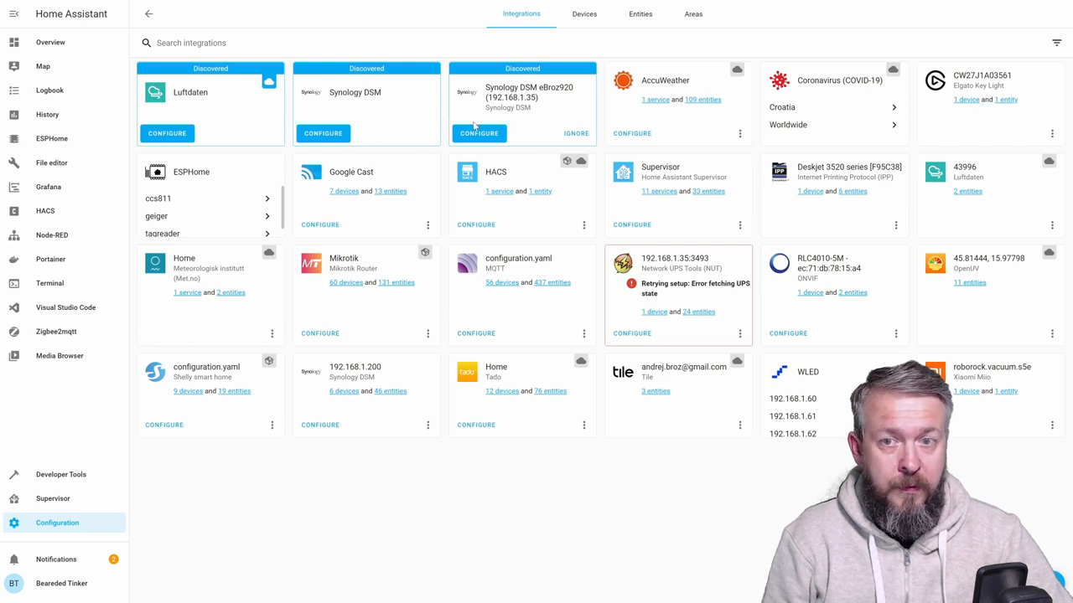
{"action": "mouse_move", "coordinate": [191, 401]}
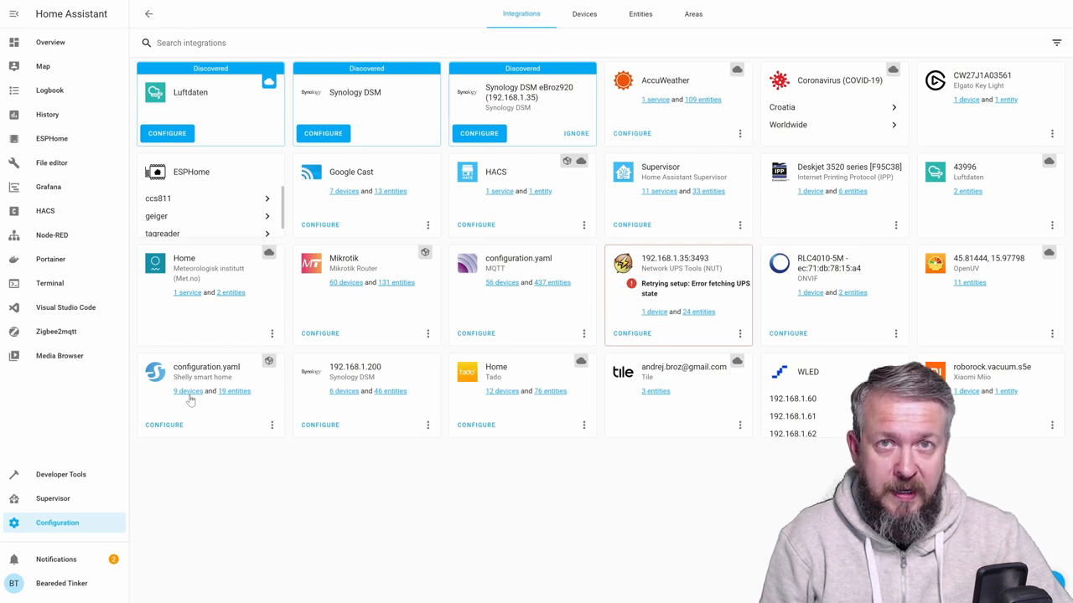
Open the Shelly H&T - D50641 device page from the Shelly integration, then the configuration files.
{"action": "left_click", "coordinate": [186, 393]}
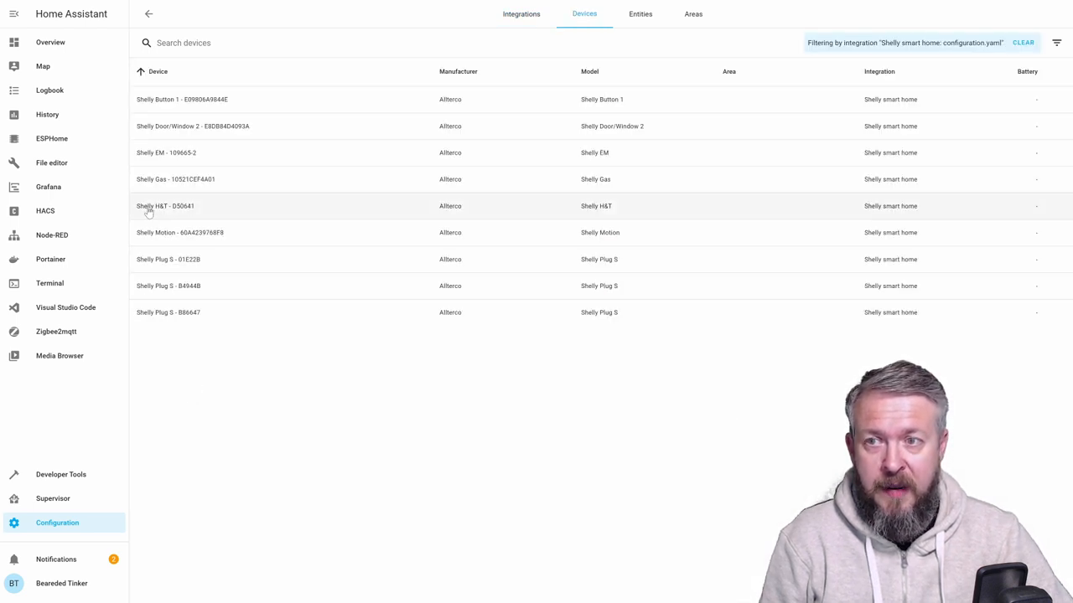
{"action": "left_click", "coordinate": [164, 205]}
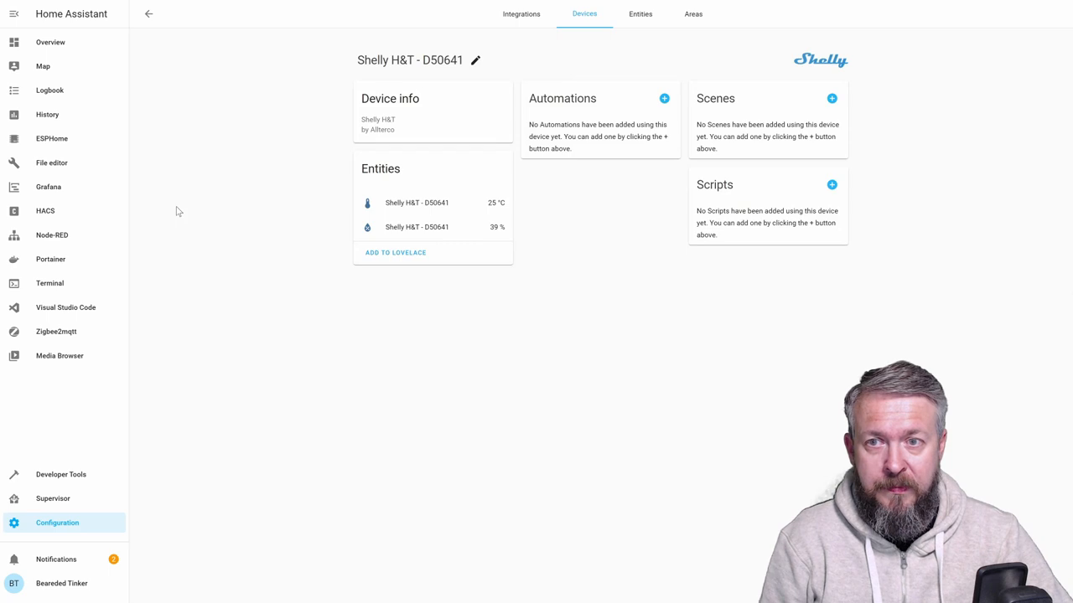
{"action": "mouse_move", "coordinate": [497, 219]}
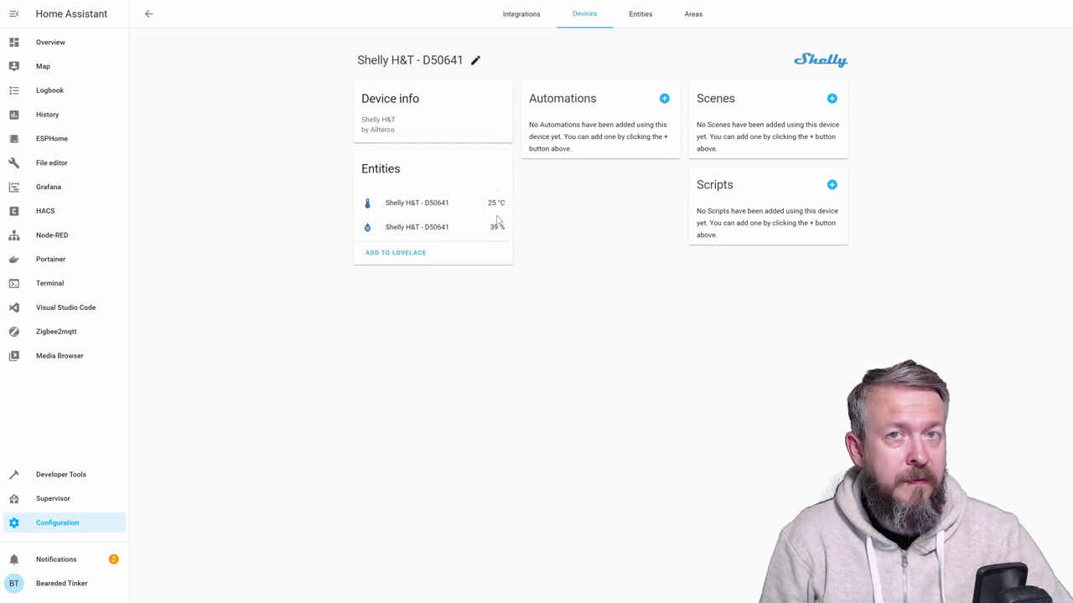
{"action": "mouse_move", "coordinate": [473, 241]}
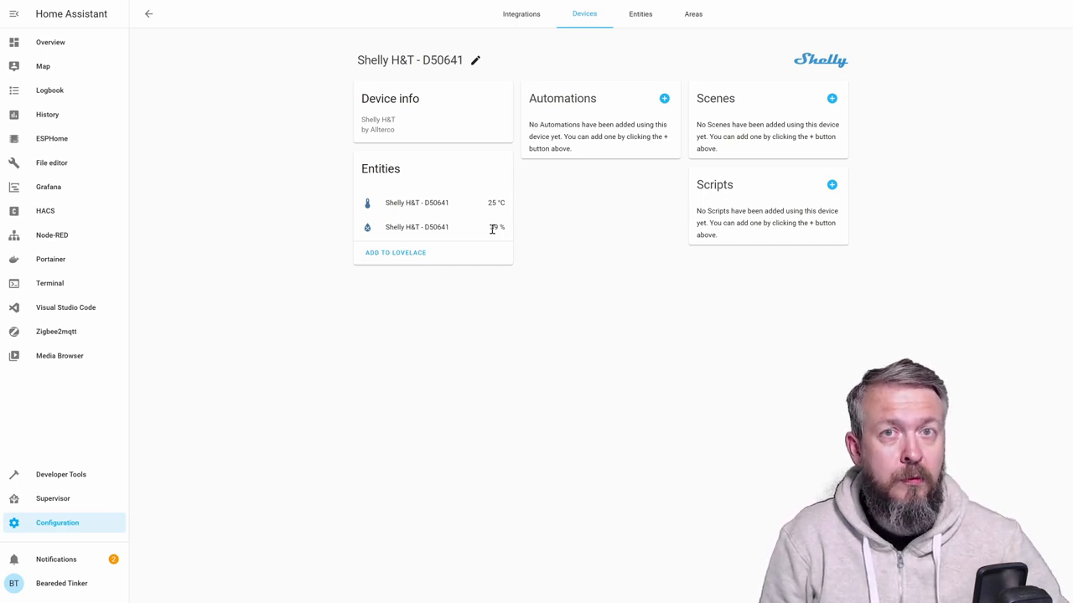
{"action": "left_click", "coordinate": [65, 308]}
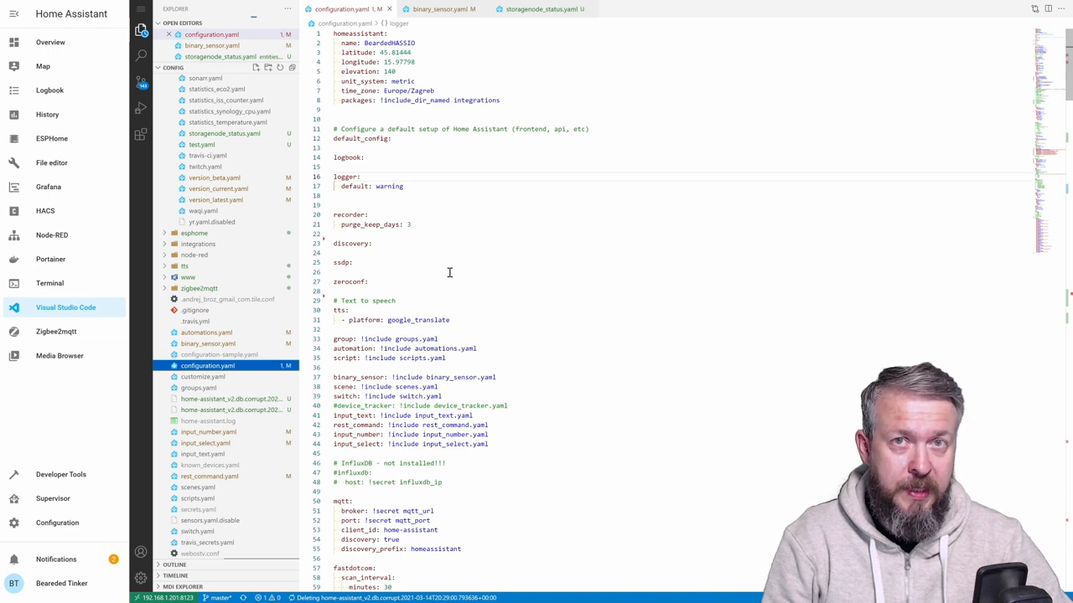
Search configuration.yaml for 'python', find nothing, and add a 'python_script:' line at the end.
{"action": "key", "text": "Ctrl+f"}
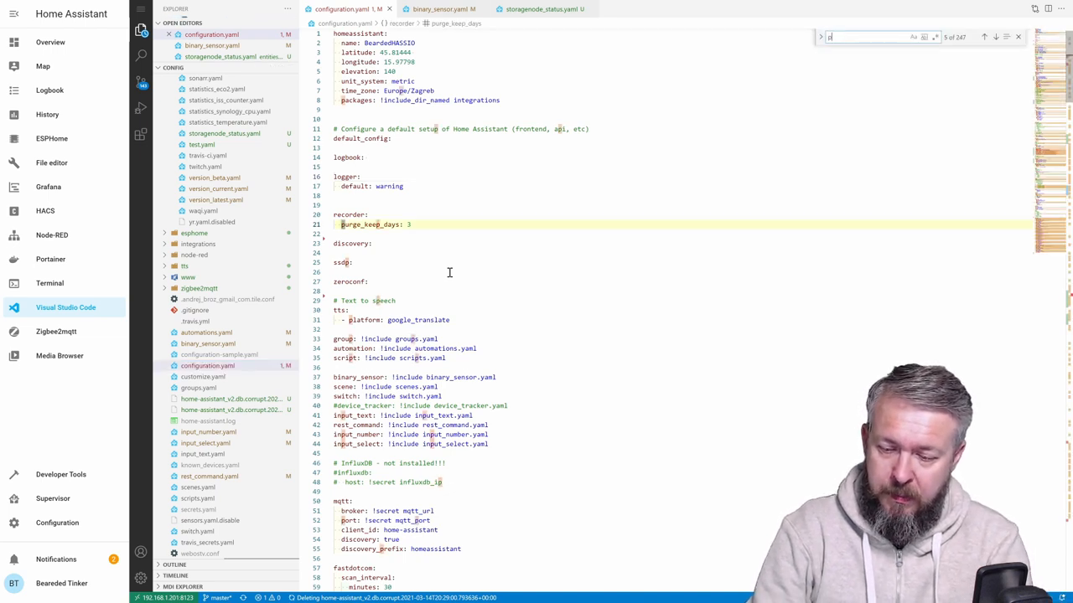
{"action": "type", "text": "yth"}
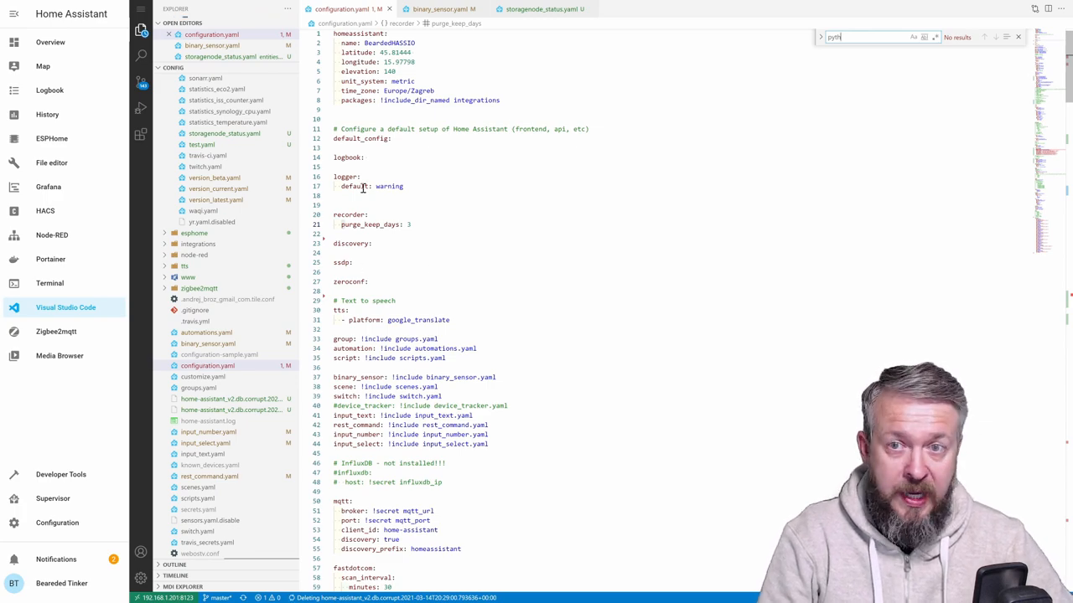
{"action": "scroll", "scroll_direction": "down", "scroll_amount": 3}
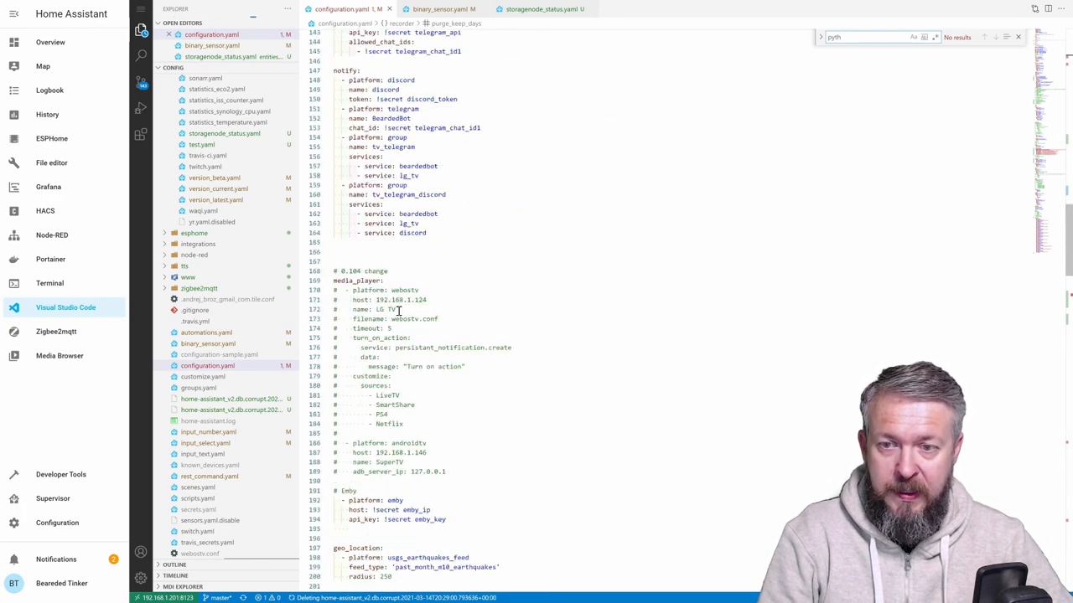
{"action": "scroll", "scroll_direction": "down", "scroll_amount": 3}
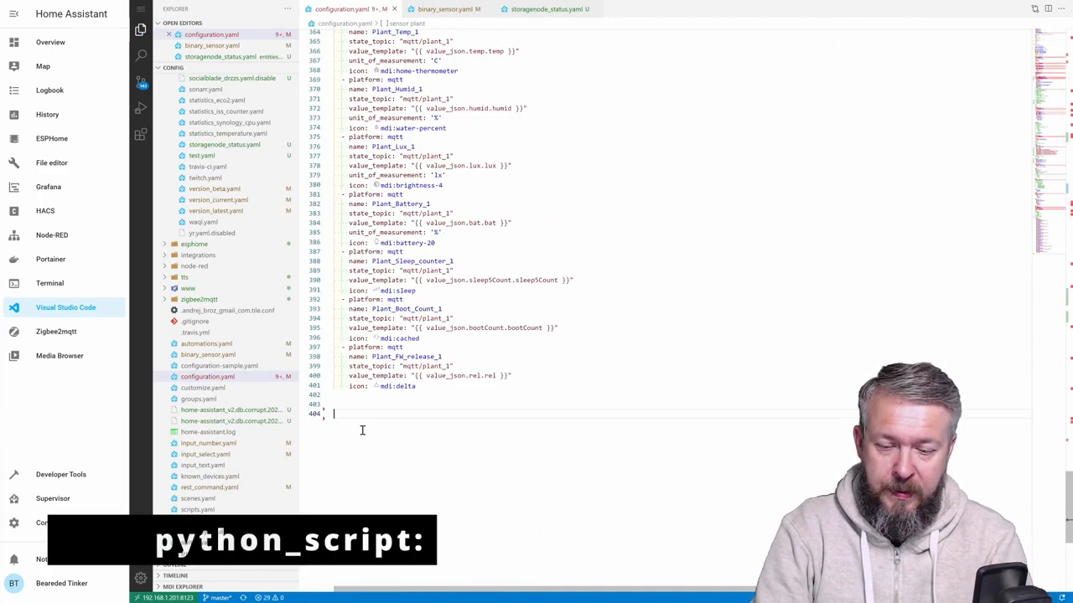
{"action": "type", "text": "python_script:"}
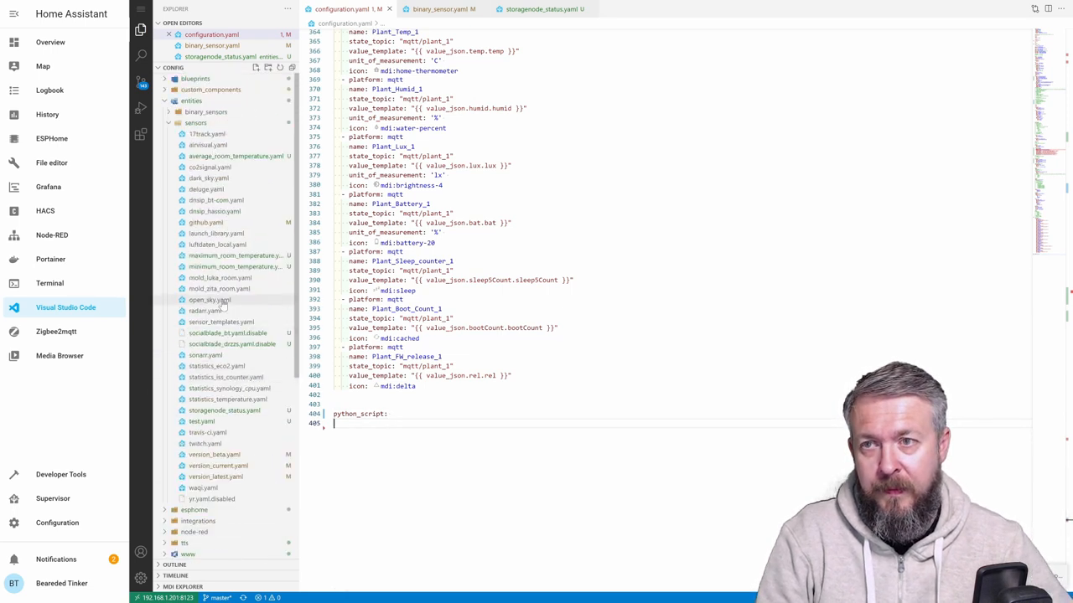
Create a new folder named python_scripts inside the config folder.
{"action": "left_click", "coordinate": [191, 101]}
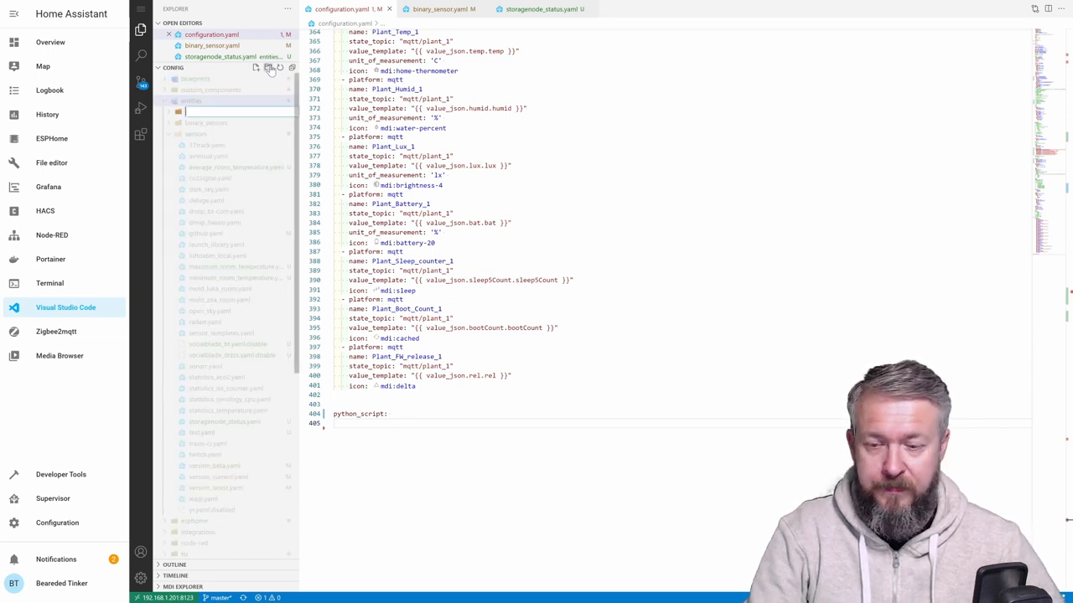
{"action": "type", "text": "python"}
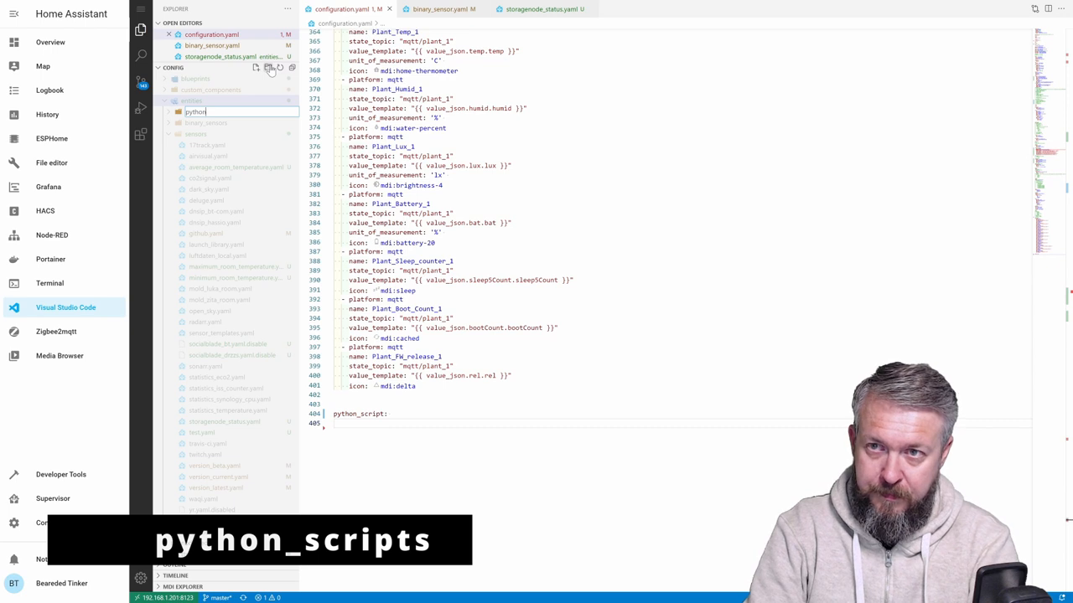
{"action": "type", "text": "sc"}
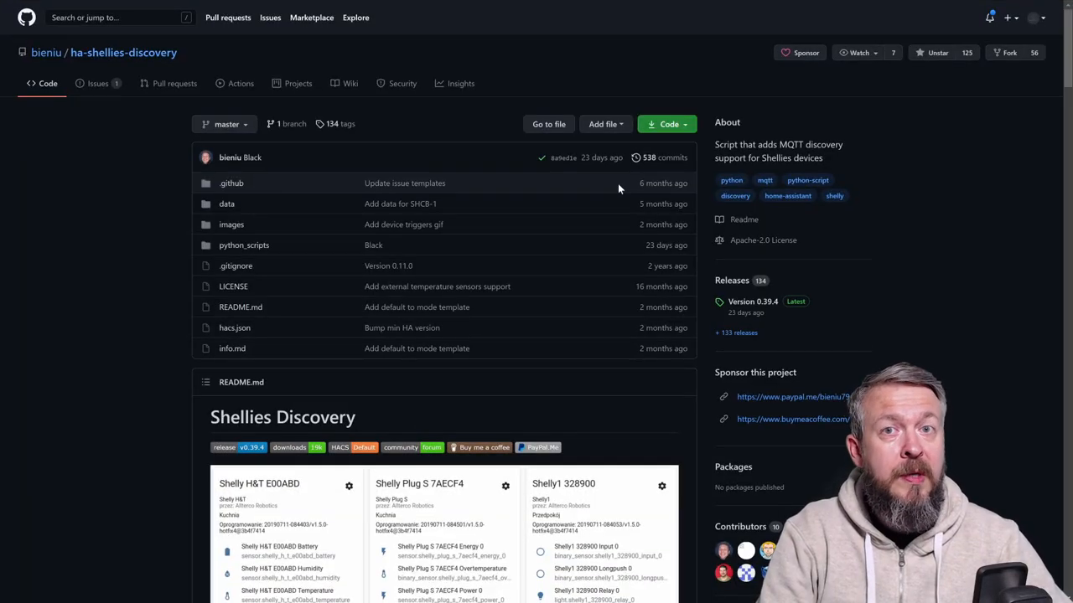
Browse the ha-shellies-discovery README and enter the repository's python_scripts folder.
{"action": "scroll", "scroll_direction": "down", "scroll_amount": 3}
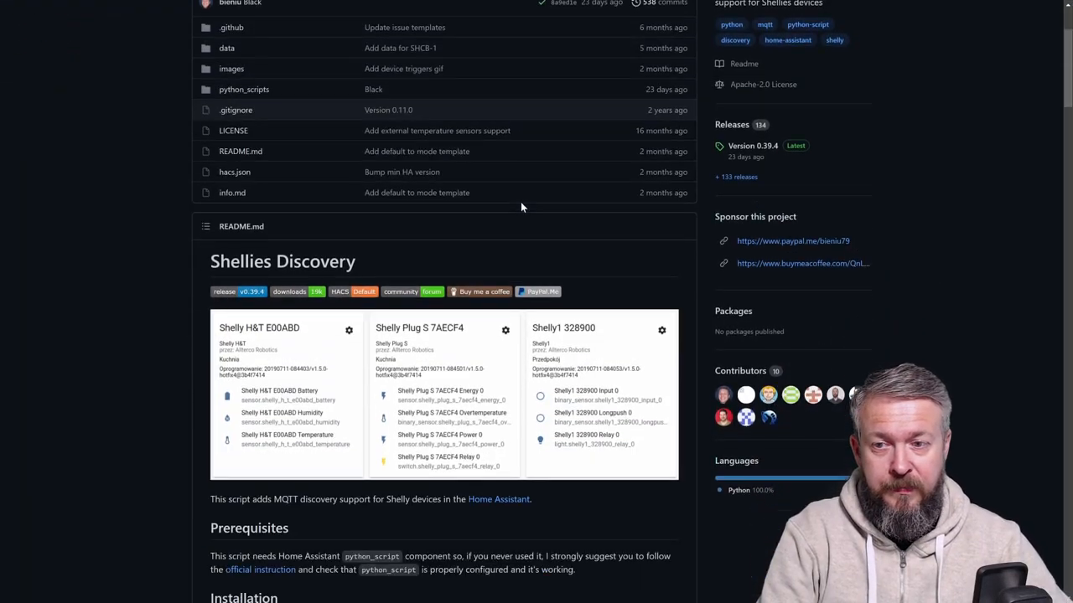
{"action": "scroll", "scroll_direction": "up", "scroll_amount": 3}
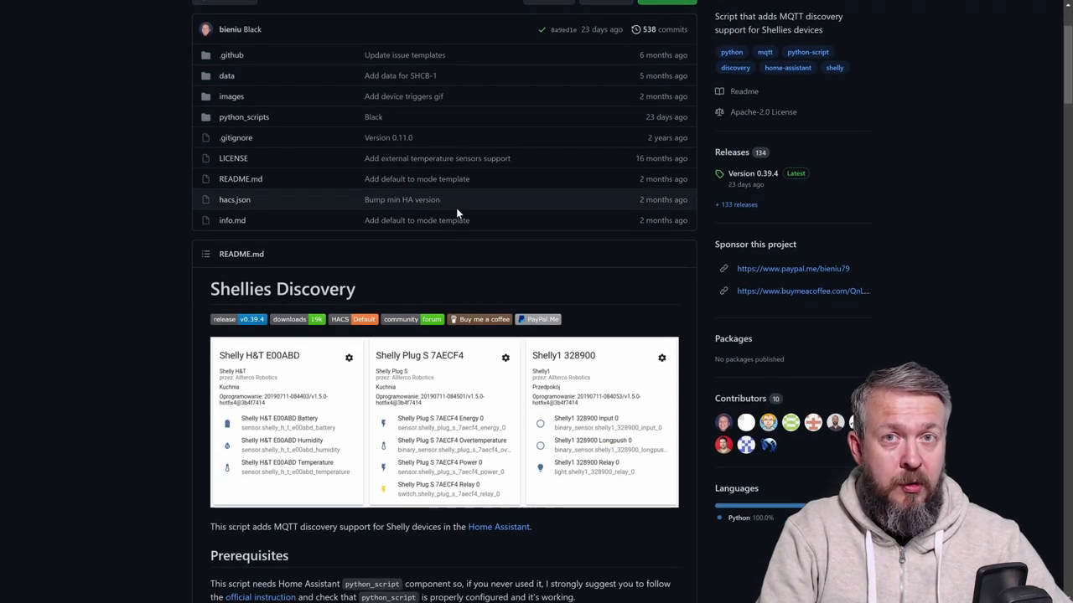
{"action": "scroll", "scroll_direction": "down", "scroll_amount": 3}
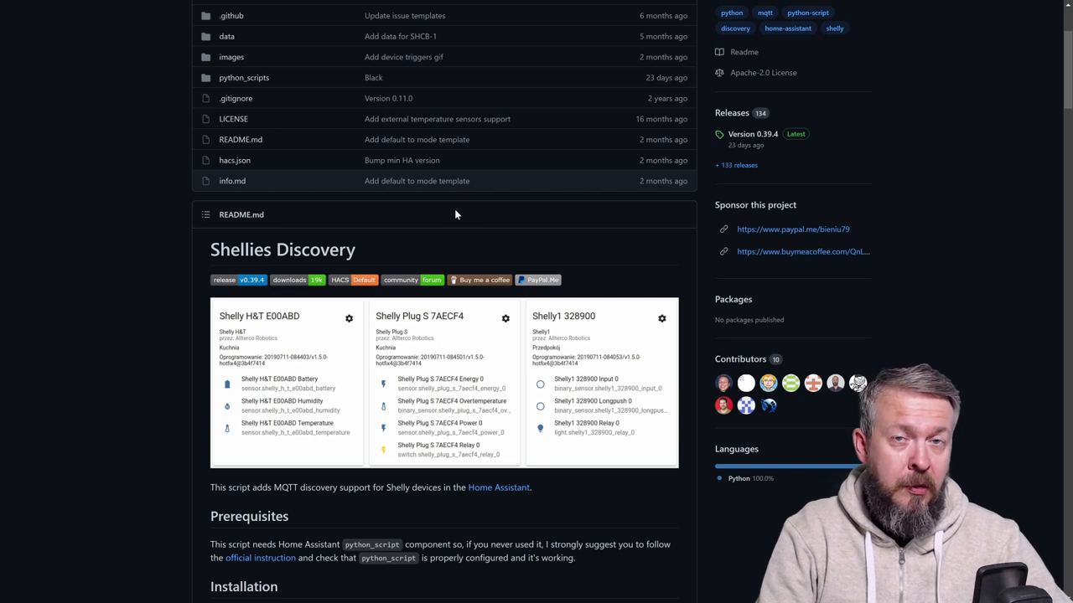
{"action": "scroll", "scroll_direction": "down", "scroll_amount": 3}
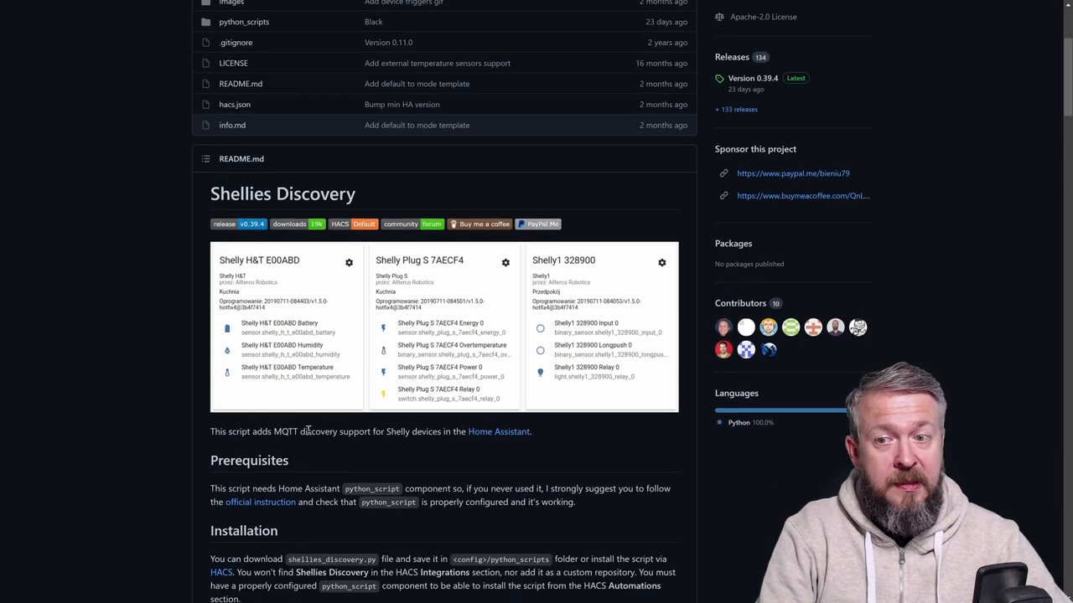
{"action": "mouse_move", "coordinate": [417, 432]}
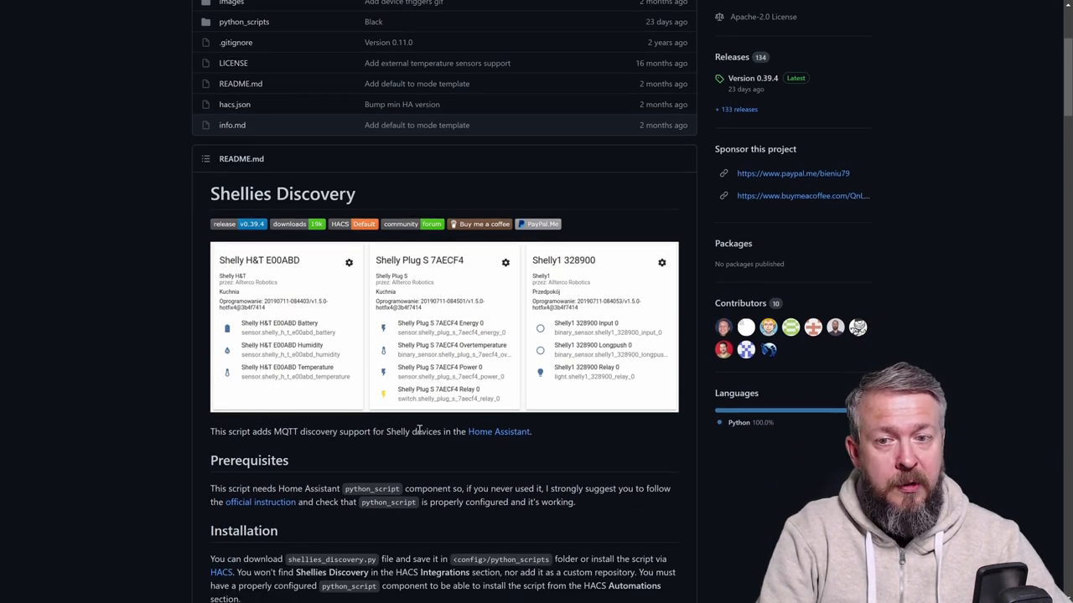
{"action": "mouse_move", "coordinate": [536, 436]}
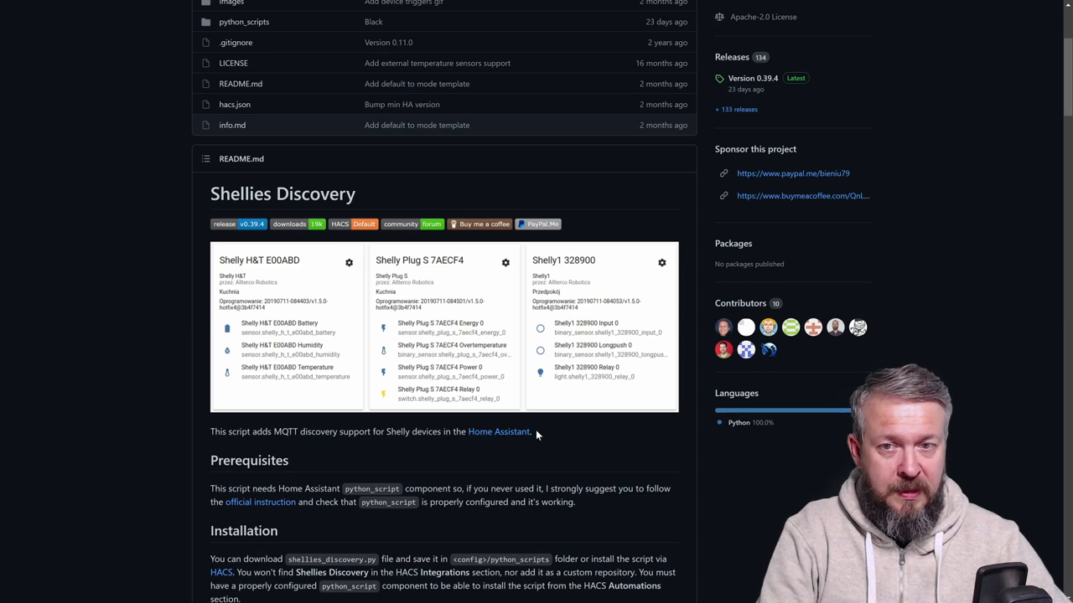
{"action": "scroll", "scroll_direction": "down", "scroll_amount": 3}
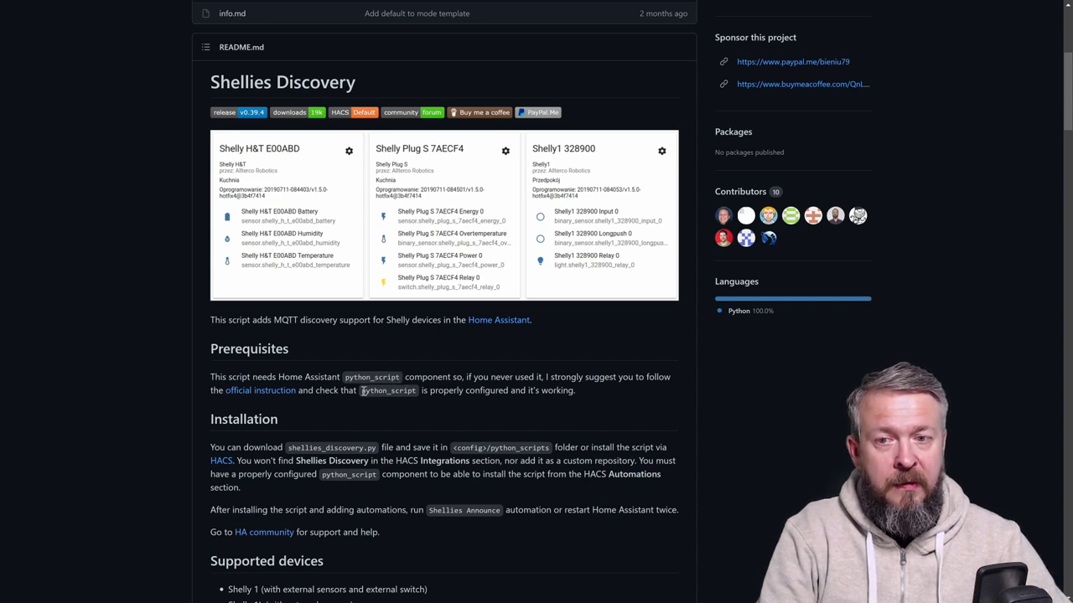
{"action": "mouse_move", "coordinate": [523, 451]}
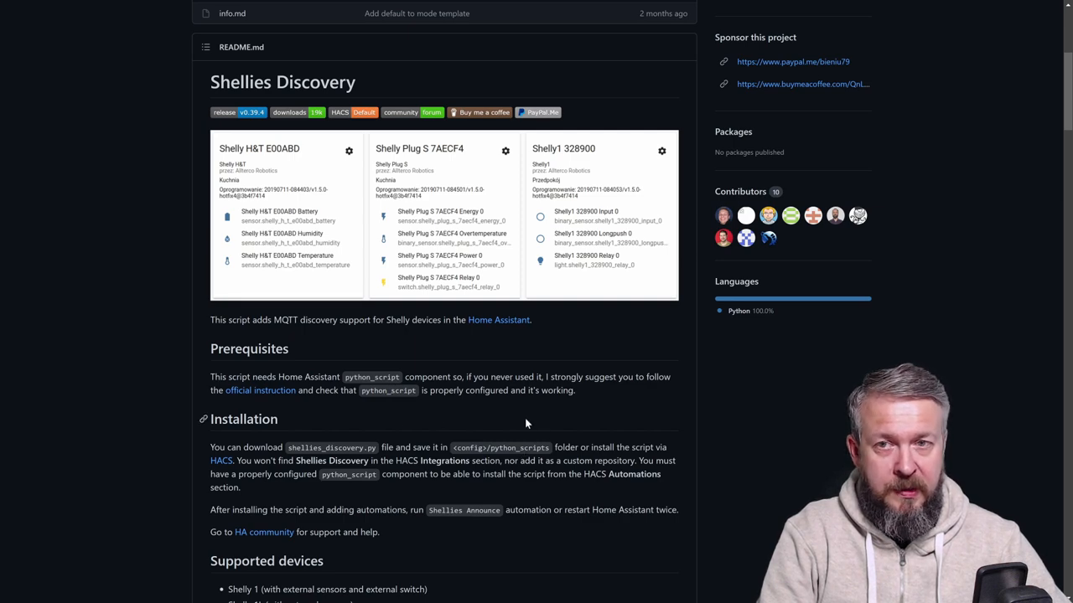
{"action": "scroll", "scroll_direction": "up", "scroll_amount": 3}
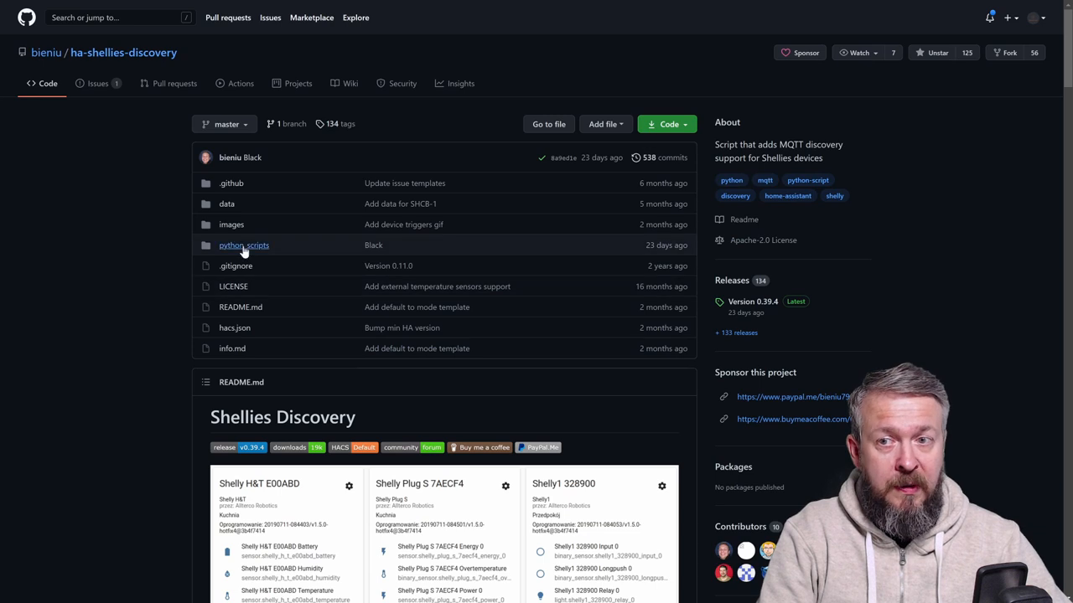
{"action": "left_click", "coordinate": [245, 245]}
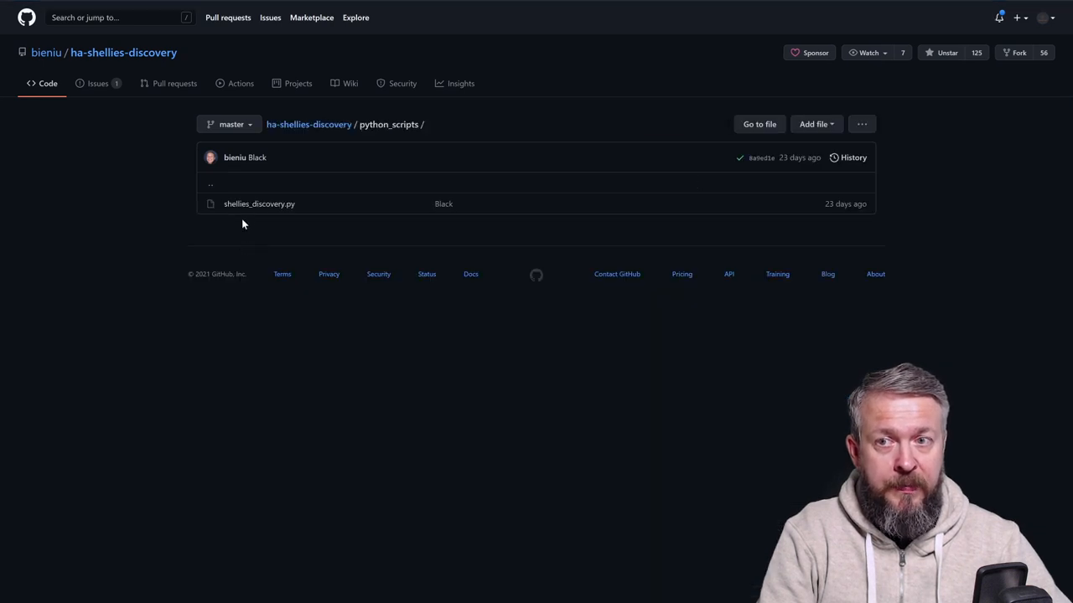
{"action": "mouse_move", "coordinate": [258, 205]}
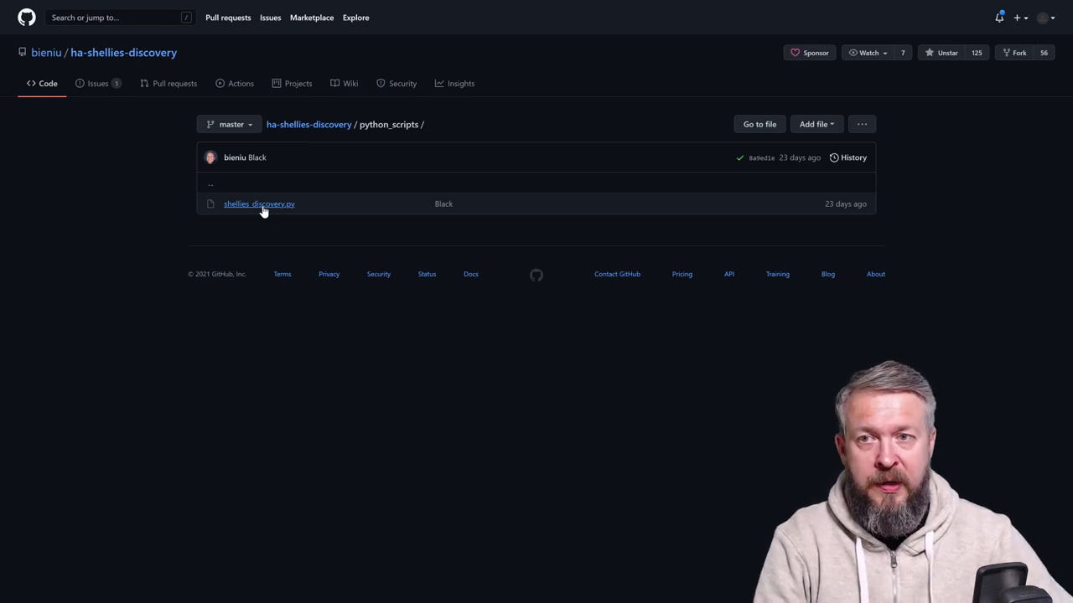
{"action": "mouse_move", "coordinate": [344, 285]}
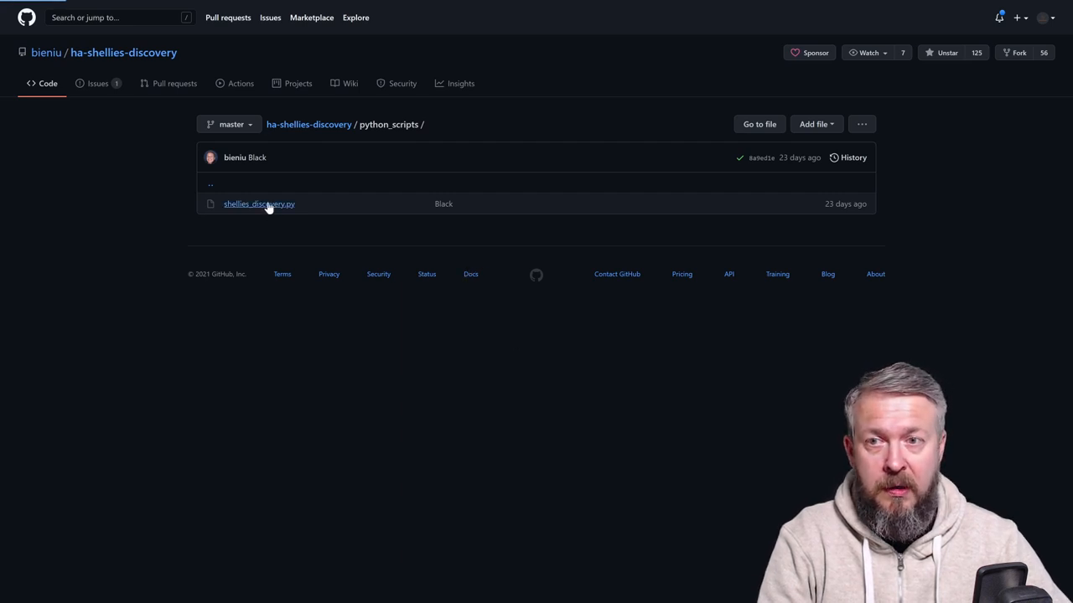
View shellies_discovery.py as raw code and select the whole script.
{"action": "left_click", "coordinate": [258, 204]}
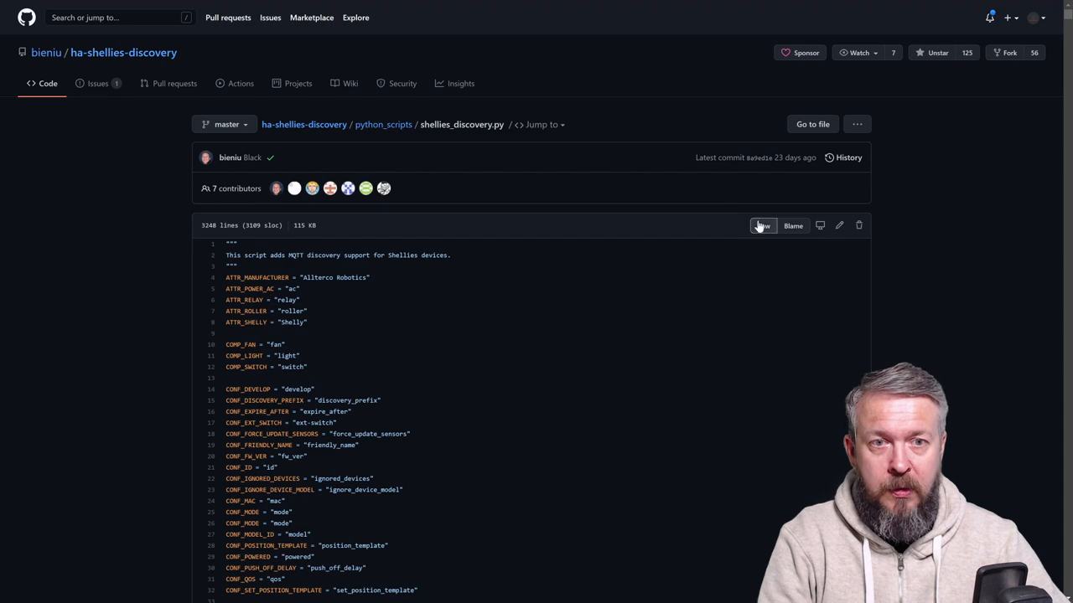
{"action": "left_click", "coordinate": [761, 225]}
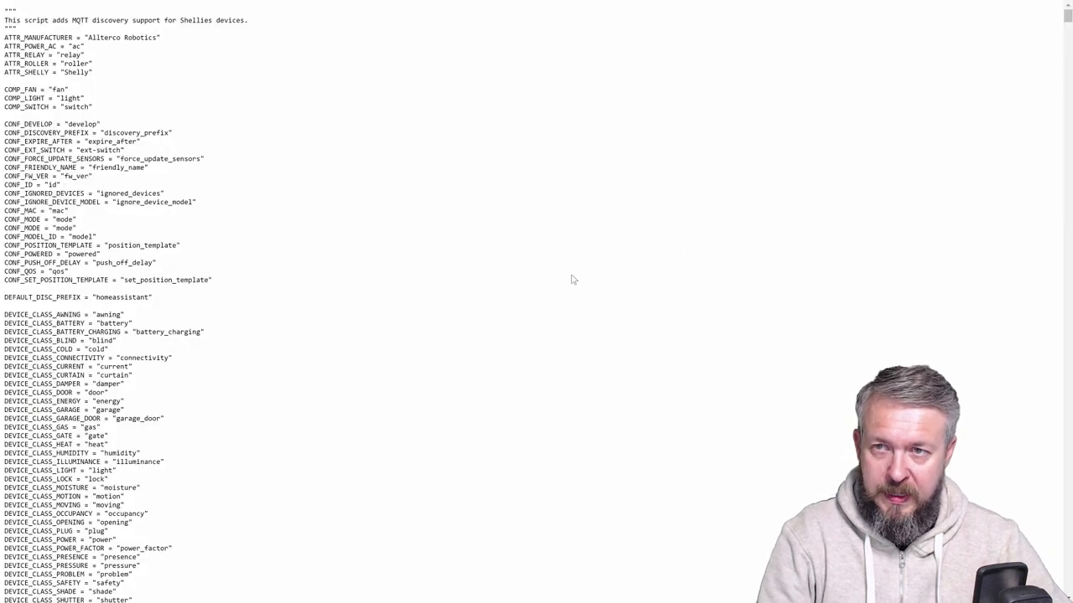
{"action": "key", "text": "ctrl+a"}
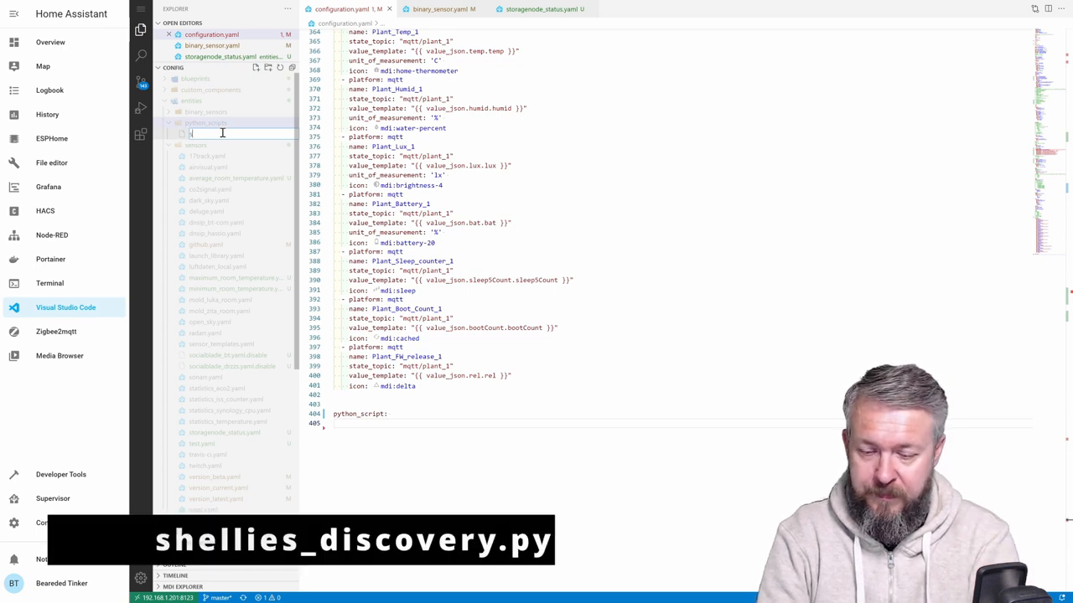
Name the new file shellies_discovery.py and open it to paste the copied code.
{"action": "type", "text": "shellies_discovery.py"}
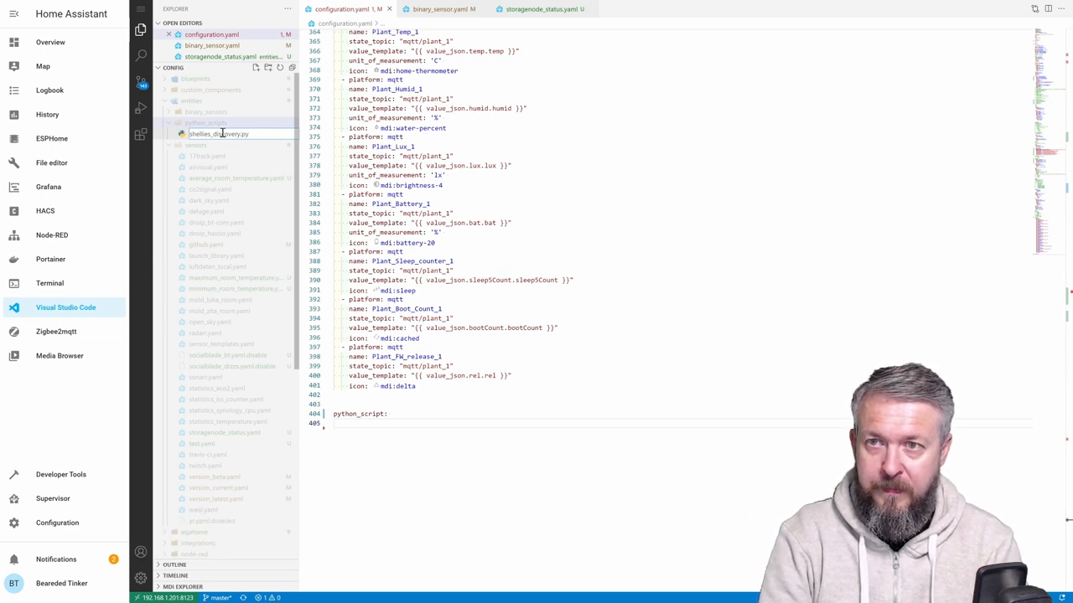
{"action": "left_click", "coordinate": [220, 135]}
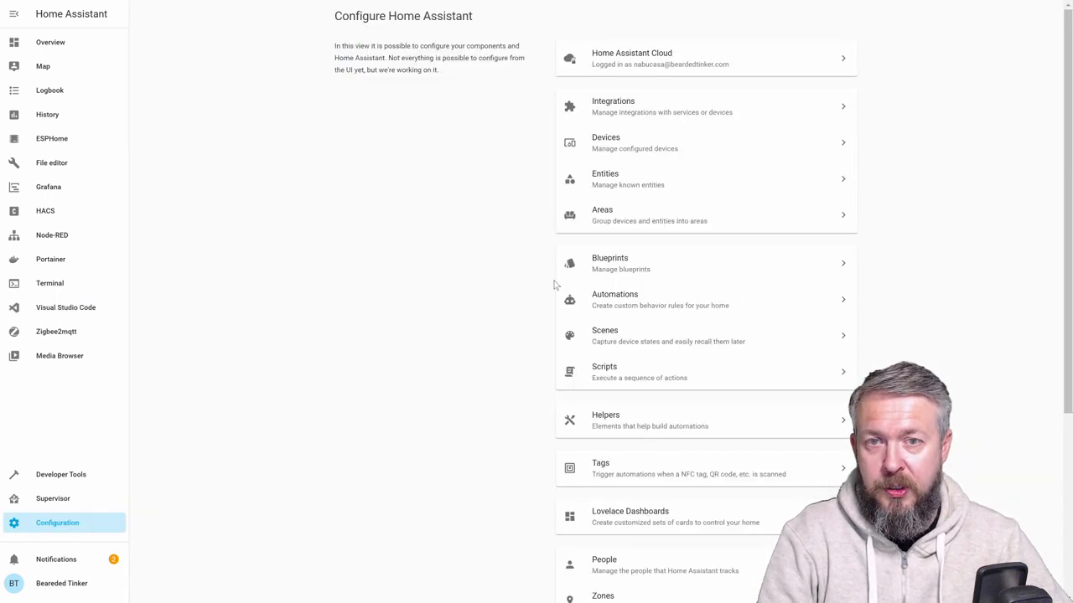
Check the configuration is valid, restart the server, and go to Developer Tools Services.
{"action": "left_click", "coordinate": [583, 13]}
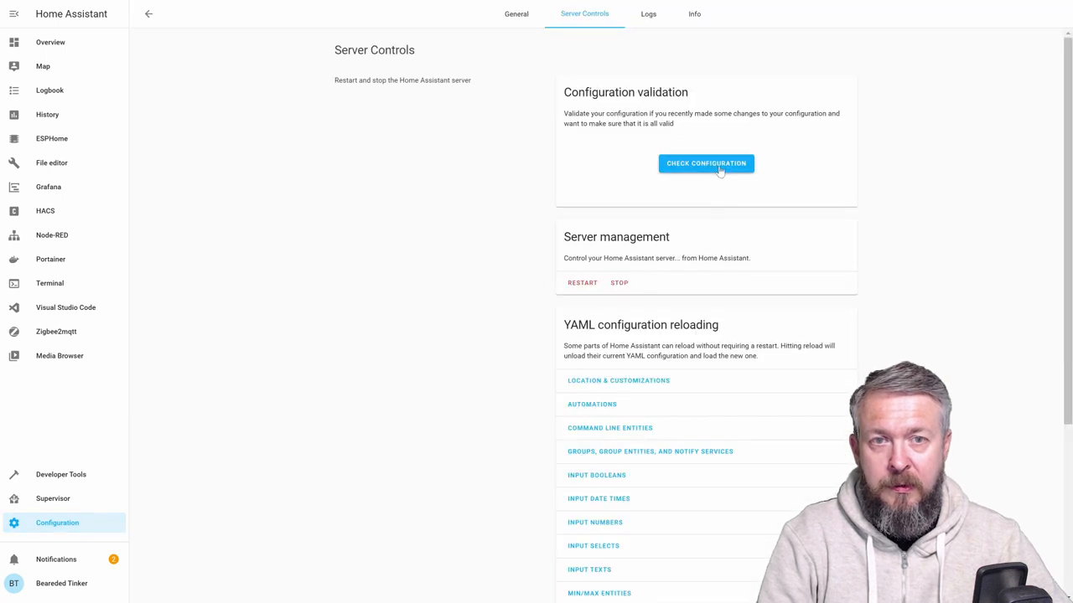
{"action": "left_click", "coordinate": [705, 164]}
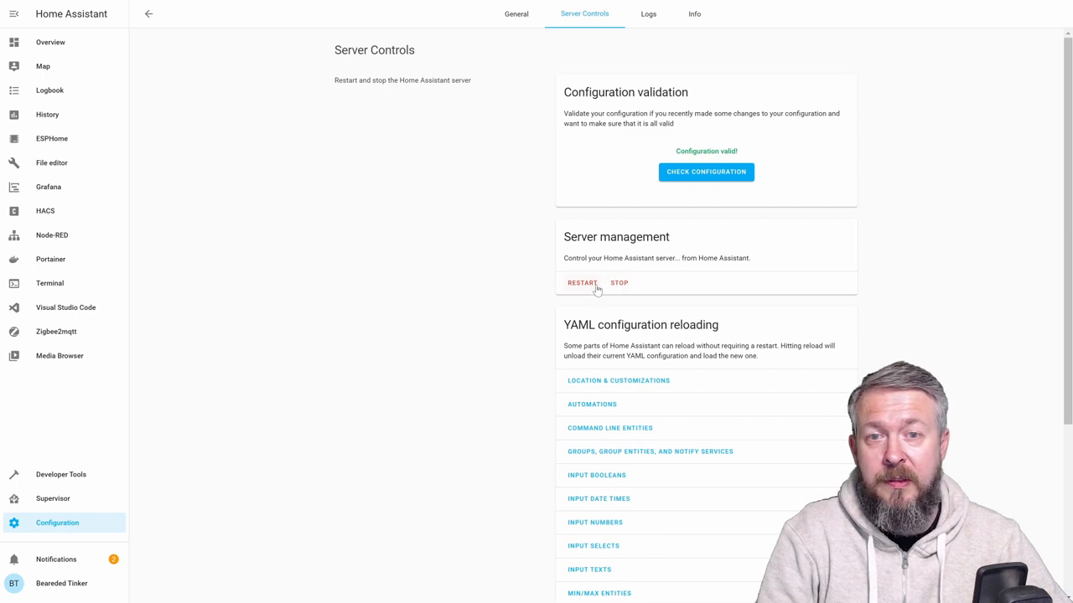
{"action": "left_click", "coordinate": [581, 281]}
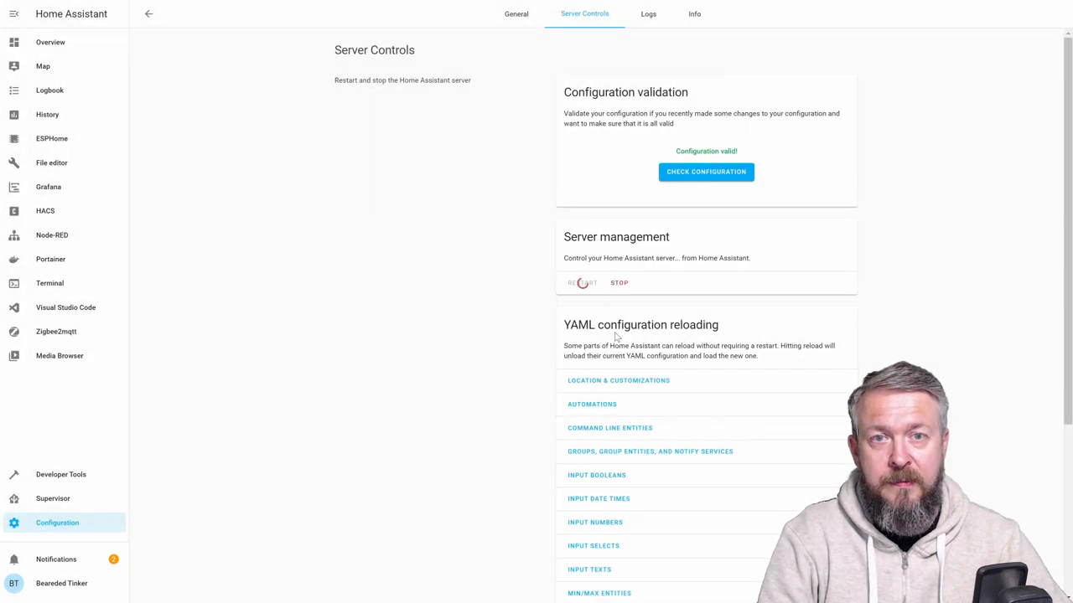
{"action": "left_click", "coordinate": [582, 282]}
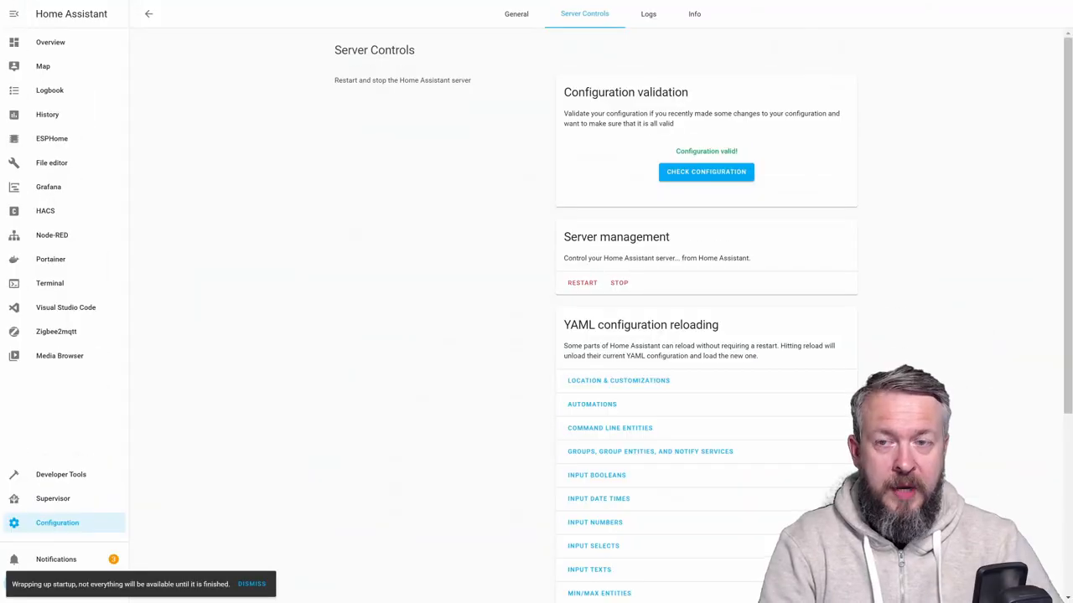
{"action": "left_click", "coordinate": [60, 474]}
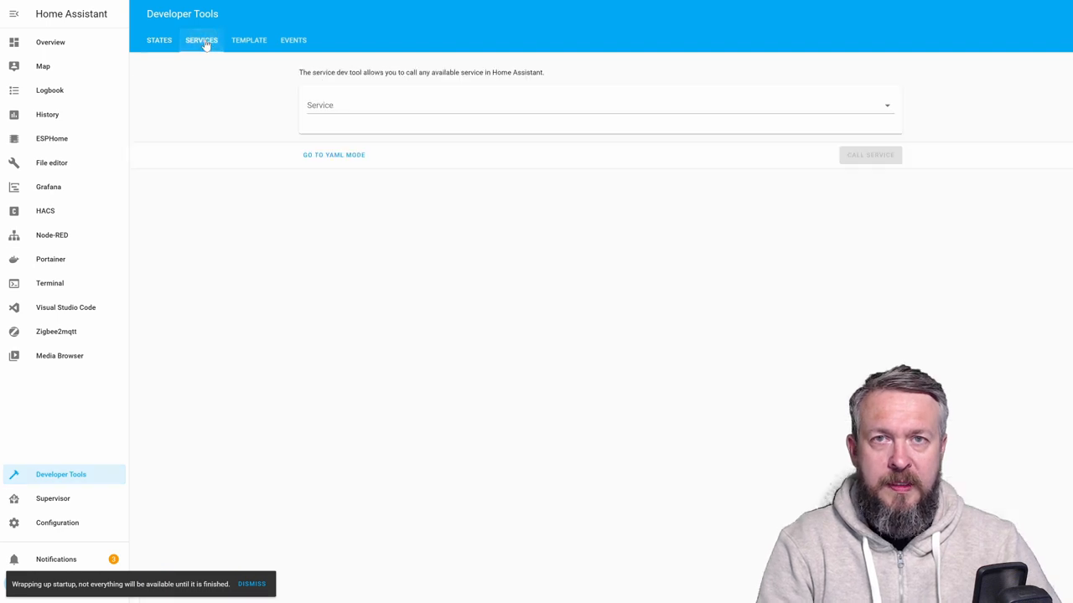
Search the services list for 'pyth', then return to the Configuration overview.
{"action": "left_click", "coordinate": [595, 104]}
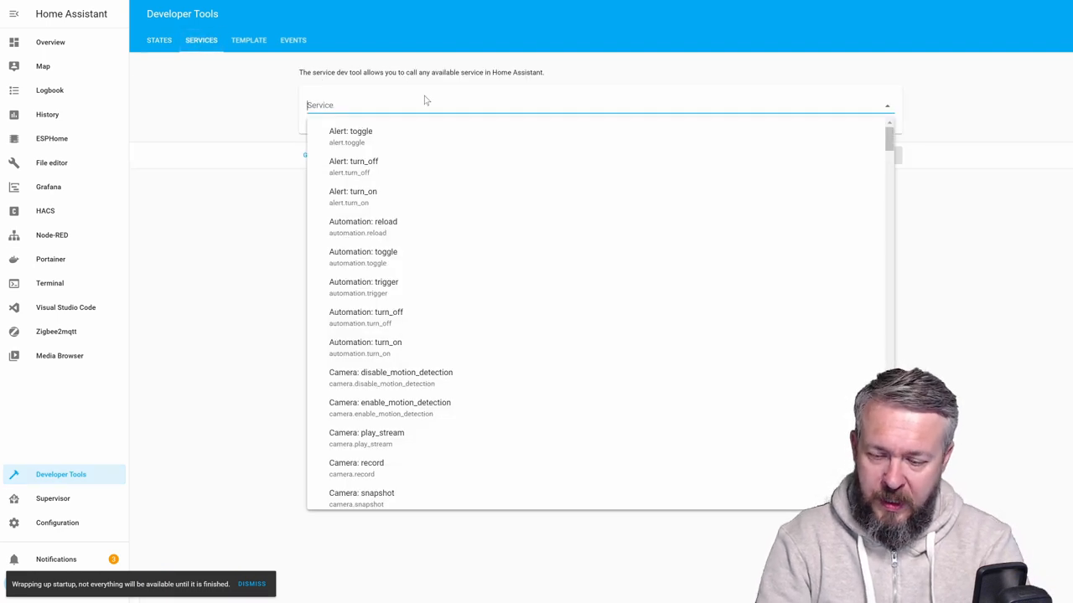
{"action": "type", "text": "pyth"}
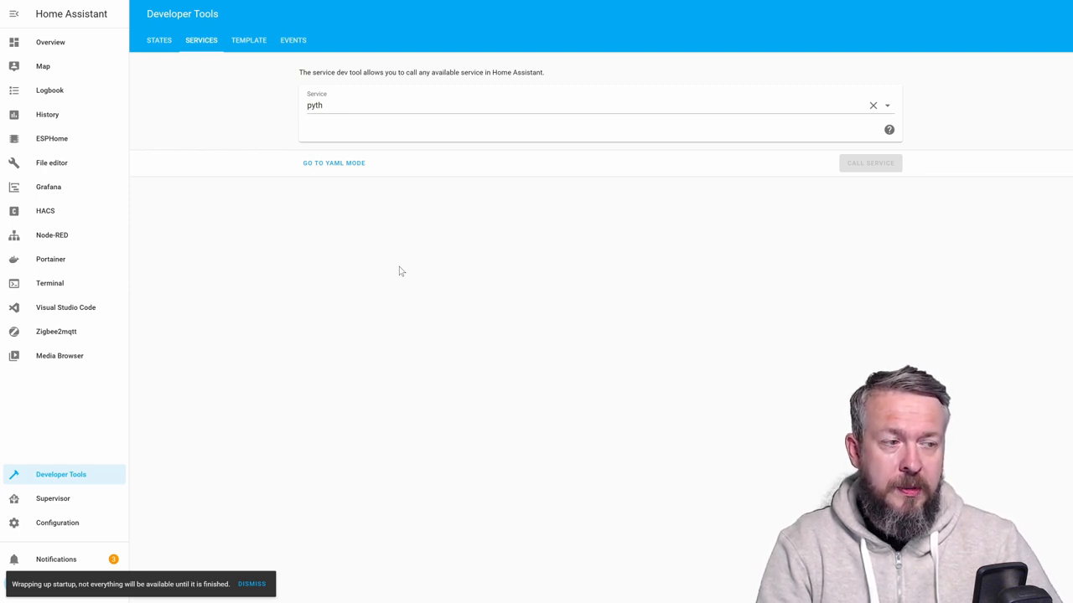
{"action": "mouse_move", "coordinate": [703, 238]}
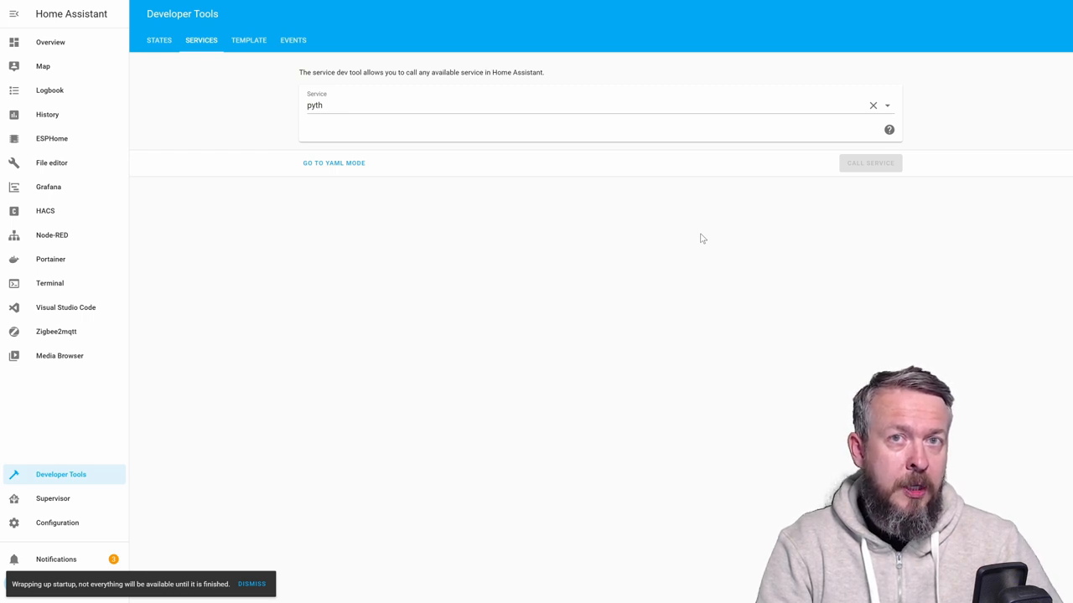
{"action": "mouse_move", "coordinate": [231, 472]}
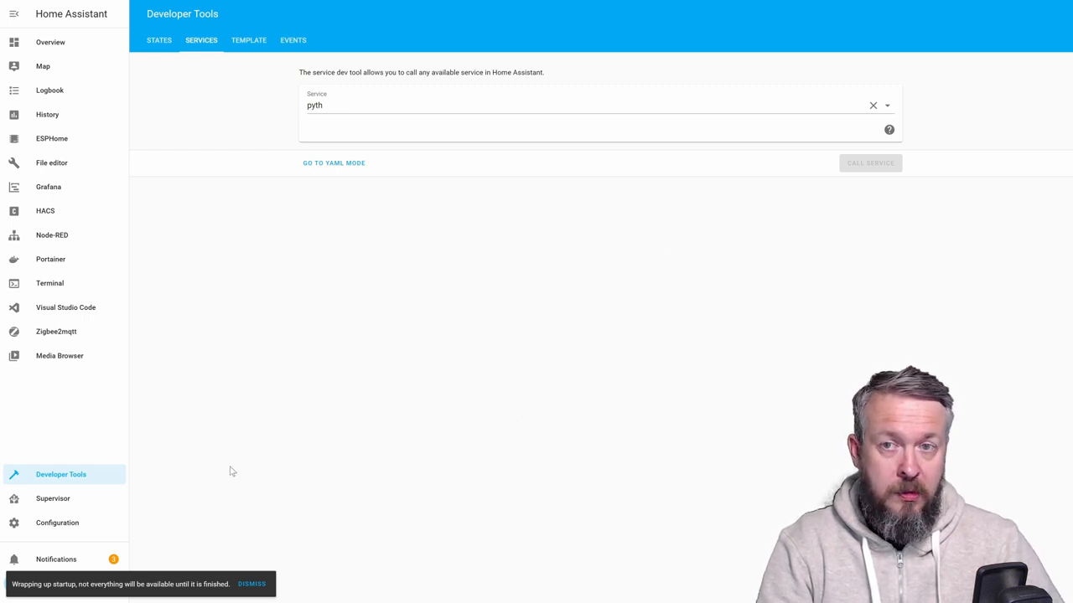
{"action": "left_click", "coordinate": [57, 522]}
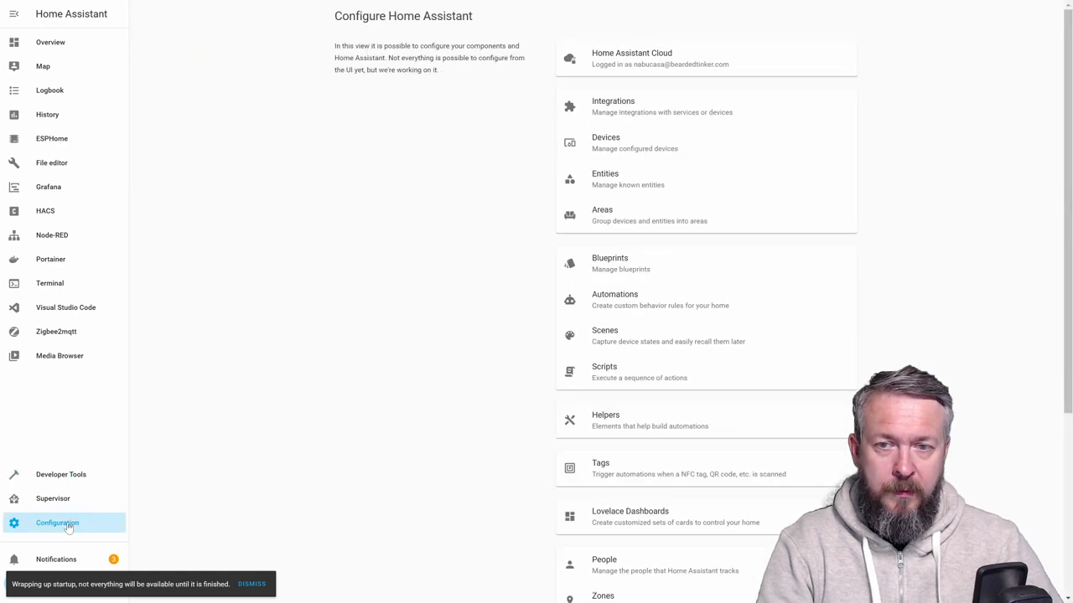
Start a blank automation and name it 'Shellies announce'.
{"action": "left_click", "coordinate": [613, 298]}
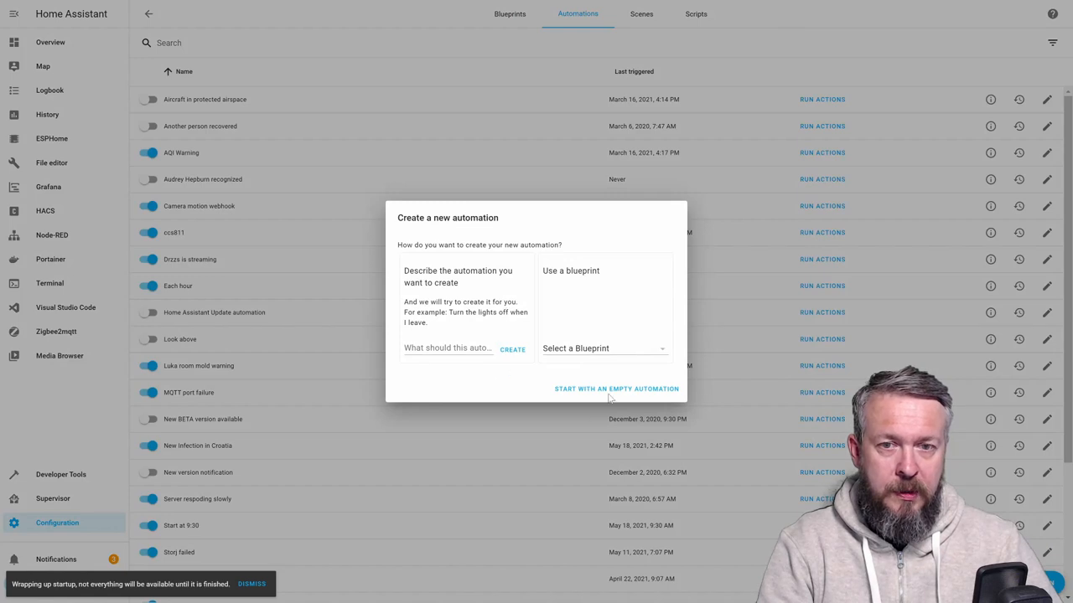
{"action": "left_click", "coordinate": [616, 389]}
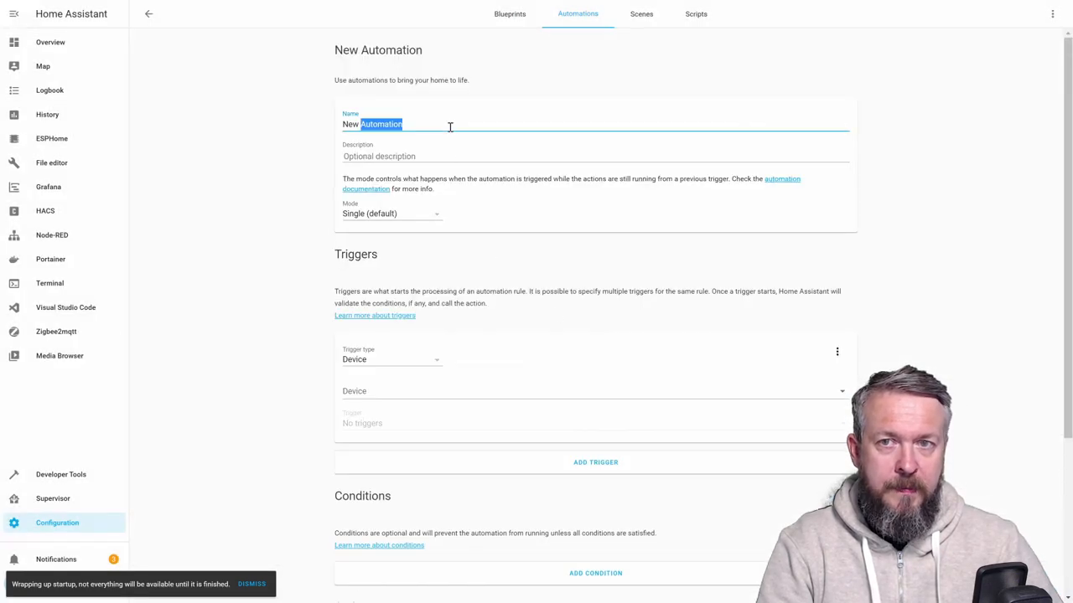
{"action": "type", "text": "Shellies a"}
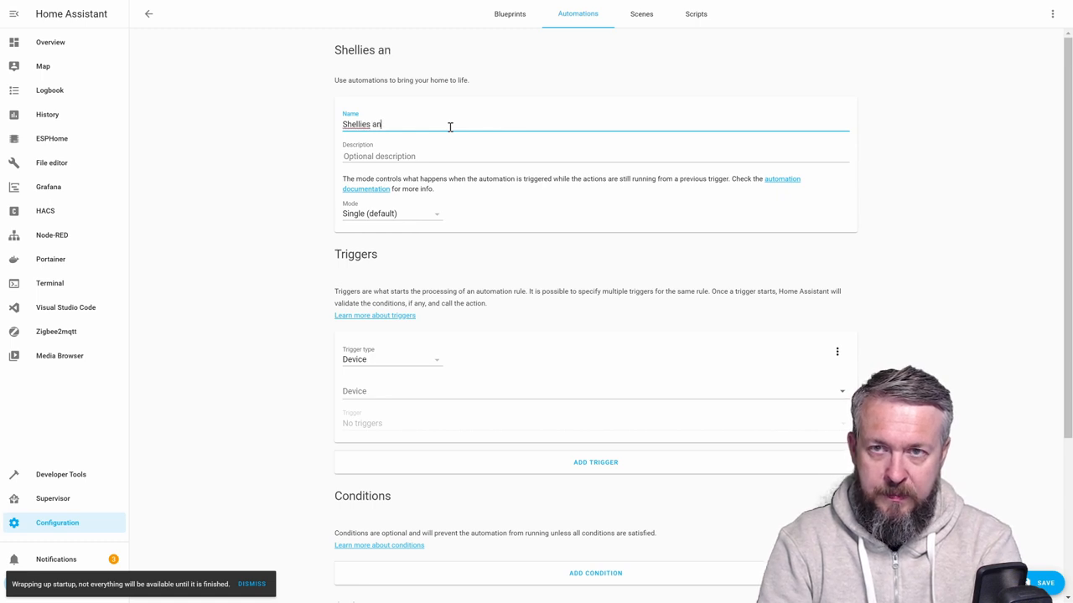
{"action": "type", "text": "nounce"}
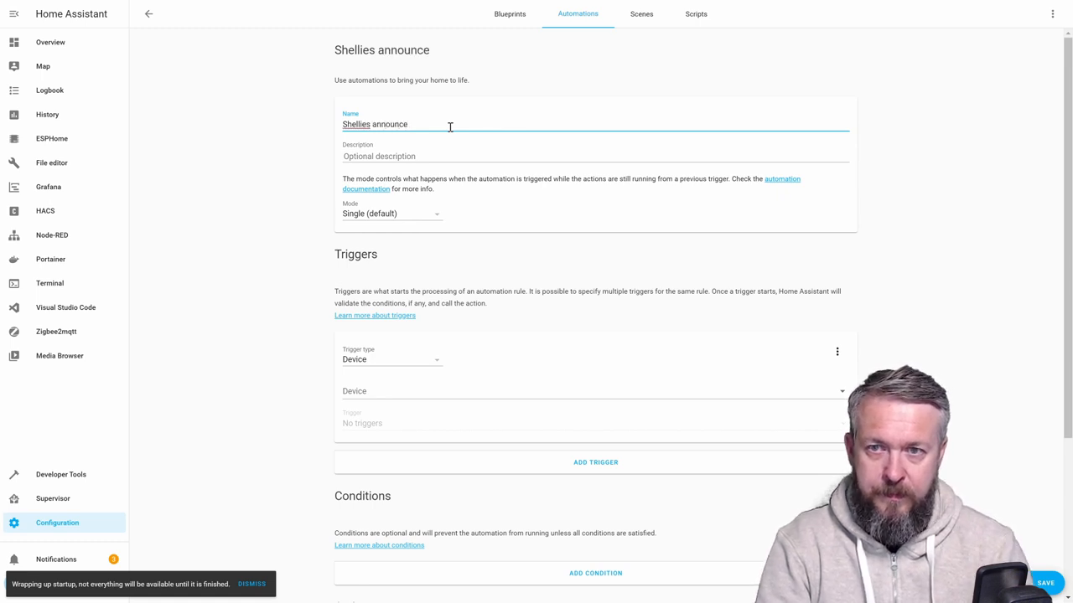
Add a Home Assistant start trigger and a Time Pattern trigger with hours /1.
{"action": "left_click", "coordinate": [392, 358]}
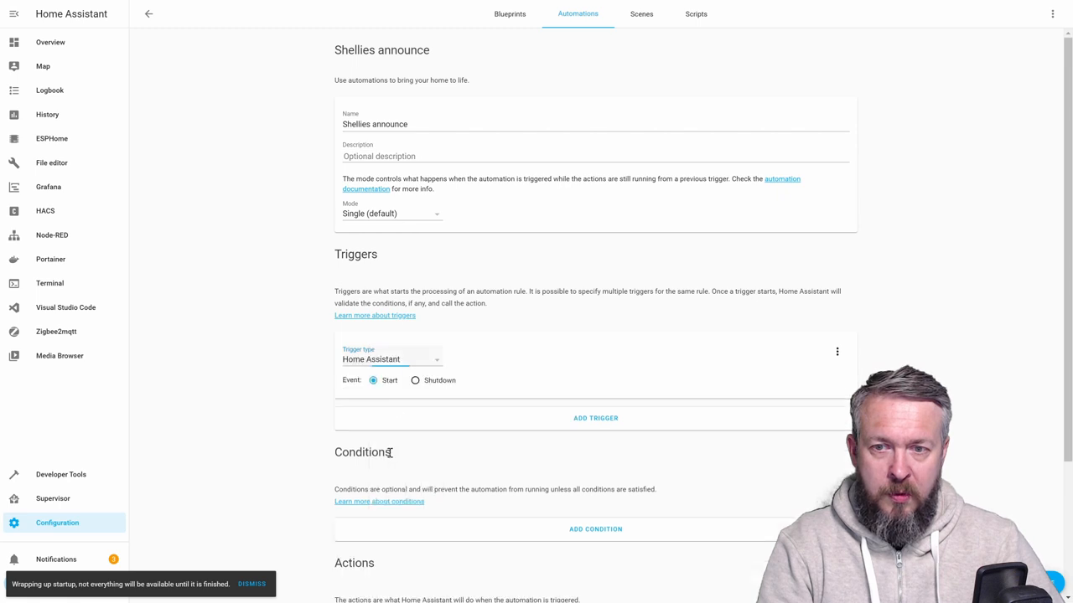
{"action": "left_click", "coordinate": [595, 417]}
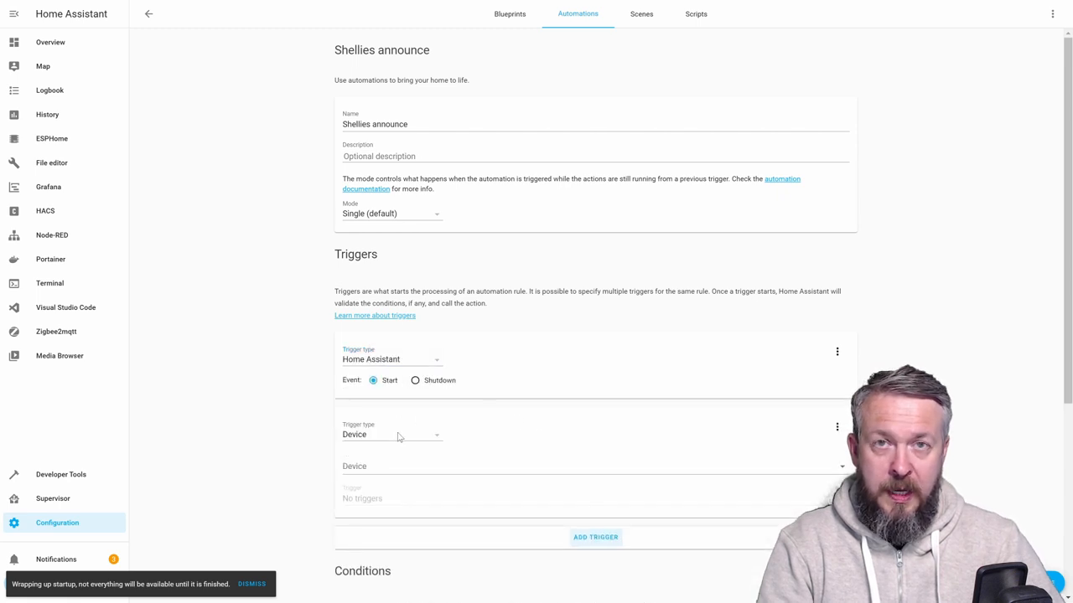
{"action": "left_click", "coordinate": [392, 434]}
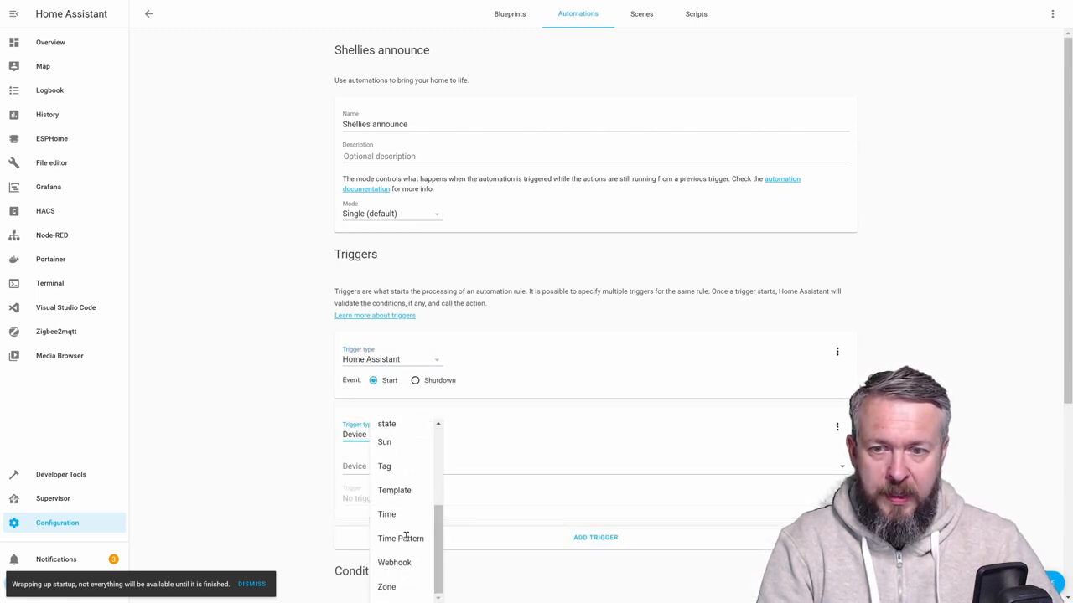
{"action": "left_click", "coordinate": [400, 538]}
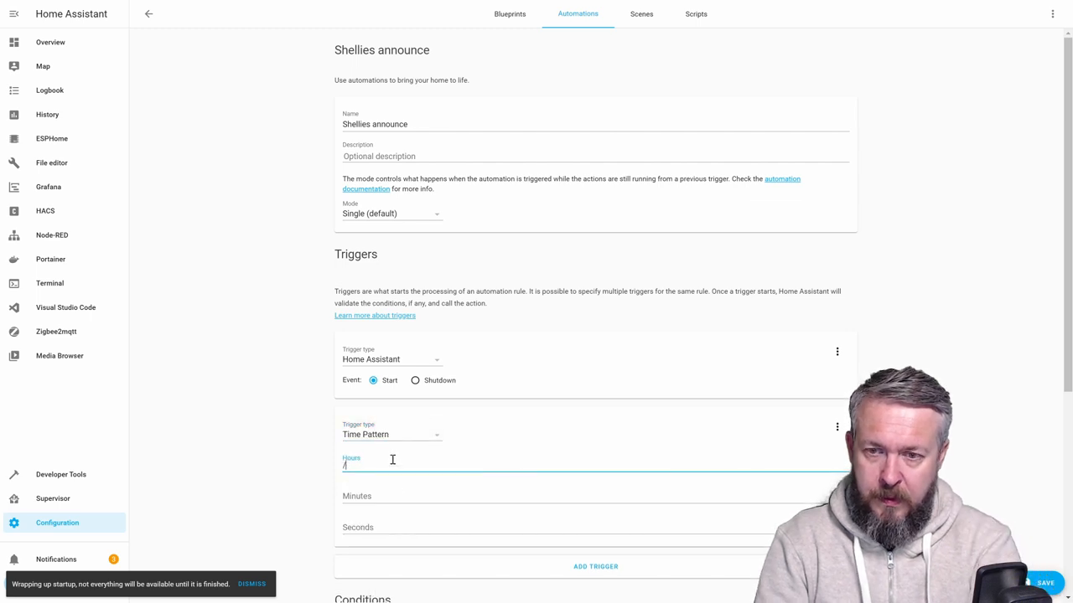
{"action": "type", "text": "1"}
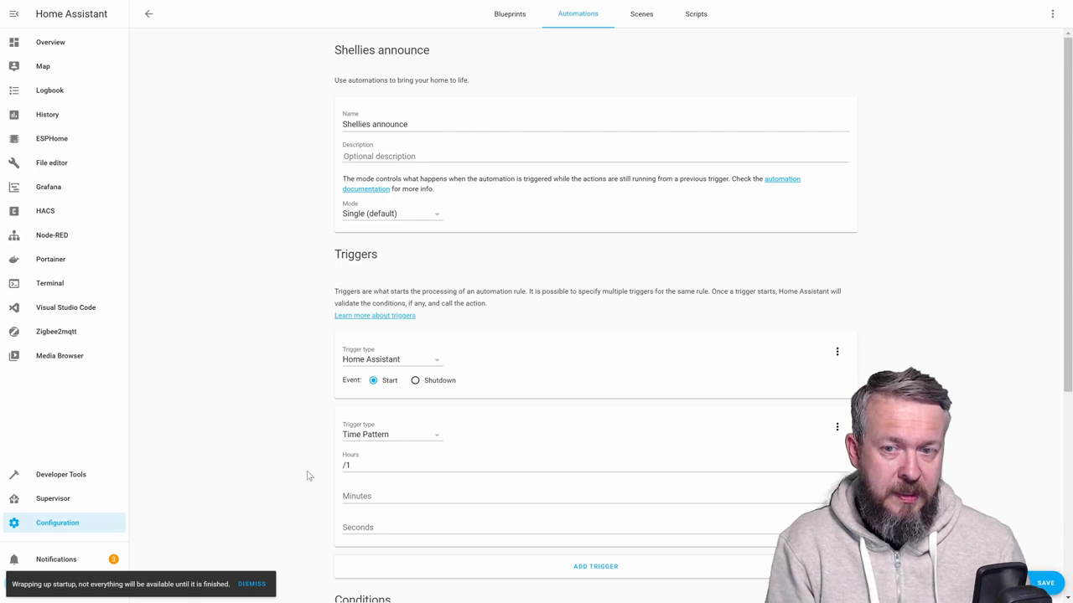
{"action": "mouse_move", "coordinate": [248, 375]}
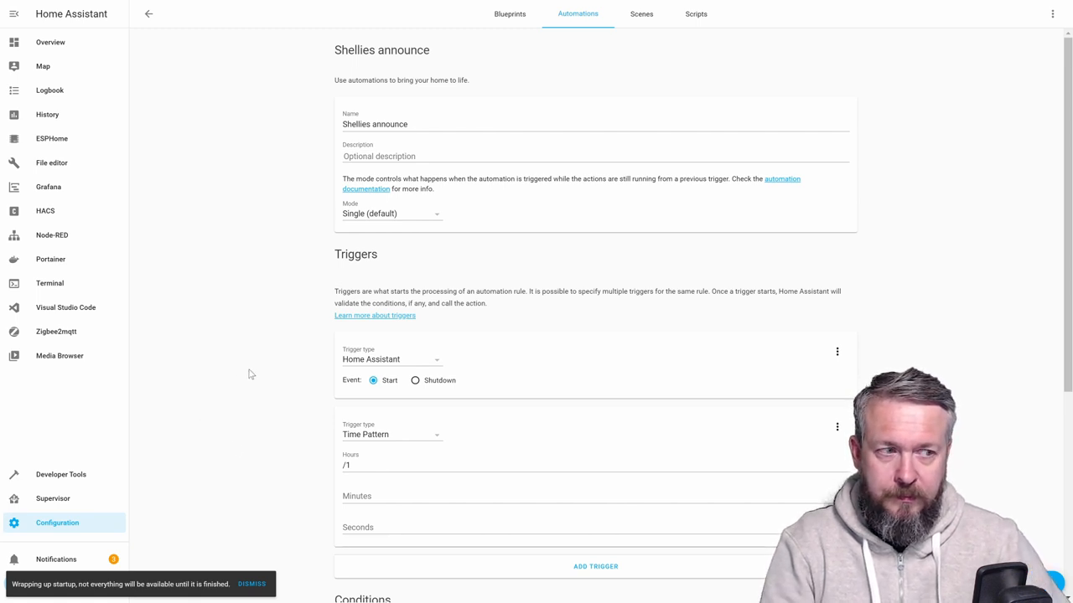
Make the action a Call service action using mqtt.publish.
{"action": "scroll", "scroll_direction": "down", "scroll_amount": 3}
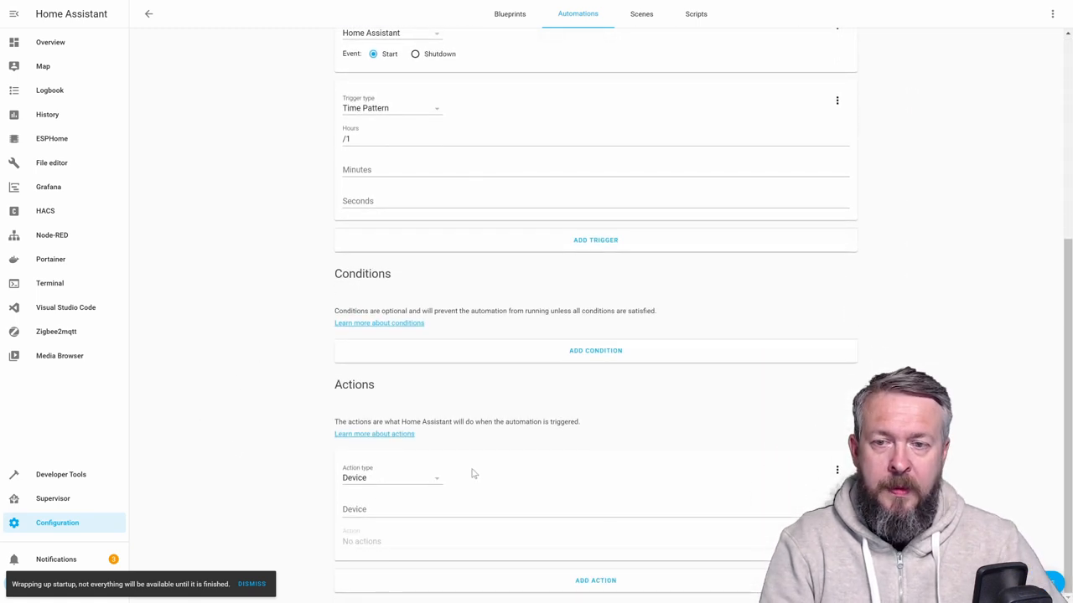
{"action": "left_click", "coordinate": [393, 478]}
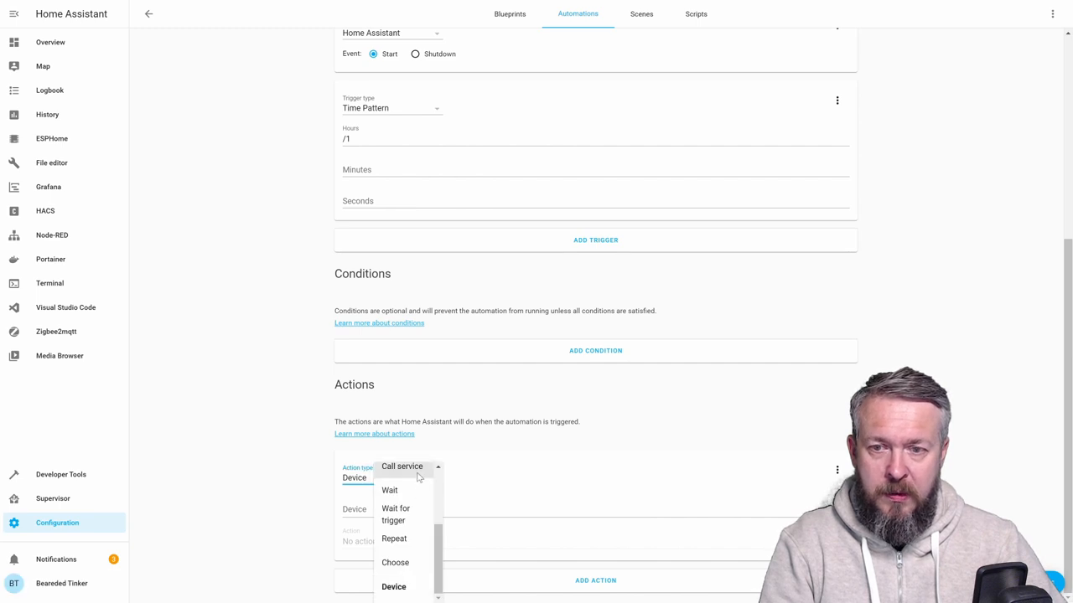
{"action": "left_click", "coordinate": [402, 466]}
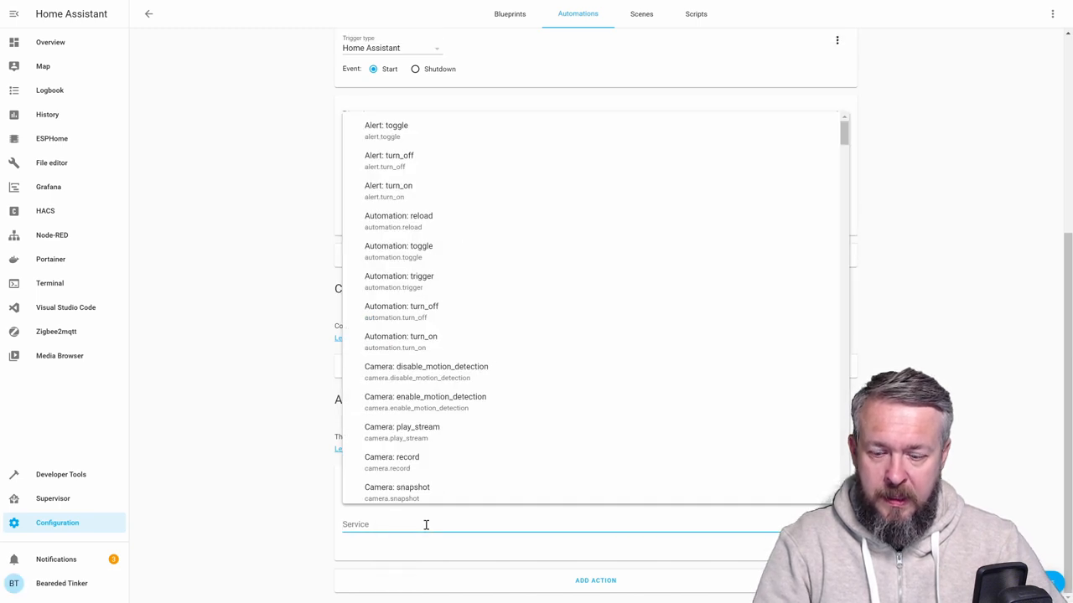
{"action": "type", "text": "mqtt"}
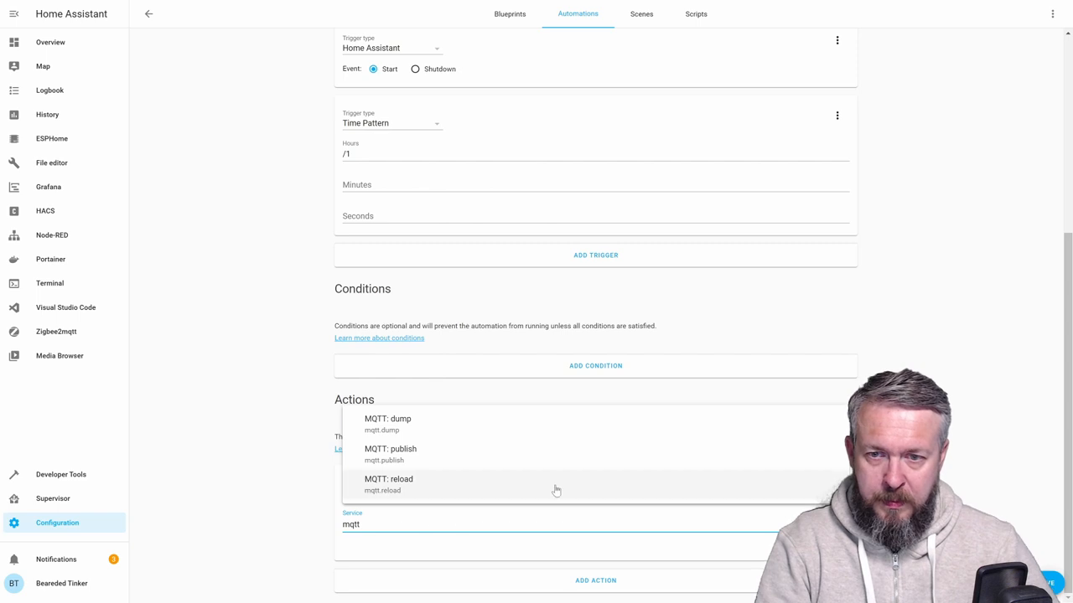
{"action": "left_click", "coordinate": [389, 453]}
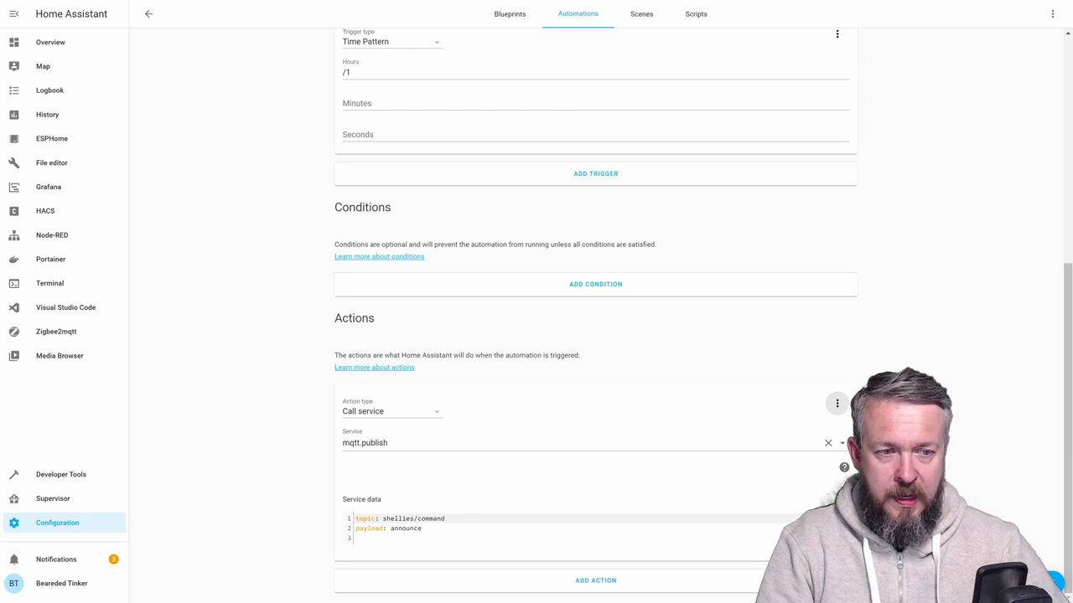
{"action": "mouse_move", "coordinate": [426, 245]}
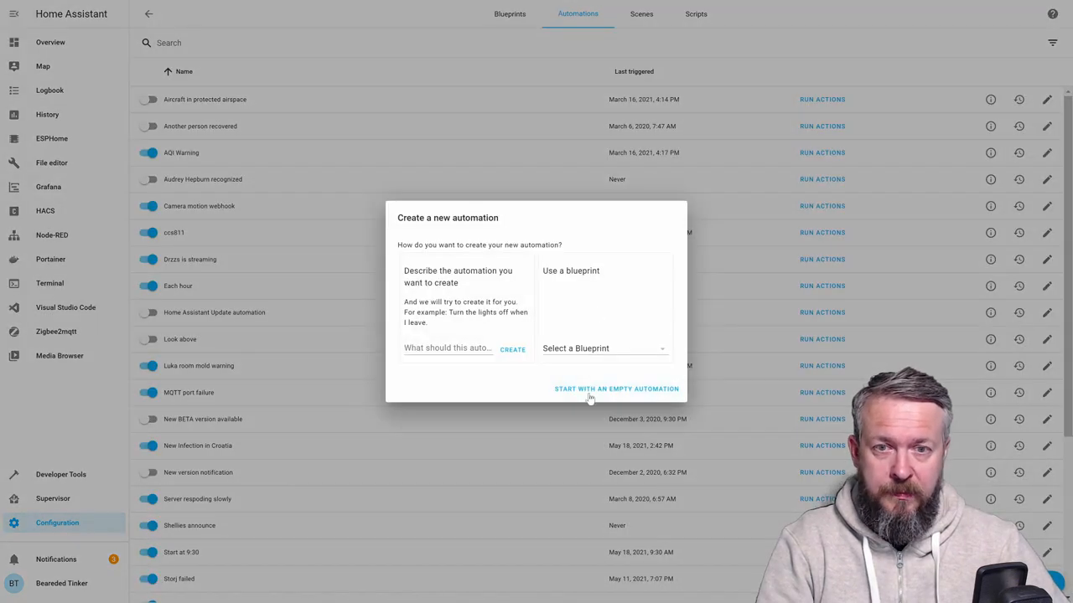
Start a blank automation named 'Shellies discovery' with queued max 999.
{"action": "left_click", "coordinate": [617, 388]}
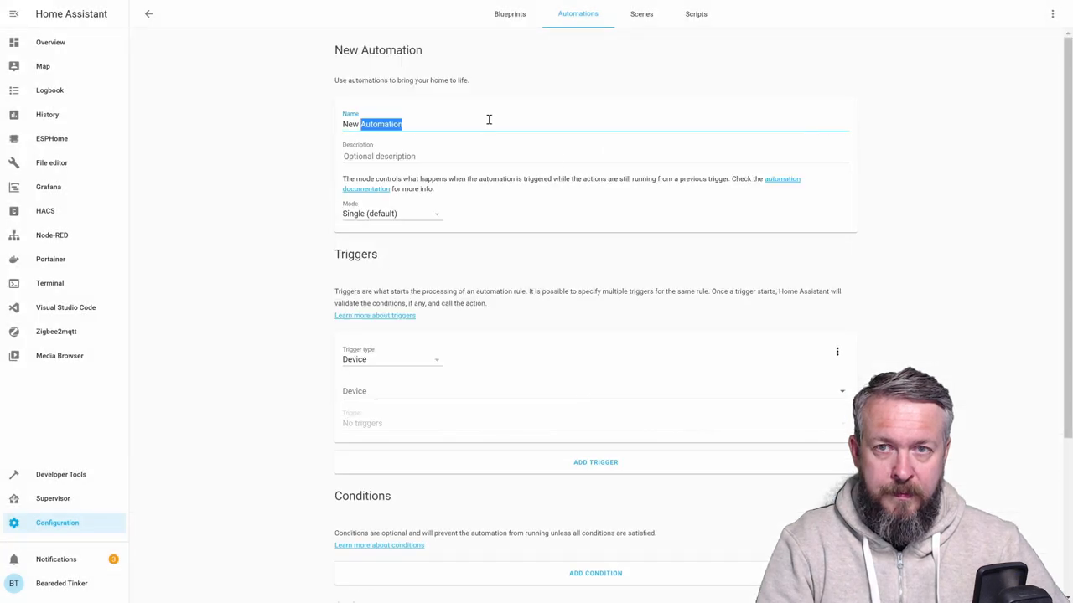
{"action": "type", "text": "Shellie"}
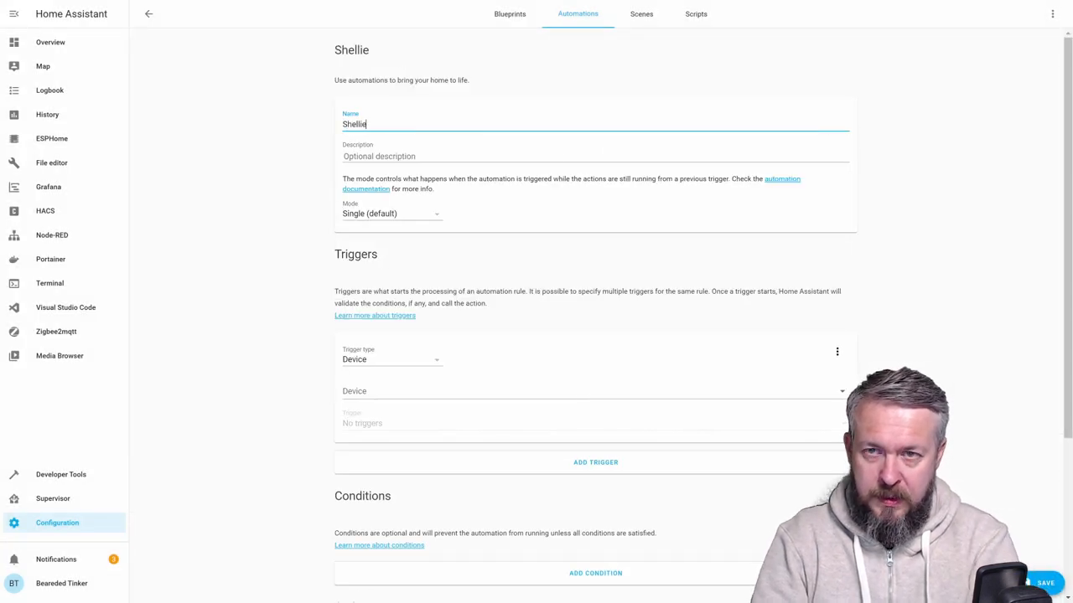
{"action": "type", "text": "es disco"}
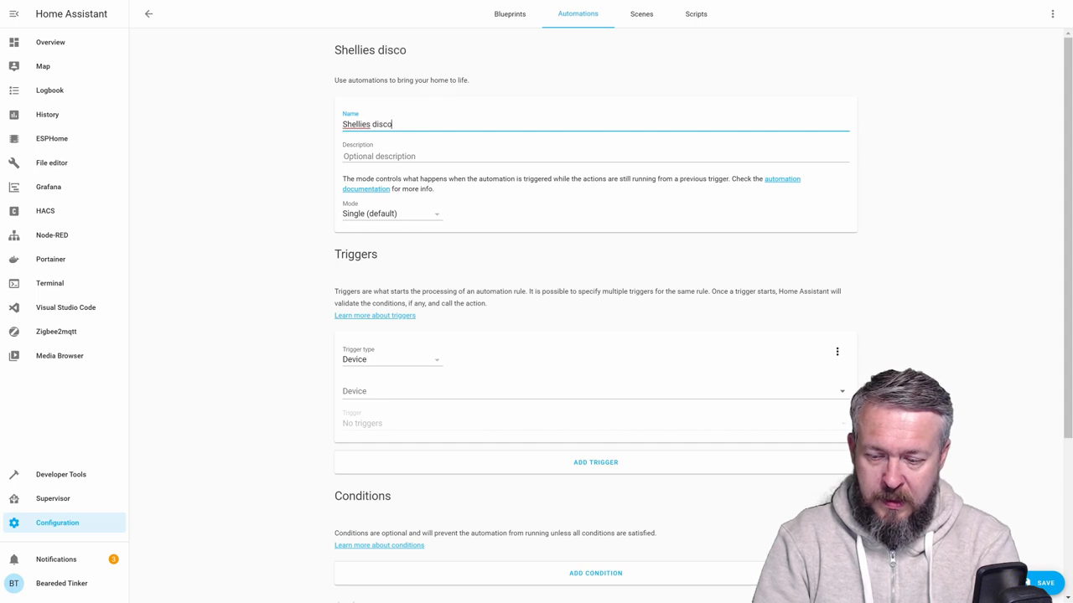
{"action": "type", "text": "very"}
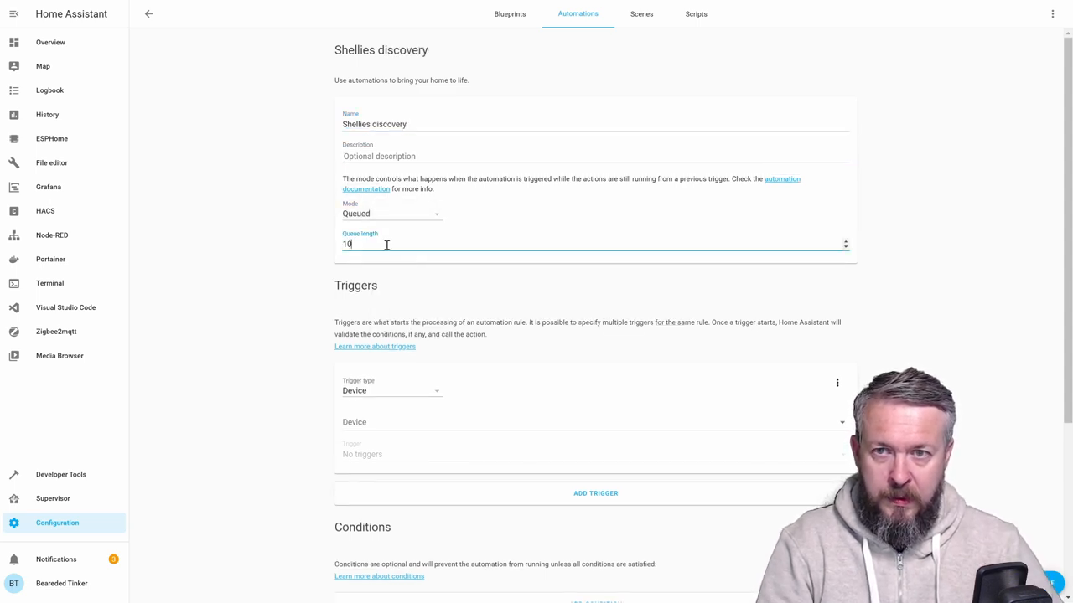
{"action": "type", "text": "999"}
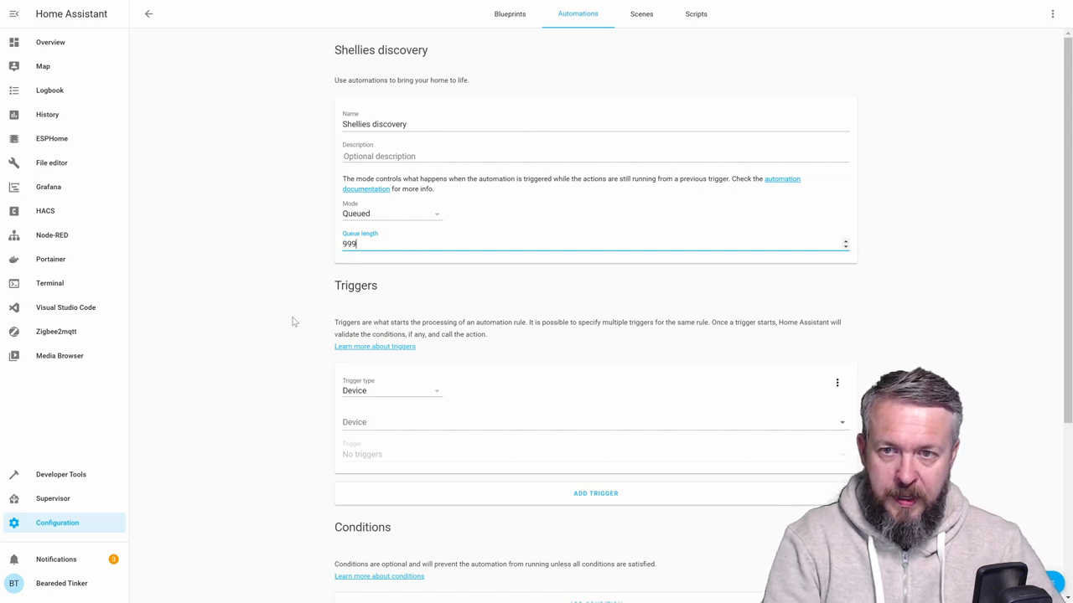
Set an MQTT trigger listening on topic shellies/announce.
{"action": "left_click", "coordinate": [393, 390]}
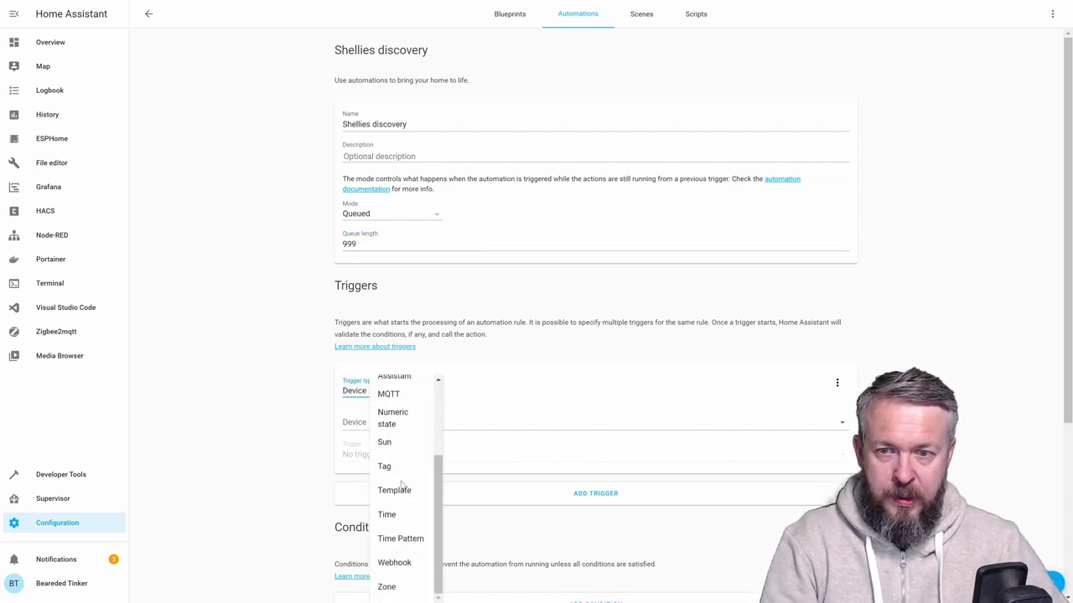
{"action": "scroll", "scroll_direction": "up", "scroll_amount": 3}
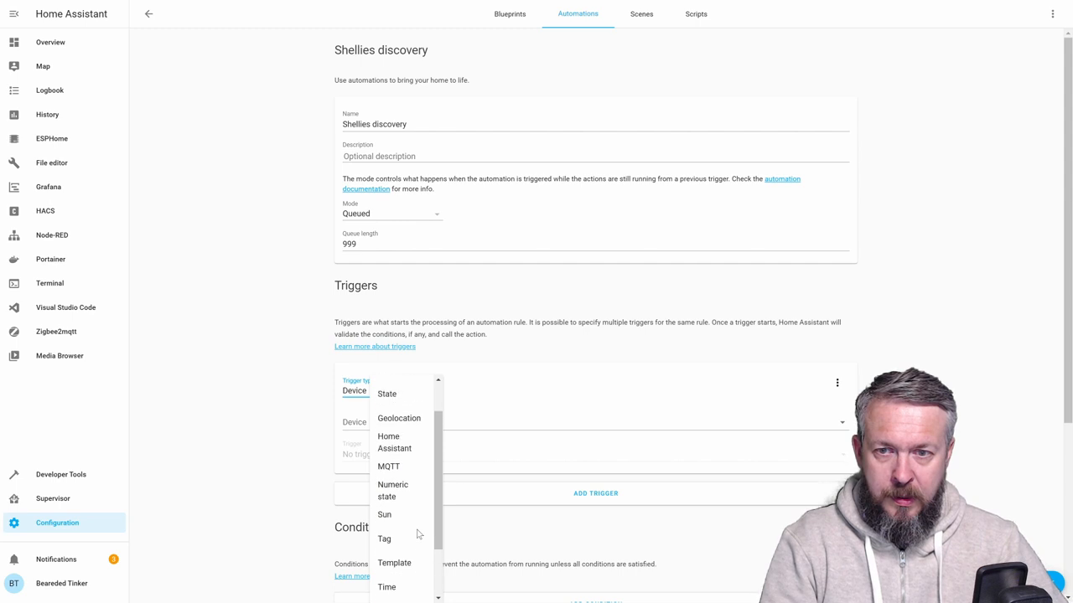
{"action": "left_click", "coordinate": [389, 466]}
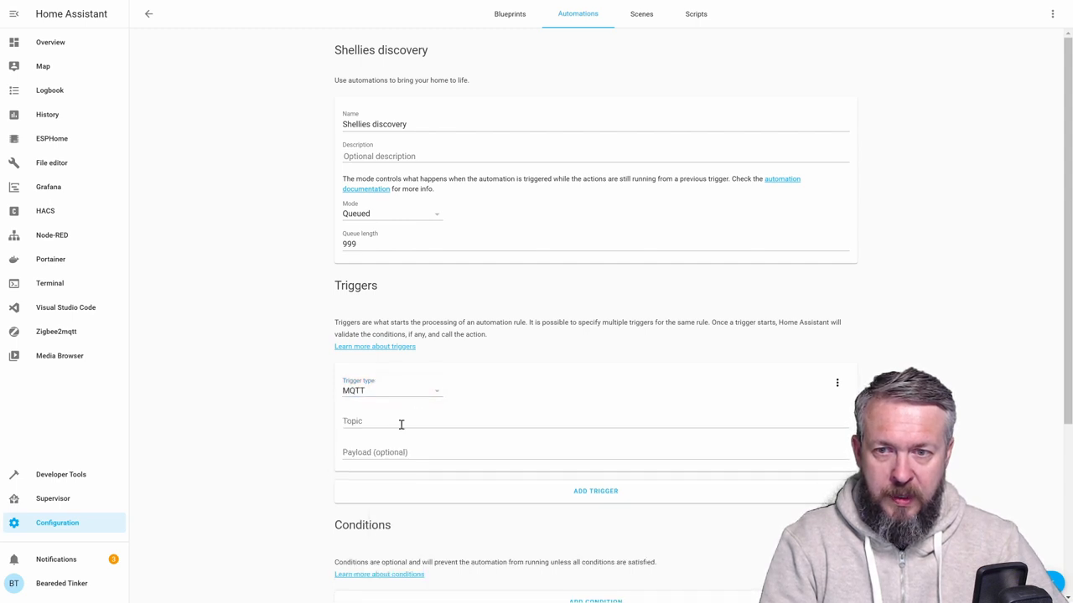
{"action": "left_click", "coordinate": [399, 422]}
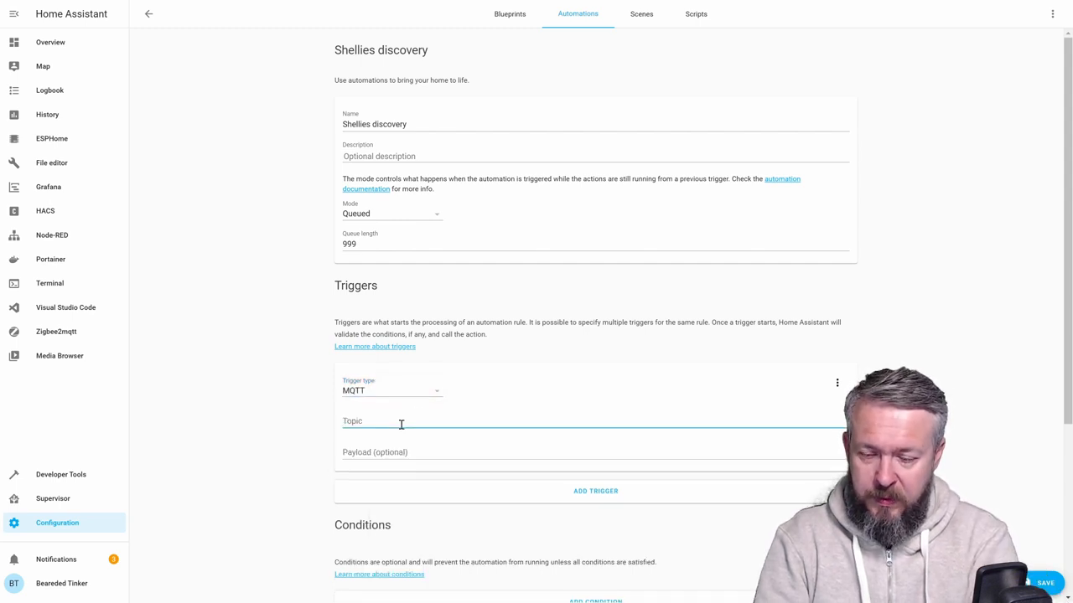
{"action": "type", "text": "shellies"}
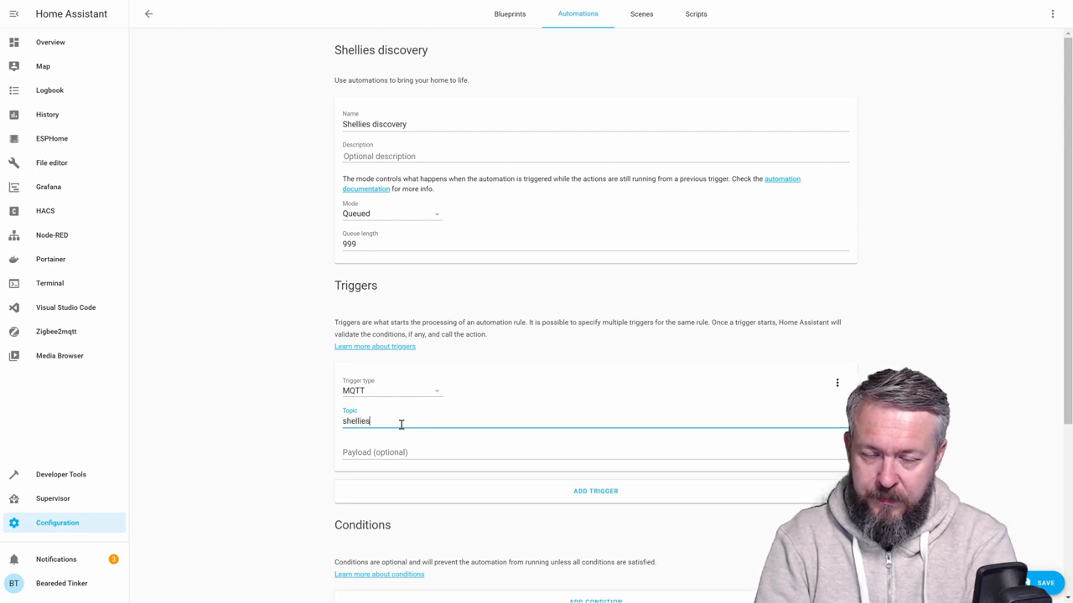
{"action": "type", "text": "/announce"}
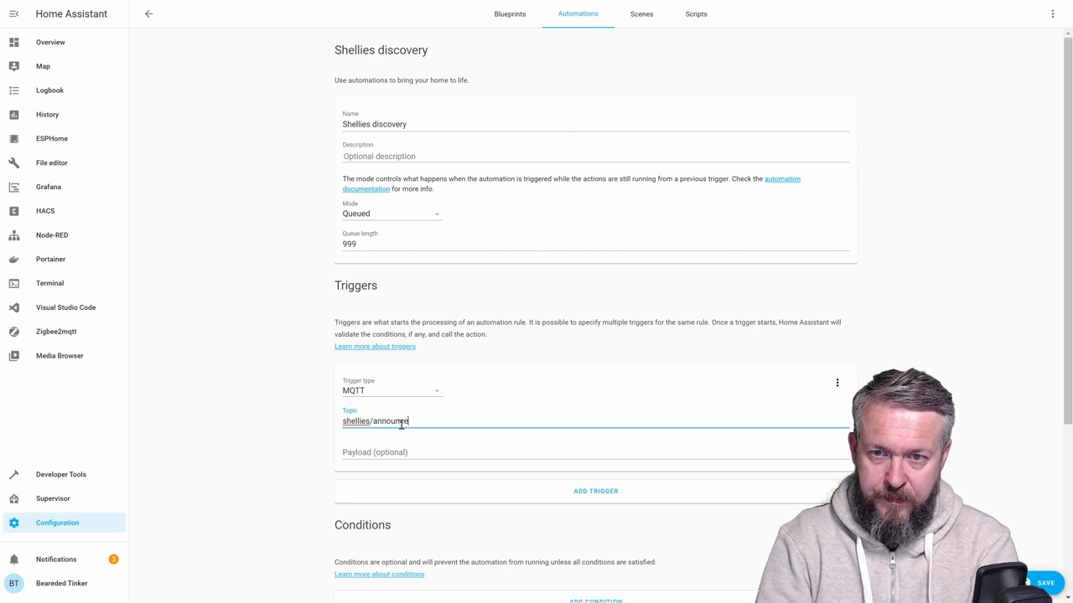
{"action": "scroll", "scroll_direction": "down", "scroll_amount": 3}
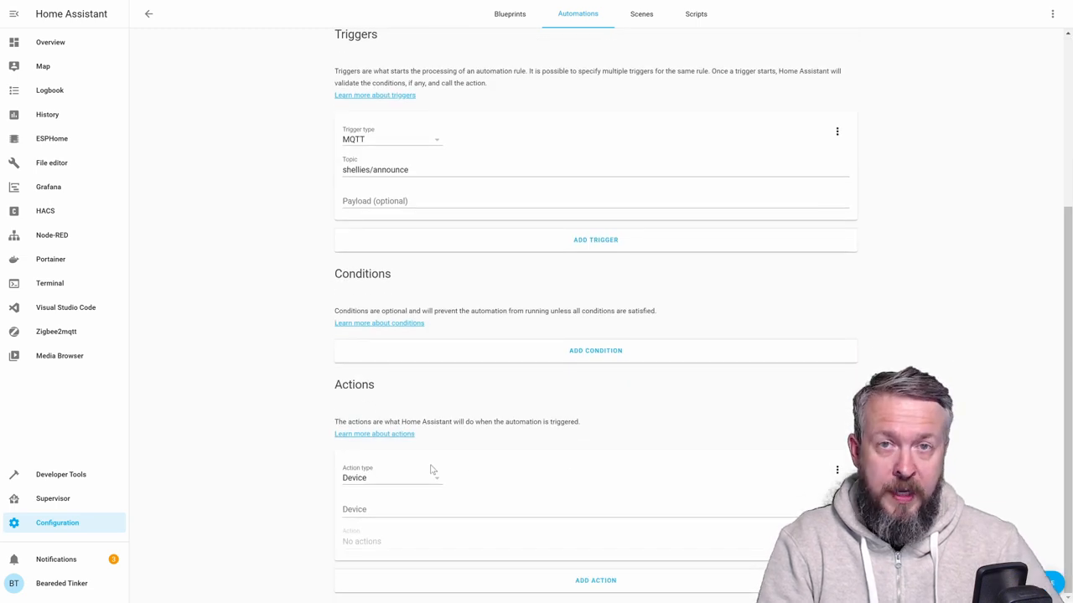
Edit the action in YAML to call python_script.shellies_discovery with payload data fields.
{"action": "left_click", "coordinate": [389, 478]}
{"action": "type", "text": "service: python_script.shellies_discovery"}
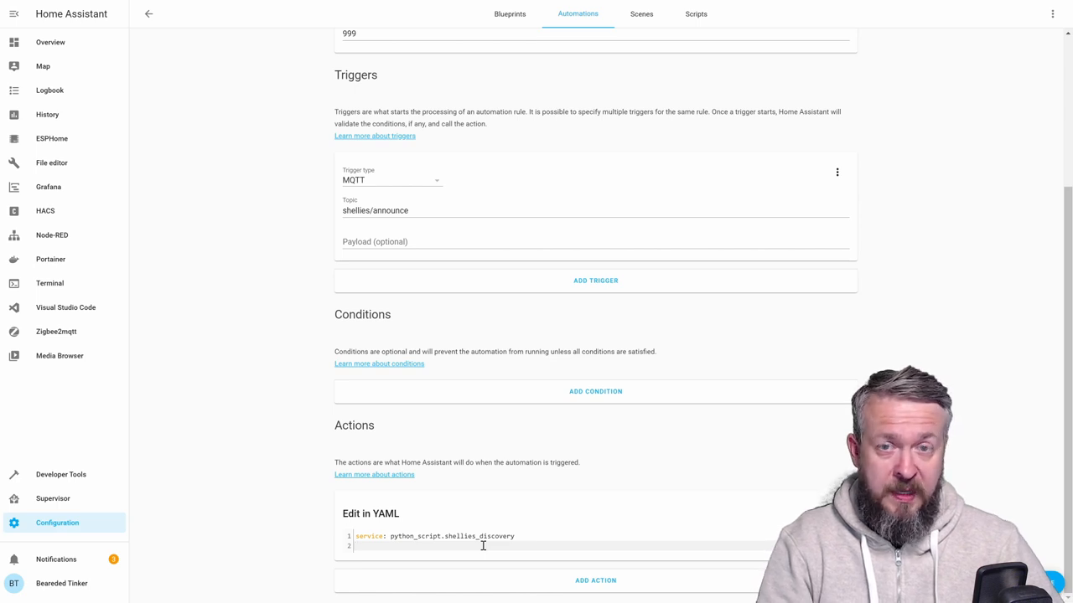
{"action": "type", "text": "data:"}
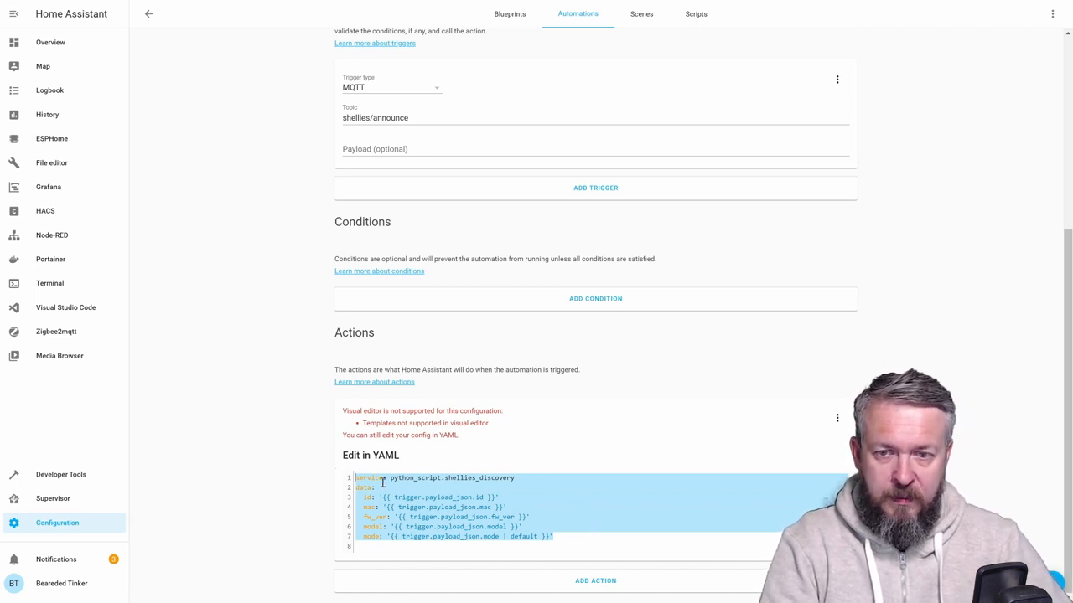
{"action": "mouse_move", "coordinate": [587, 412]}
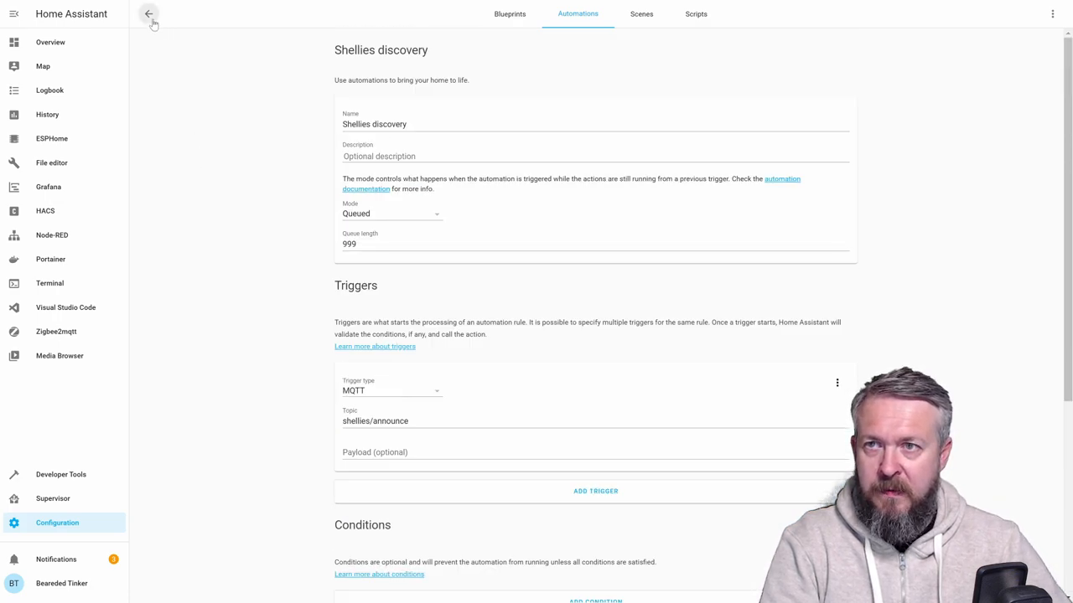
Reload automations from Configuration > Server Controls and return to the automations list.
{"action": "left_click", "coordinate": [149, 14]}
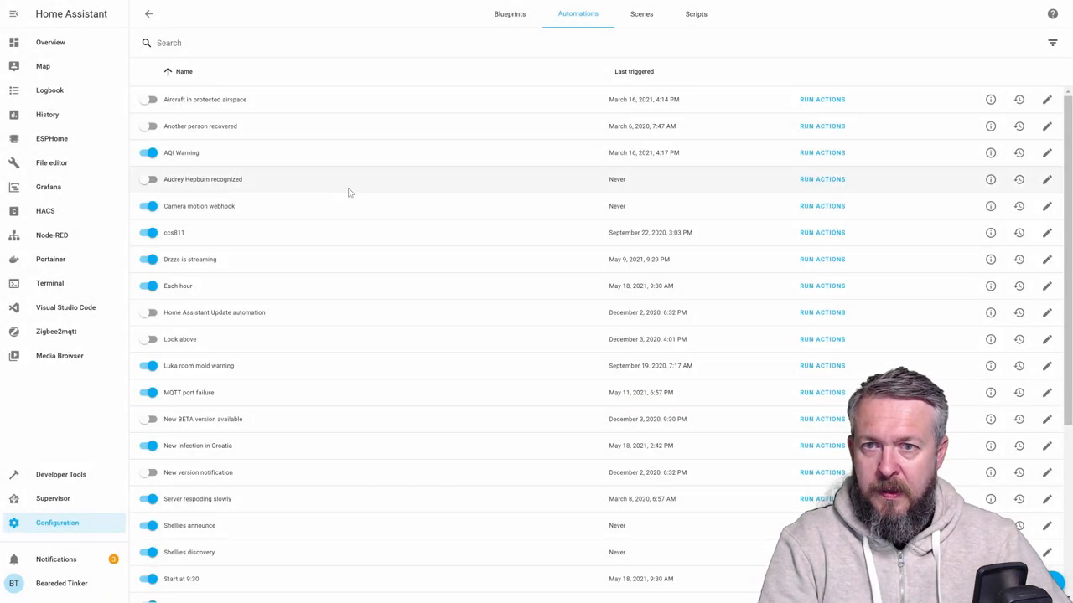
{"action": "mouse_move", "coordinate": [57, 523]}
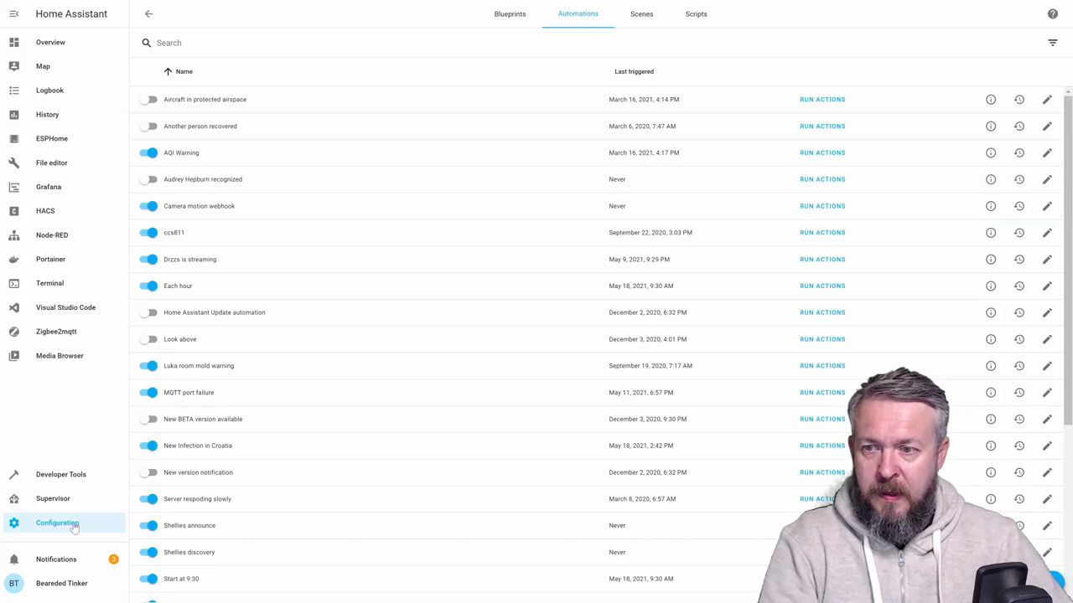
{"action": "left_click", "coordinate": [57, 523]}
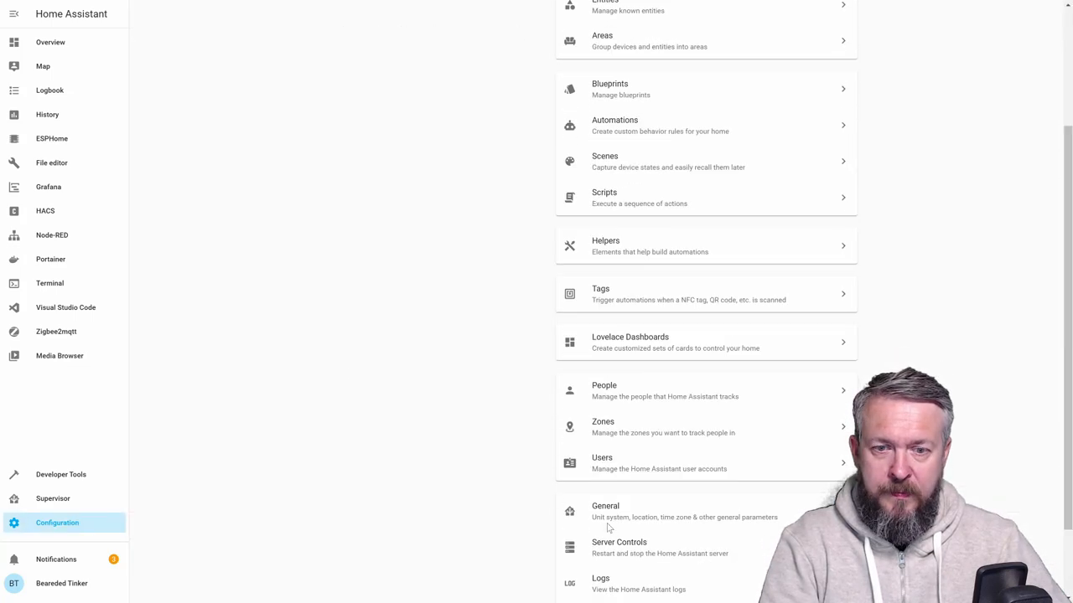
{"action": "left_click", "coordinate": [619, 543]}
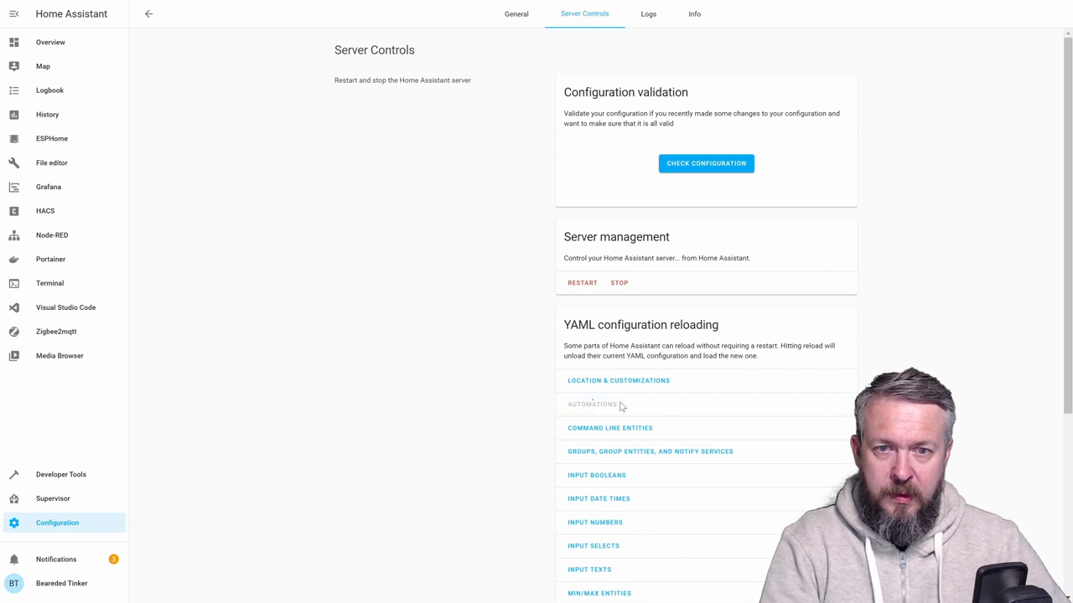
{"action": "left_click", "coordinate": [592, 404]}
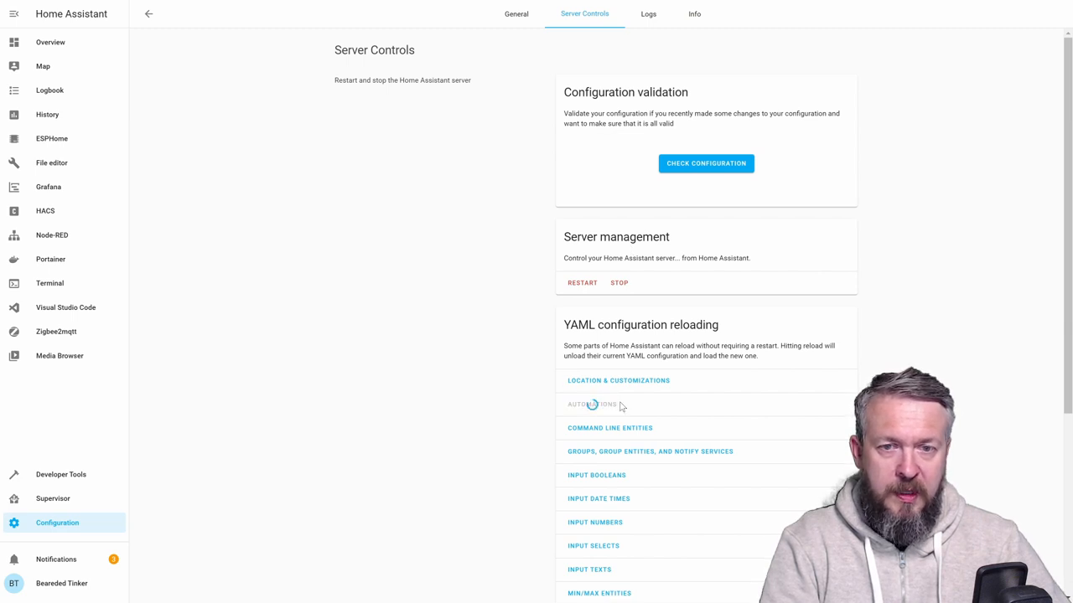
{"action": "left_click", "coordinate": [592, 404]}
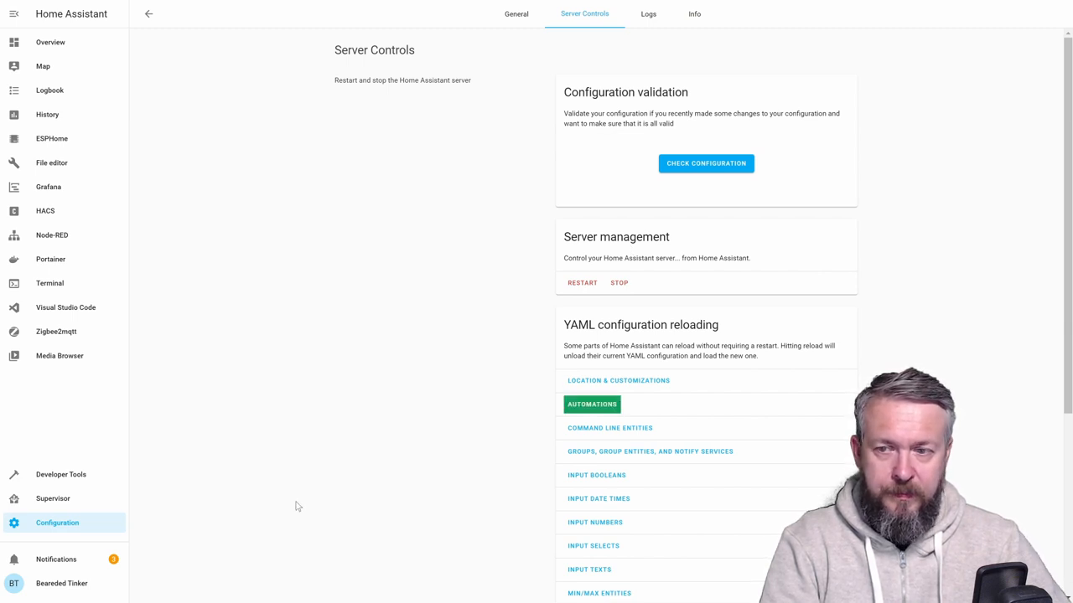
{"action": "left_click", "coordinate": [147, 14]}
{"action": "type", "text": "s"}
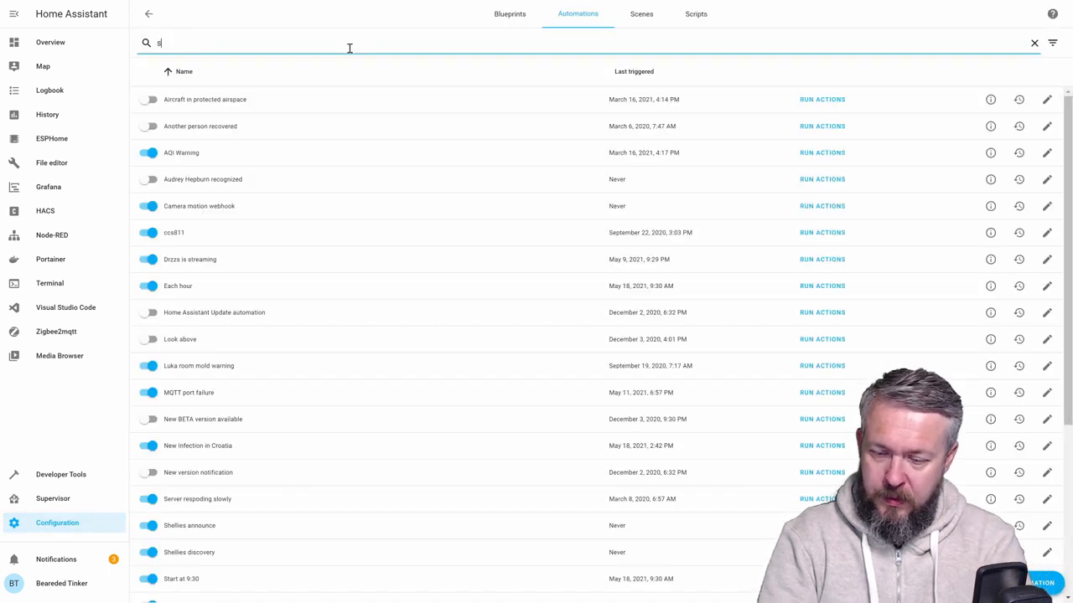
Filter automations for 'shel' and run the Shellies announce actions.
{"action": "type", "text": "hell"}
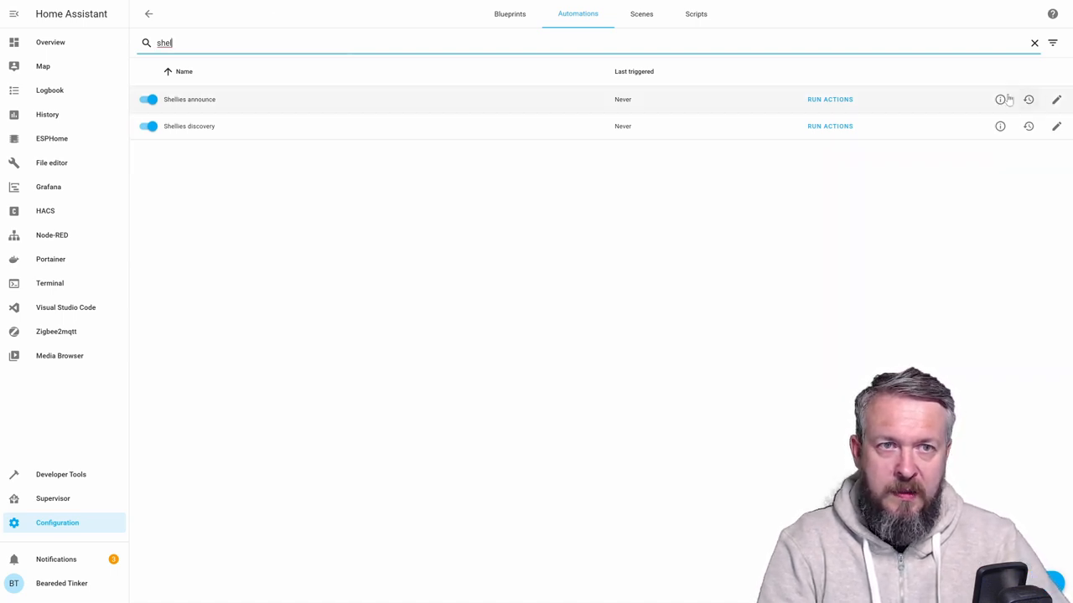
{"action": "left_click", "coordinate": [830, 99]}
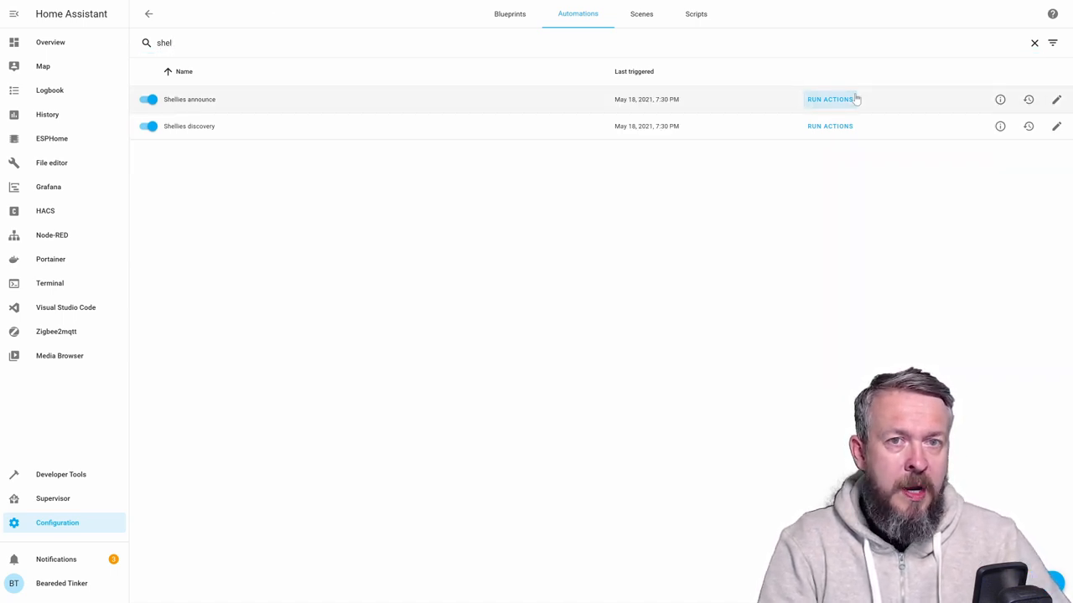
{"action": "mouse_move", "coordinate": [757, 127]}
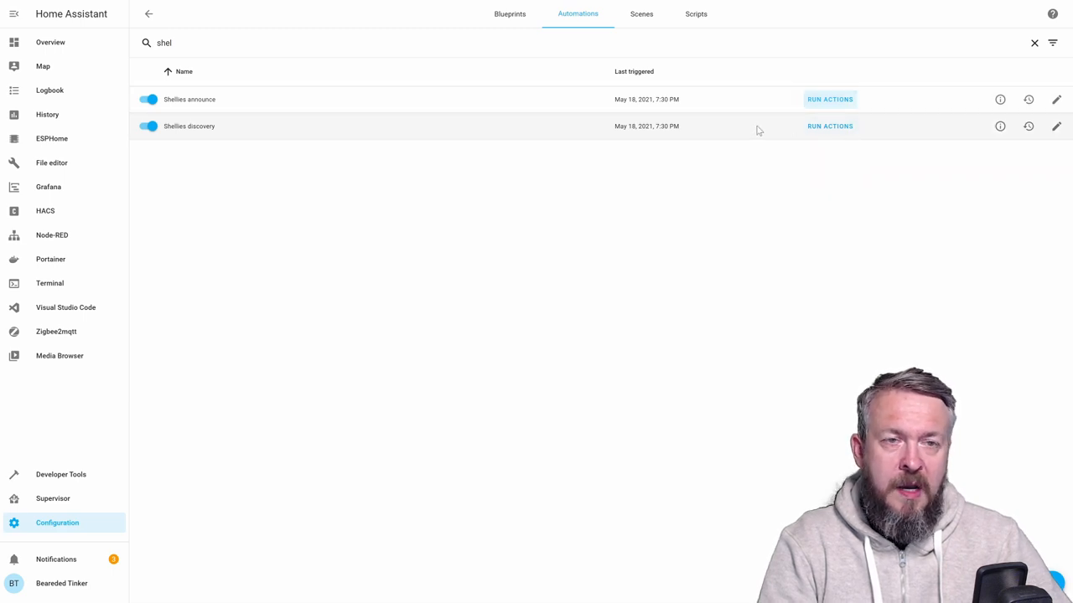
{"action": "mouse_move", "coordinate": [771, 131]}
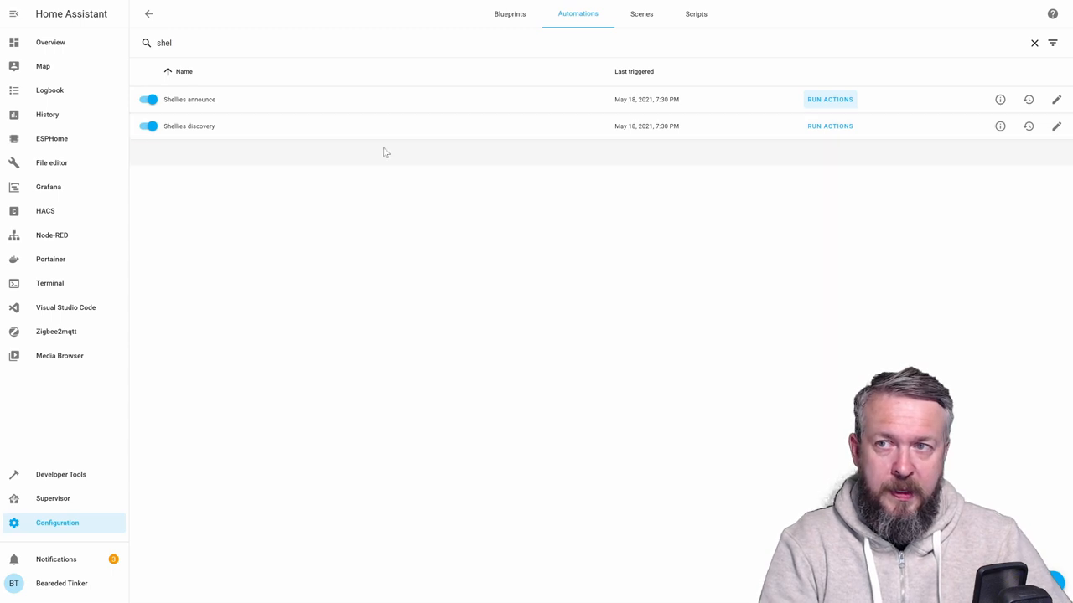
From Integrations, filter MQTT devices for 'h&' and open Shelly H&T D50641.
{"action": "left_click", "coordinate": [147, 14]}
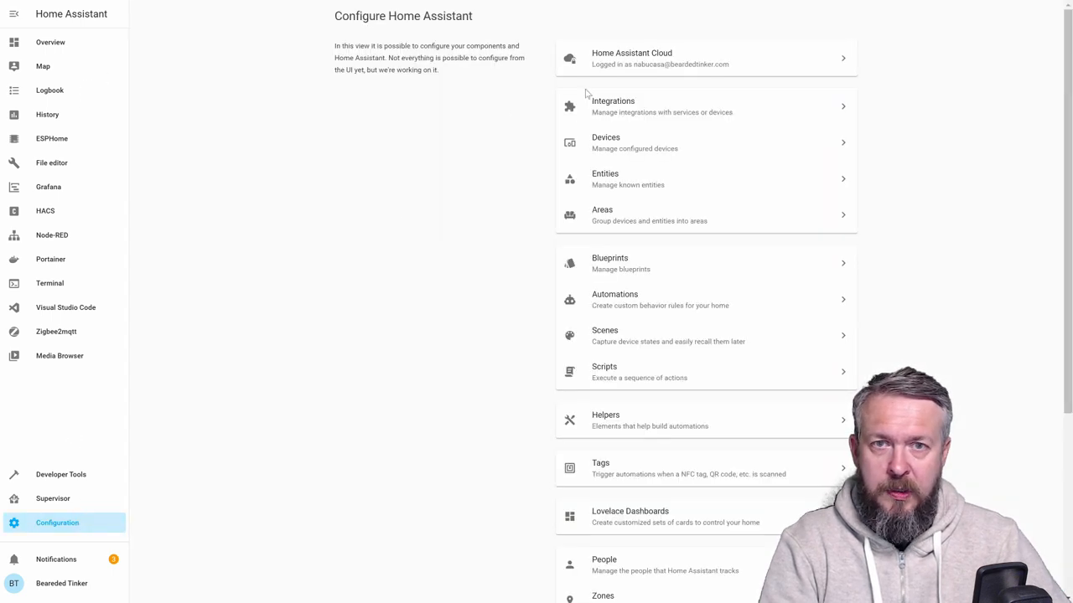
{"action": "left_click", "coordinate": [613, 108]}
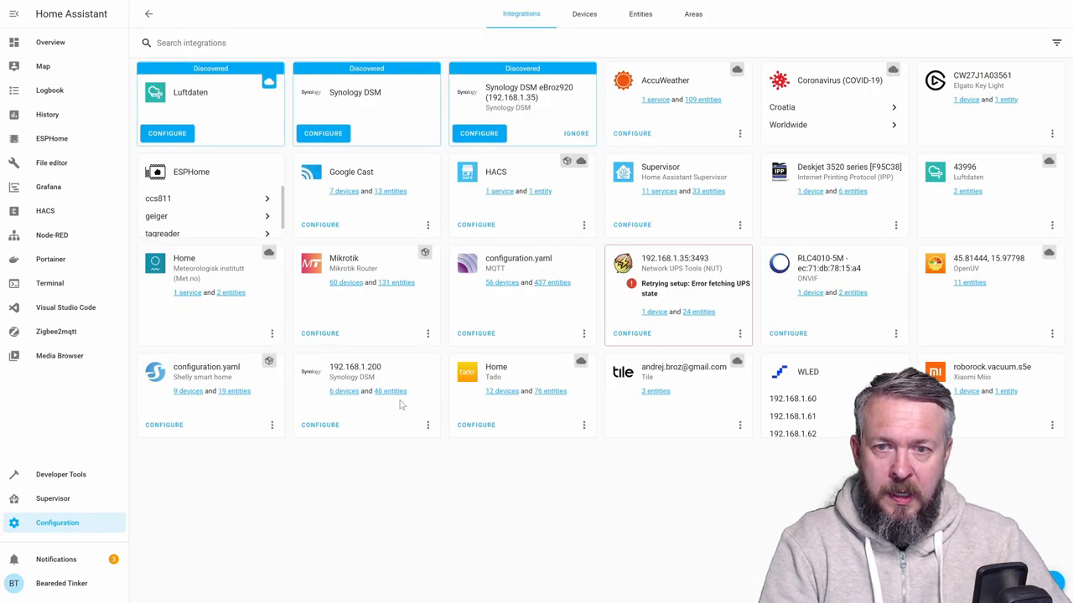
{"action": "mouse_move", "coordinate": [509, 234]}
{"action": "type", "text": "h"}
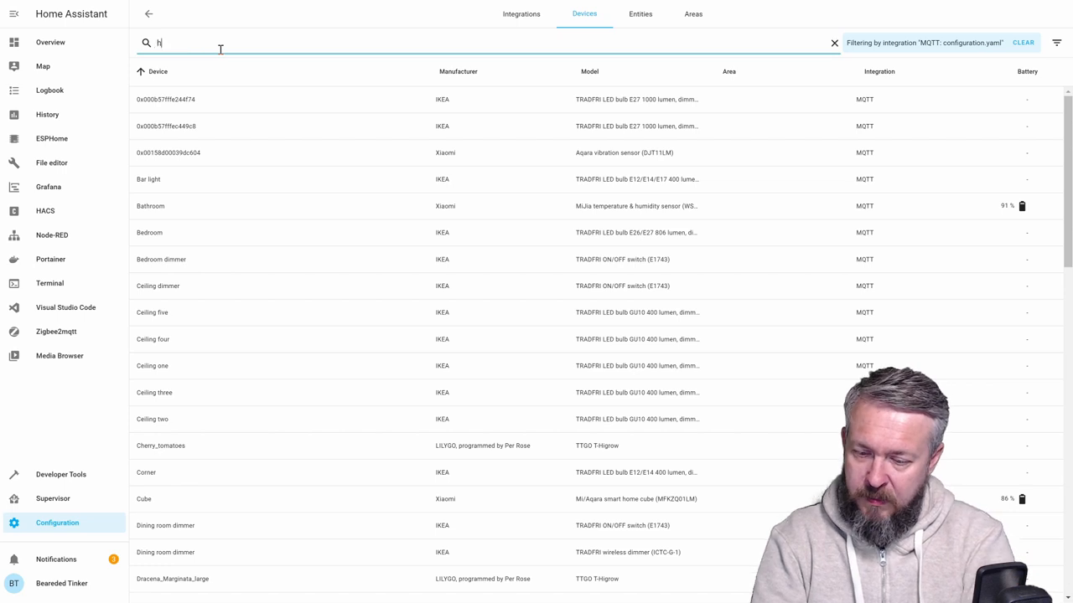
{"action": "type", "text": "&"}
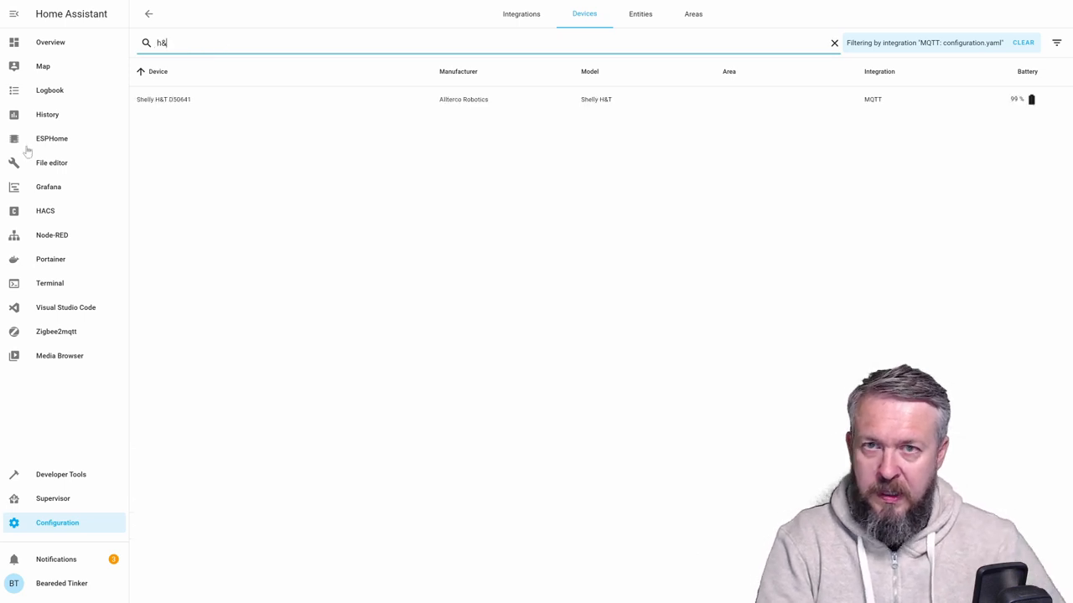
{"action": "left_click", "coordinate": [164, 99]}
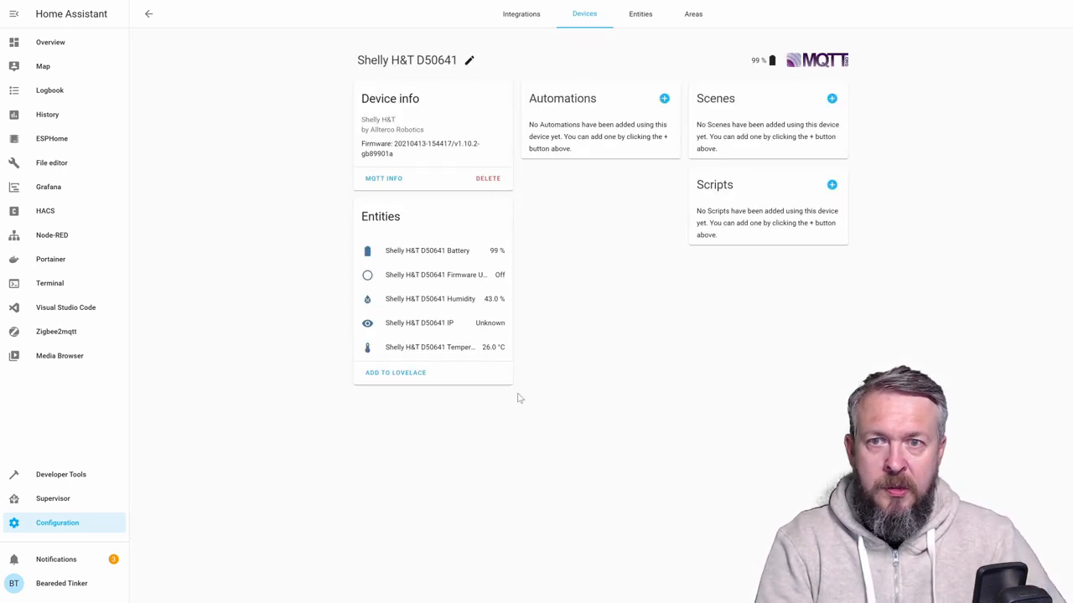
{"action": "mouse_move", "coordinate": [428, 177]}
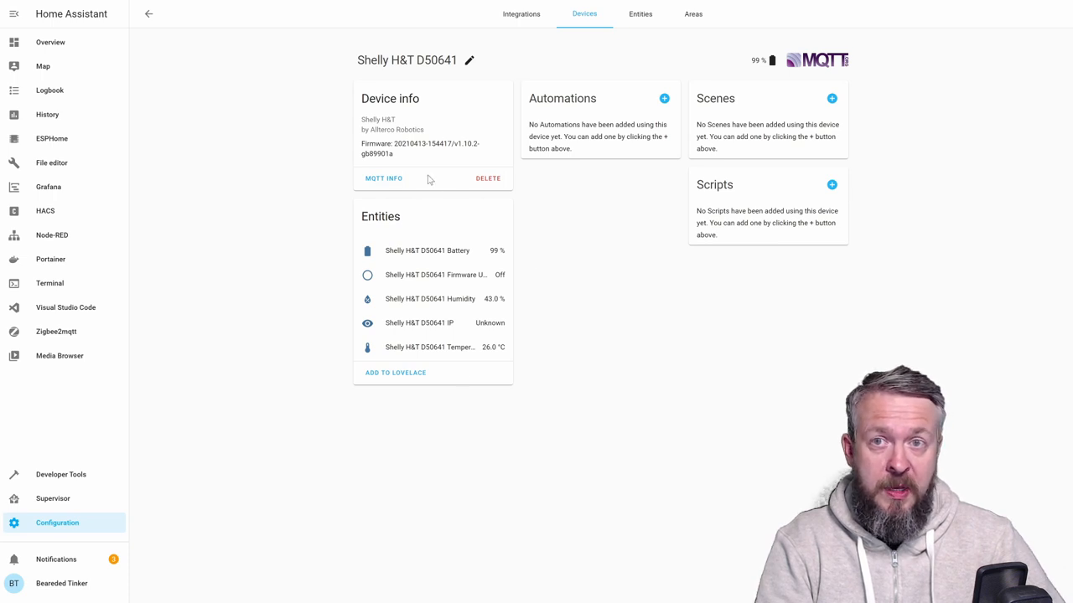
{"action": "mouse_move", "coordinate": [458, 255]}
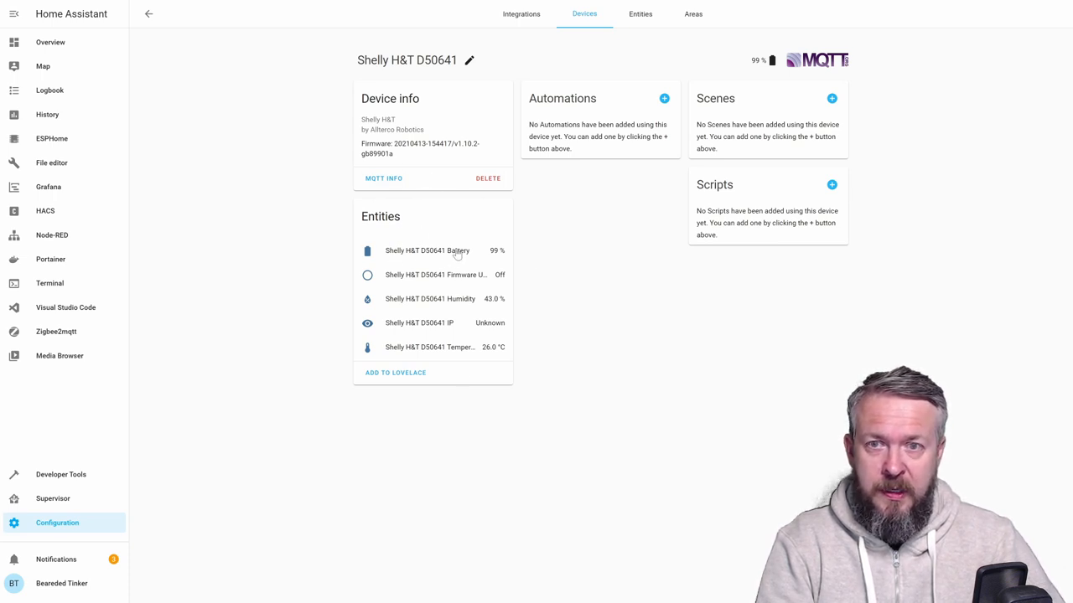
{"action": "mouse_move", "coordinate": [462, 279]}
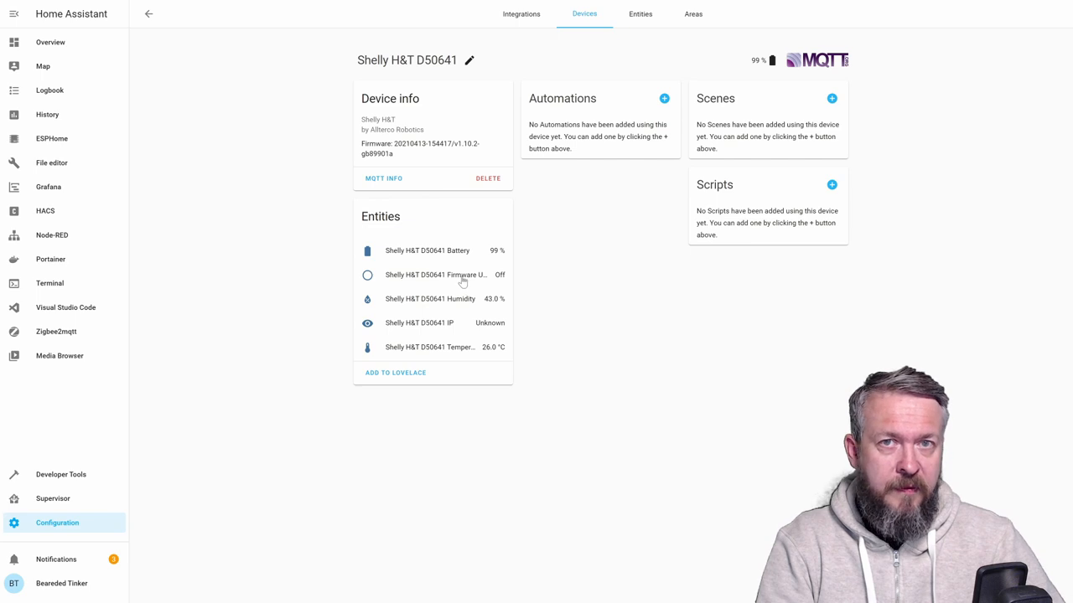
{"action": "mouse_move", "coordinate": [453, 301]}
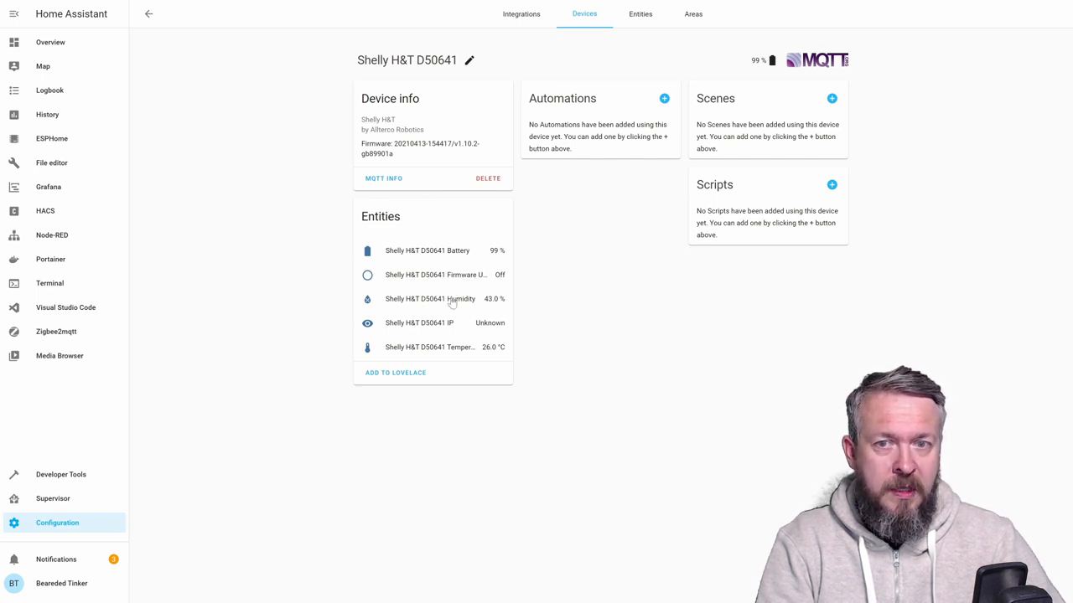
{"action": "mouse_move", "coordinate": [449, 327]}
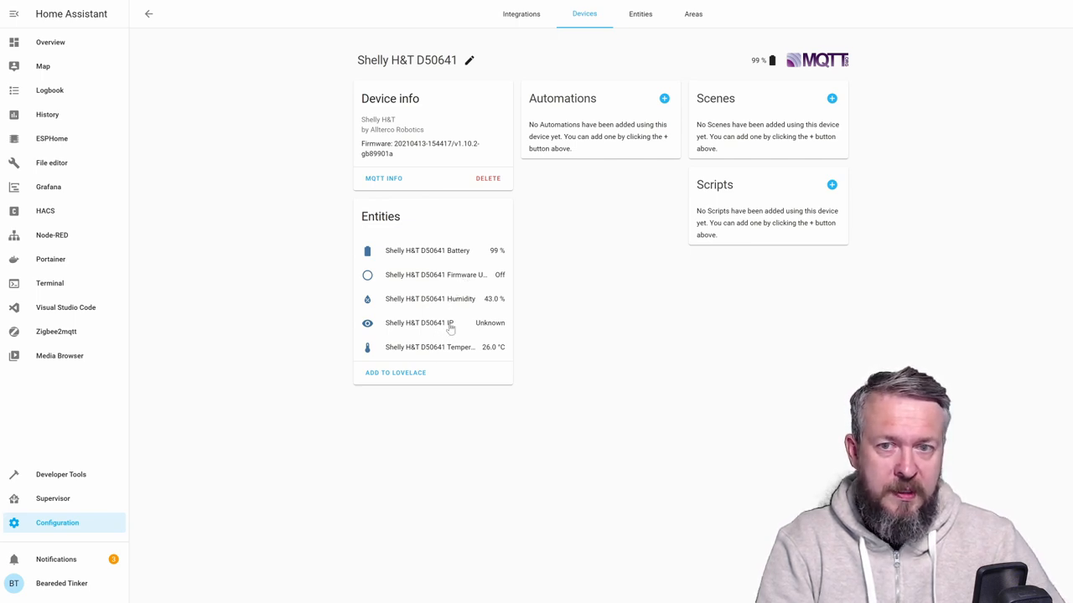
{"action": "mouse_move", "coordinate": [449, 352]}
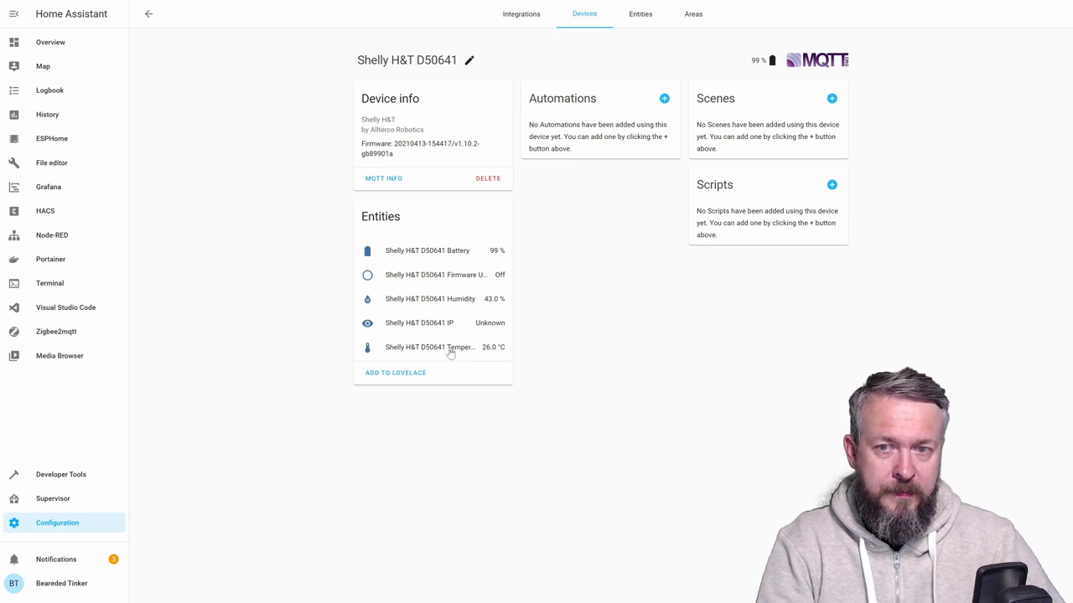
Add the device's entities to Lovelace on the Climate view and view the new card.
{"action": "left_click", "coordinate": [396, 372]}
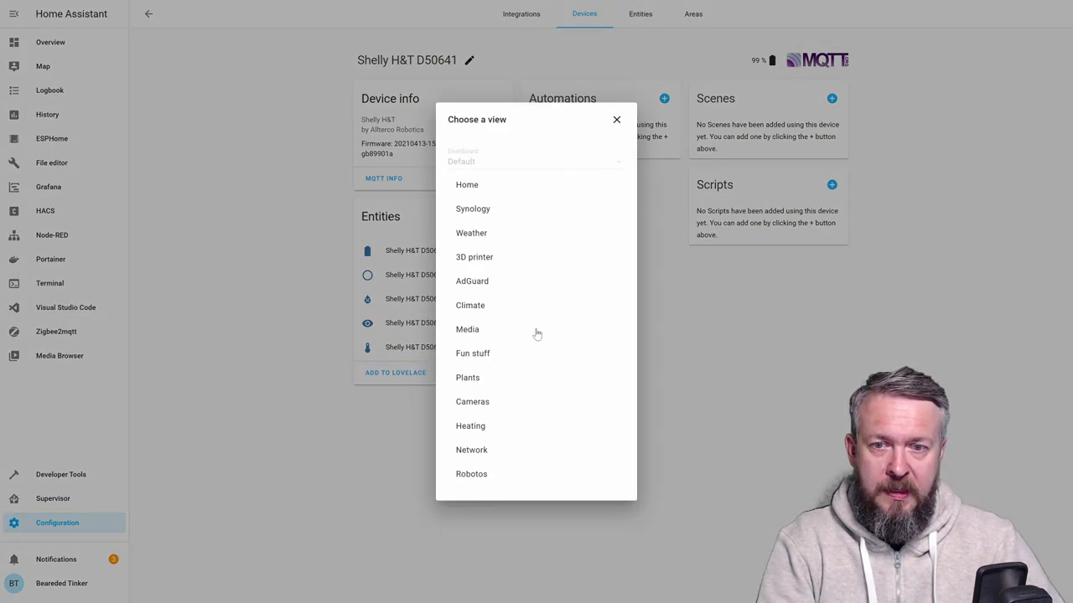
{"action": "mouse_move", "coordinate": [490, 238]}
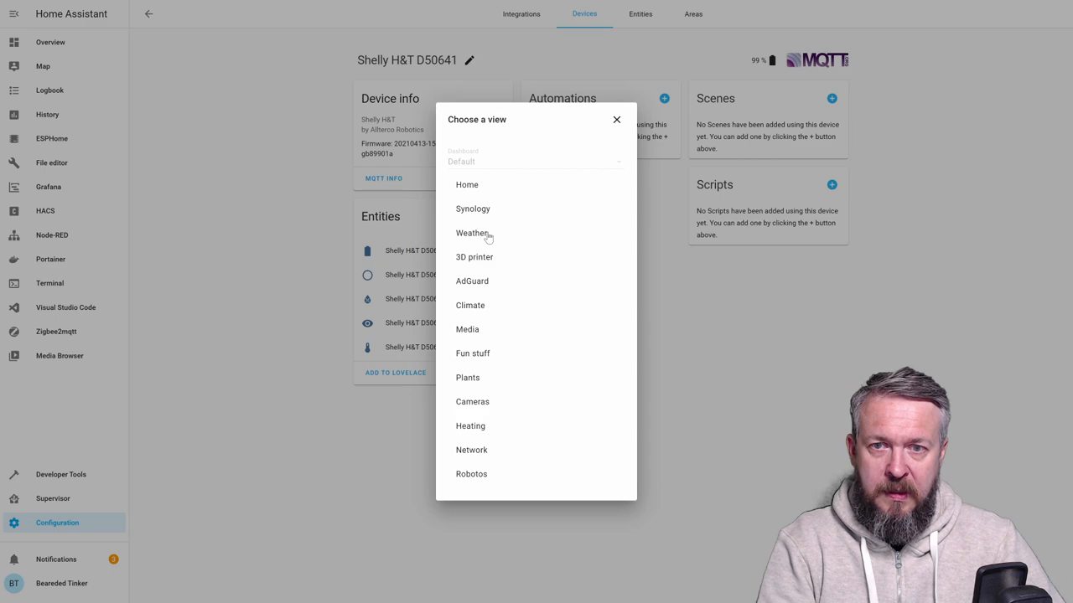
{"action": "left_click", "coordinate": [473, 233]}
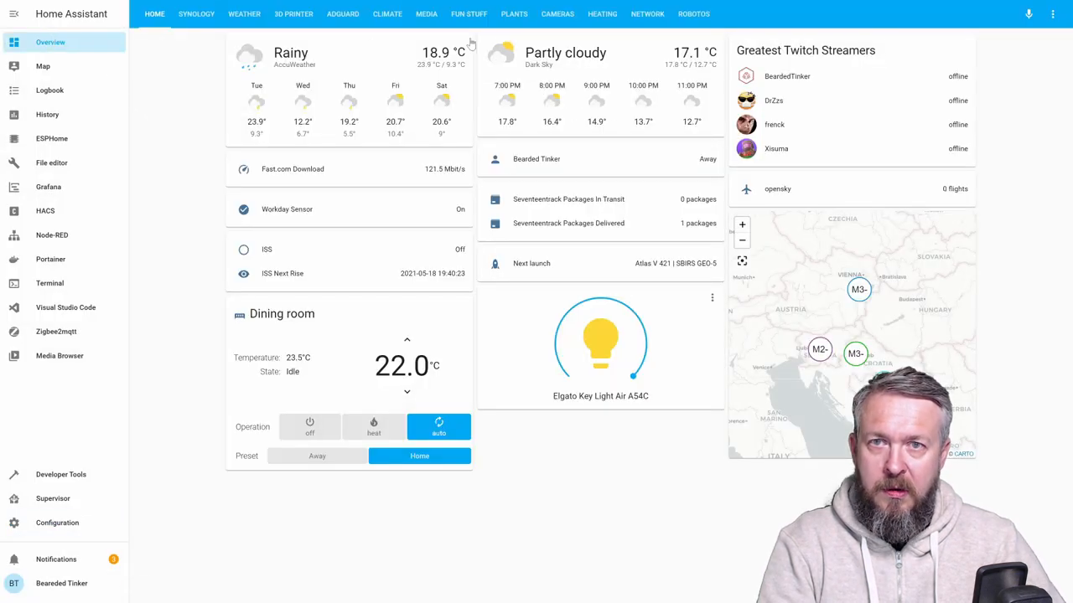
{"action": "left_click", "coordinate": [386, 14]}
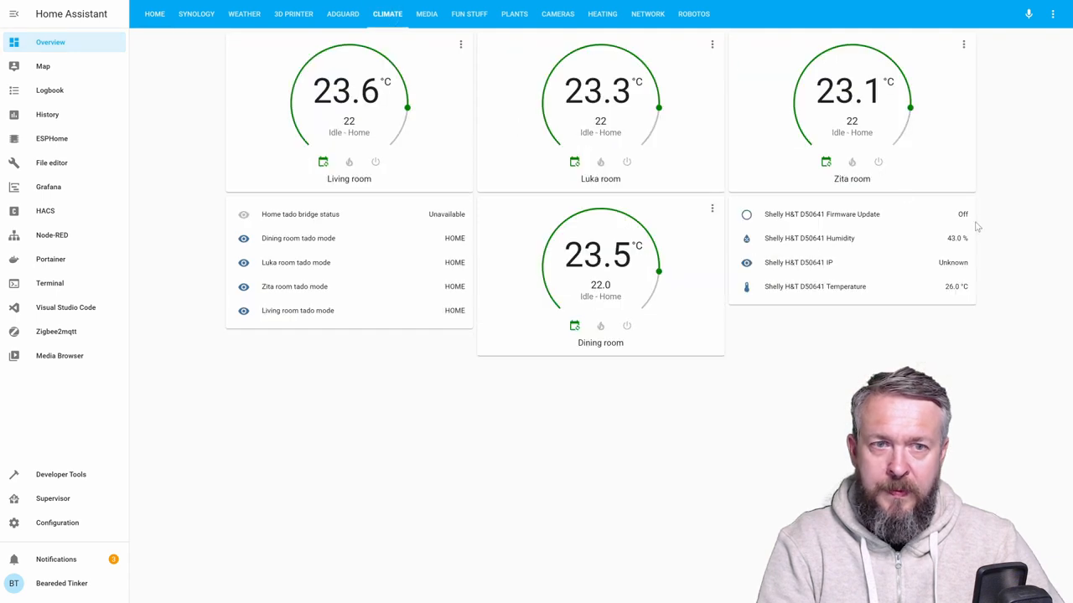